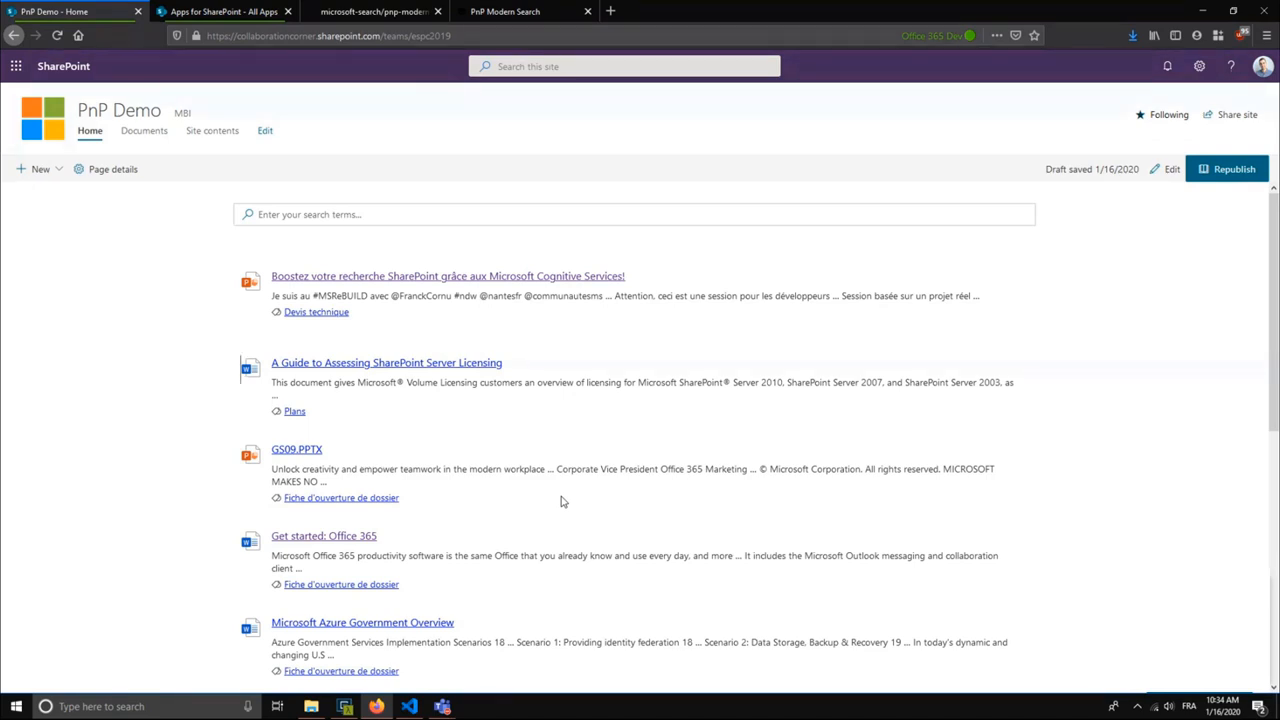
{"action": "mouse_move", "coordinate": [547, 483]}
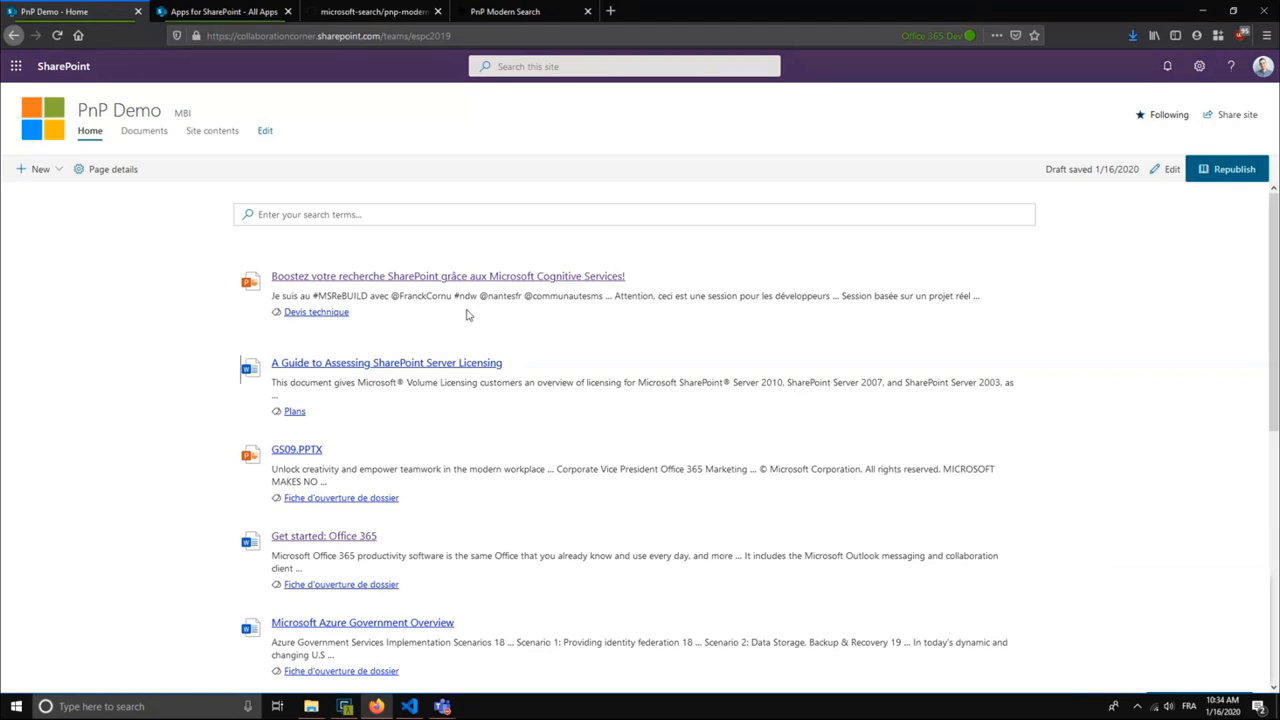
{"action": "mouse_move", "coordinate": [390, 330]}
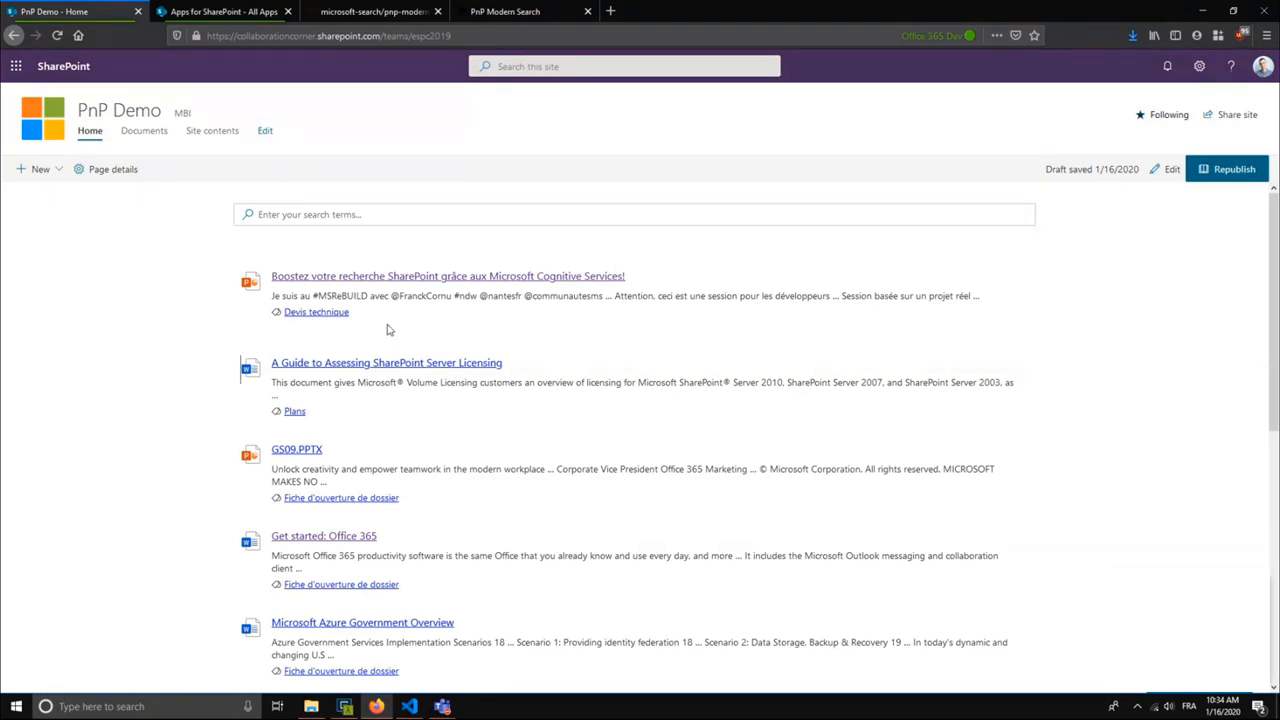
{"action": "mouse_move", "coordinate": [590, 388]}
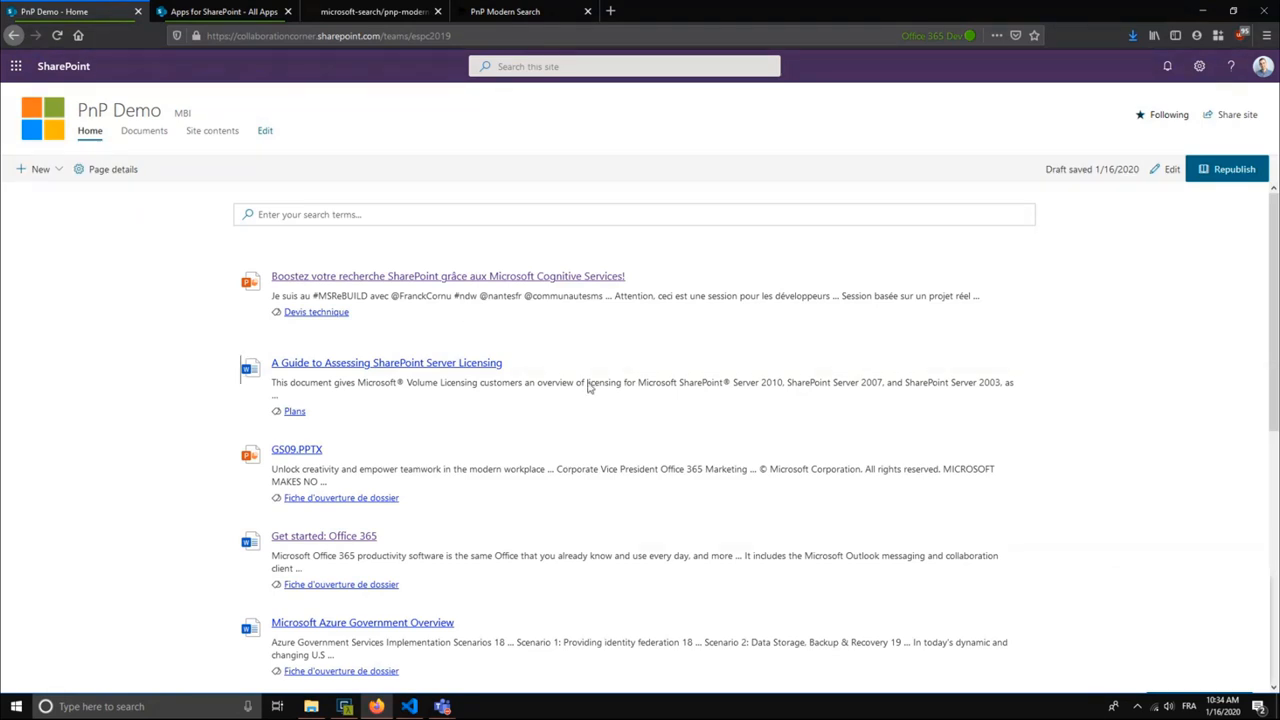
{"action": "mouse_move", "coordinate": [660, 380]}
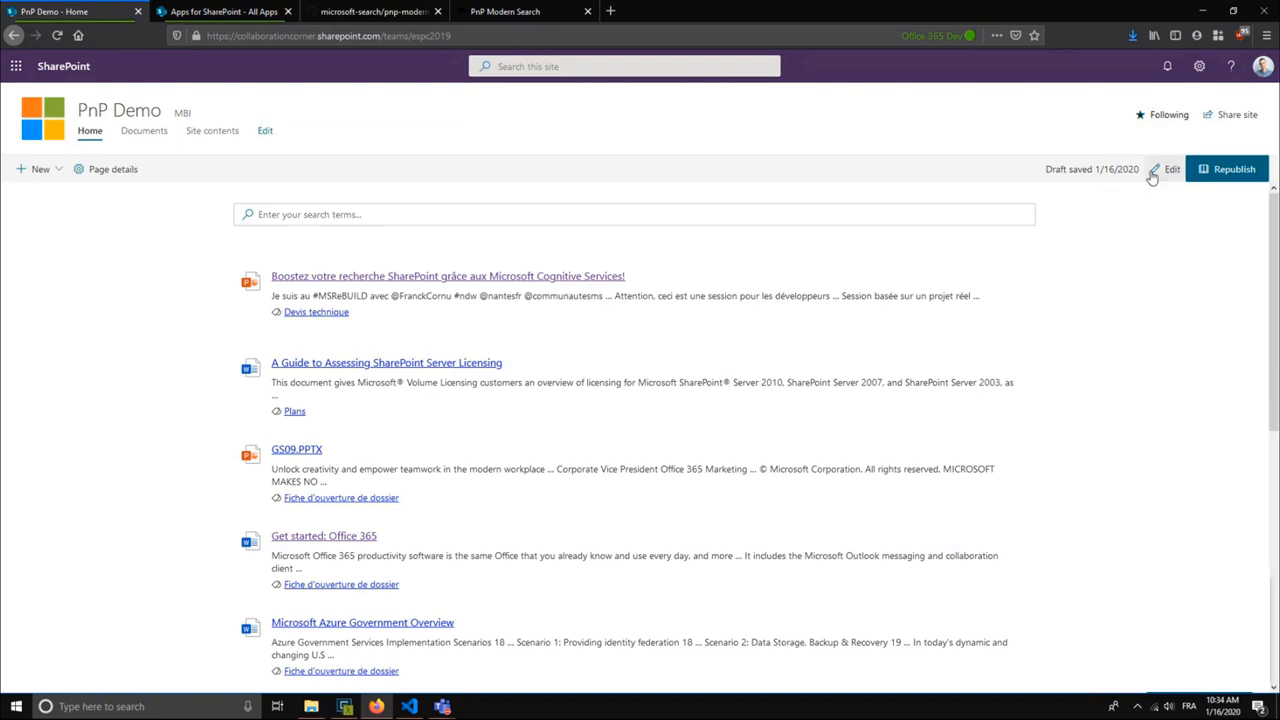
- Put the PnP Demo page into edit mode and scroll to the Search Results settings
{"action": "left_click", "coordinate": [1172, 169]}
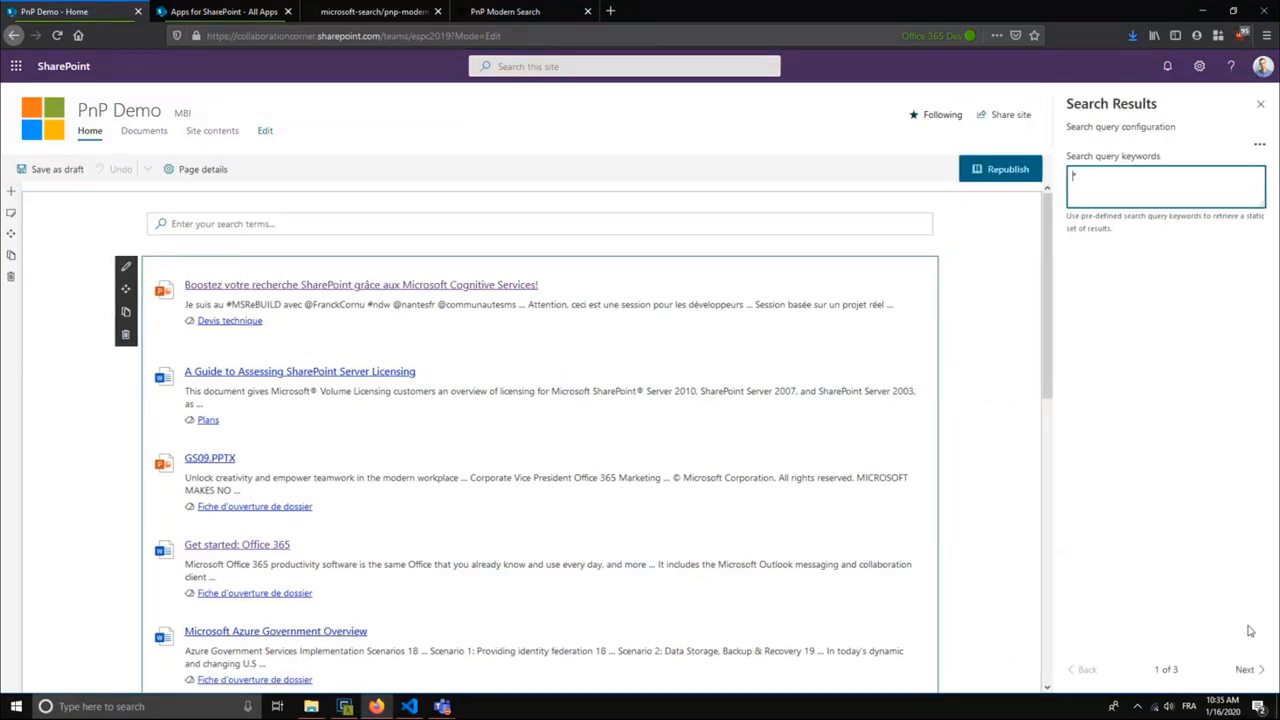
{"action": "scroll", "scroll_direction": "down", "scroll_amount": 3}
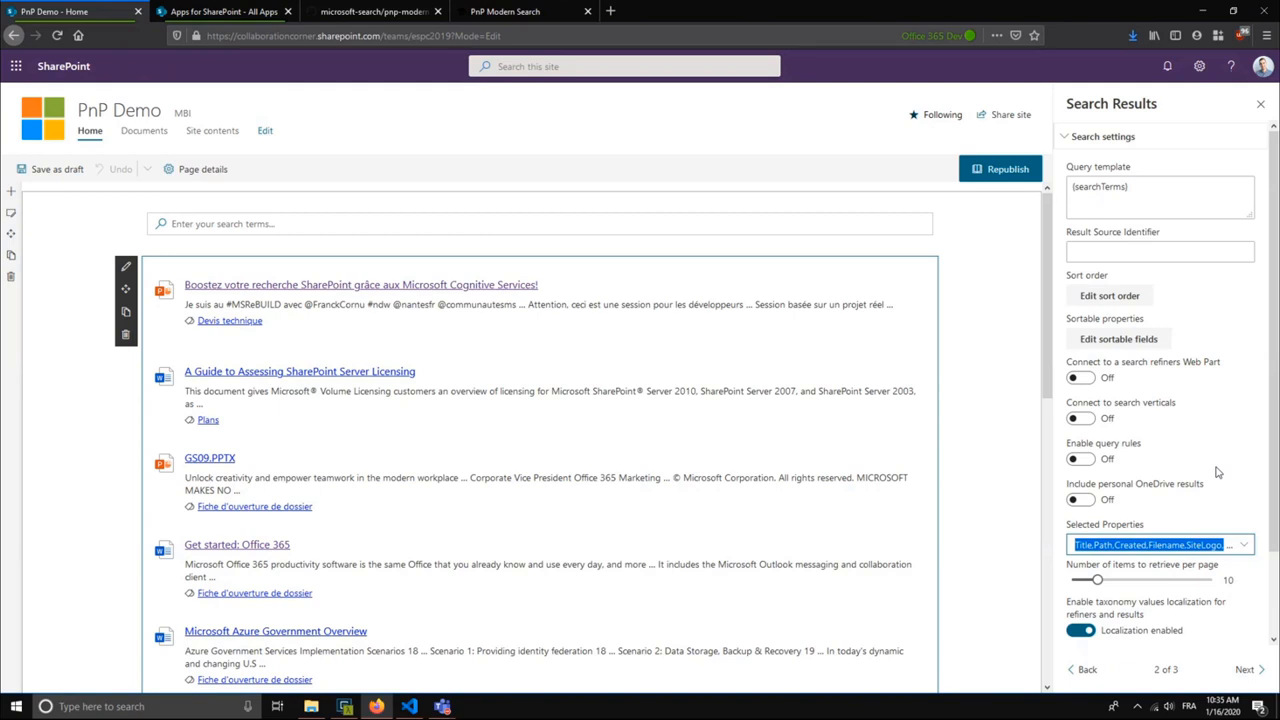
{"action": "mouse_move", "coordinate": [457, 440]}
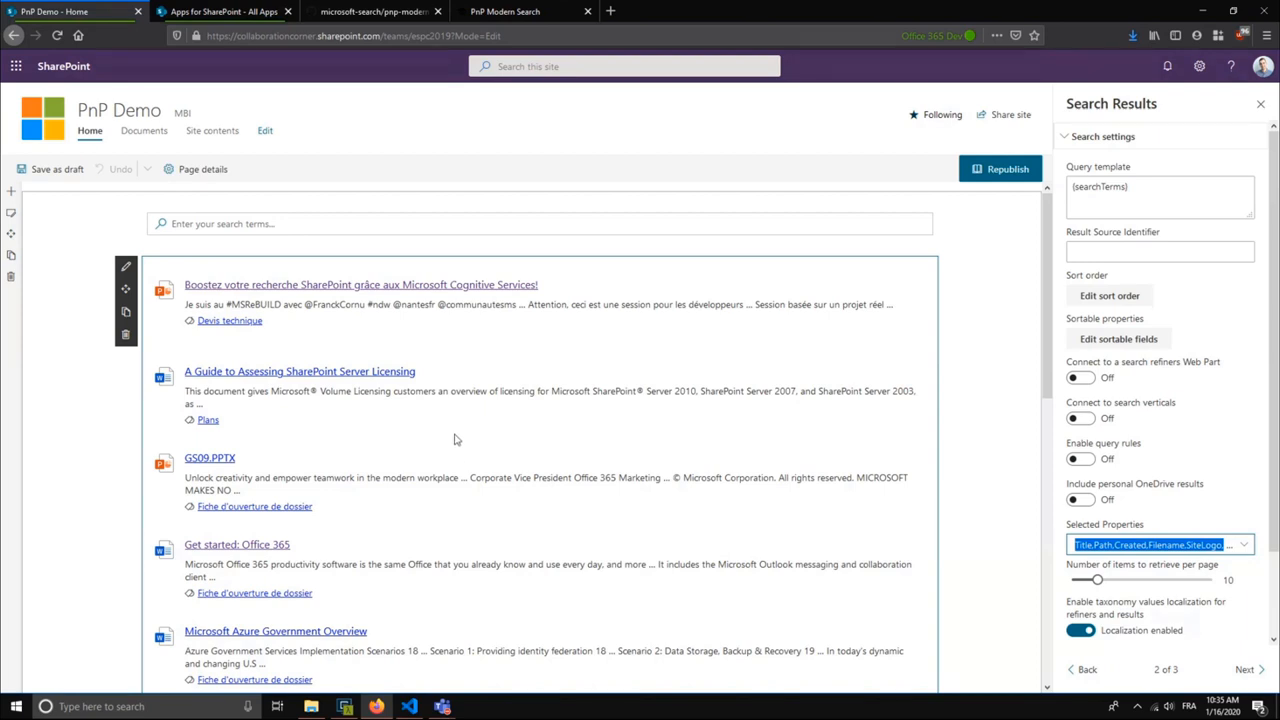
{"action": "mouse_move", "coordinate": [410, 338]}
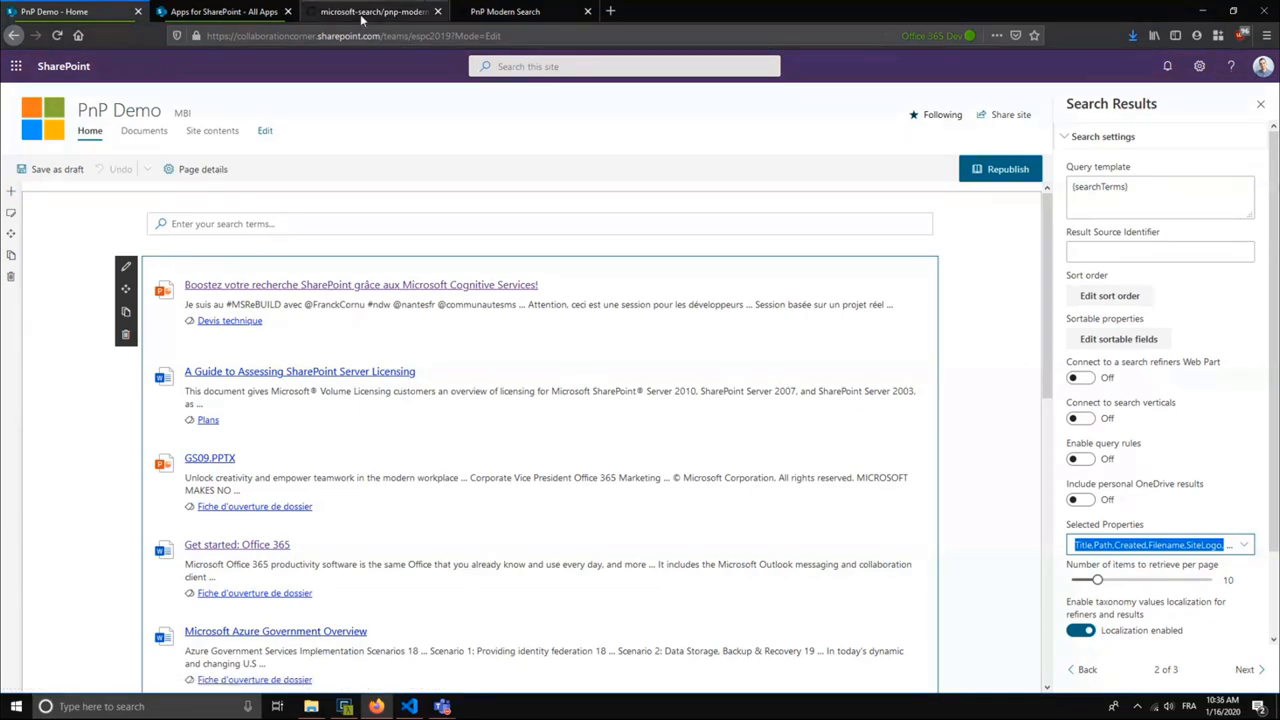
- View the microsoft-search/pnp-modern-search repository, glance at the docs site, then return
{"action": "left_click", "coordinate": [375, 11]}
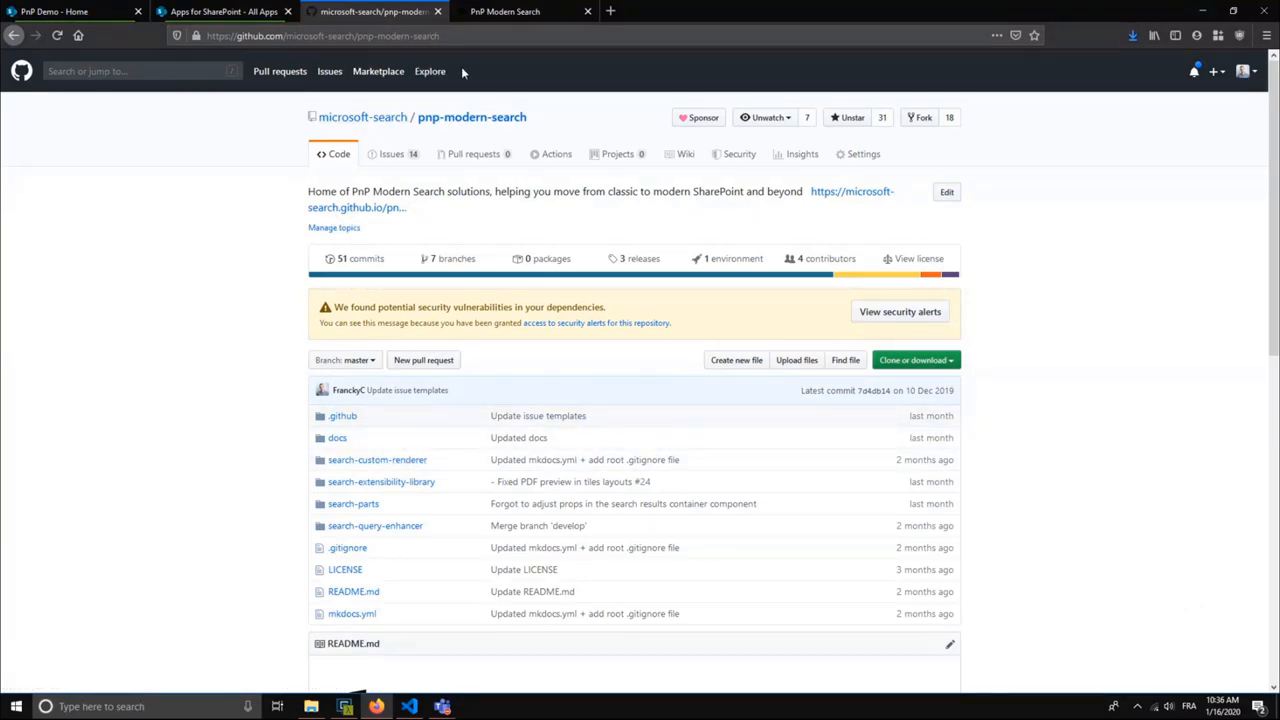
{"action": "mouse_move", "coordinate": [443, 258]}
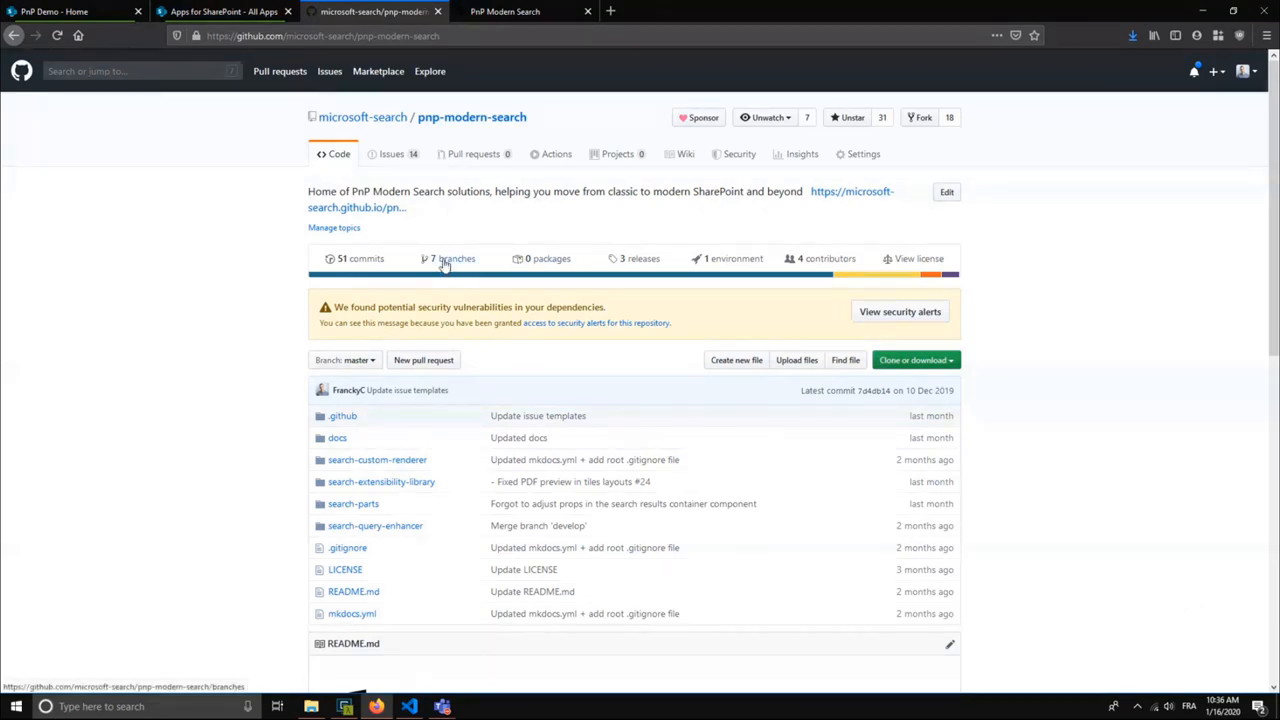
{"action": "mouse_move", "coordinate": [420, 440]}
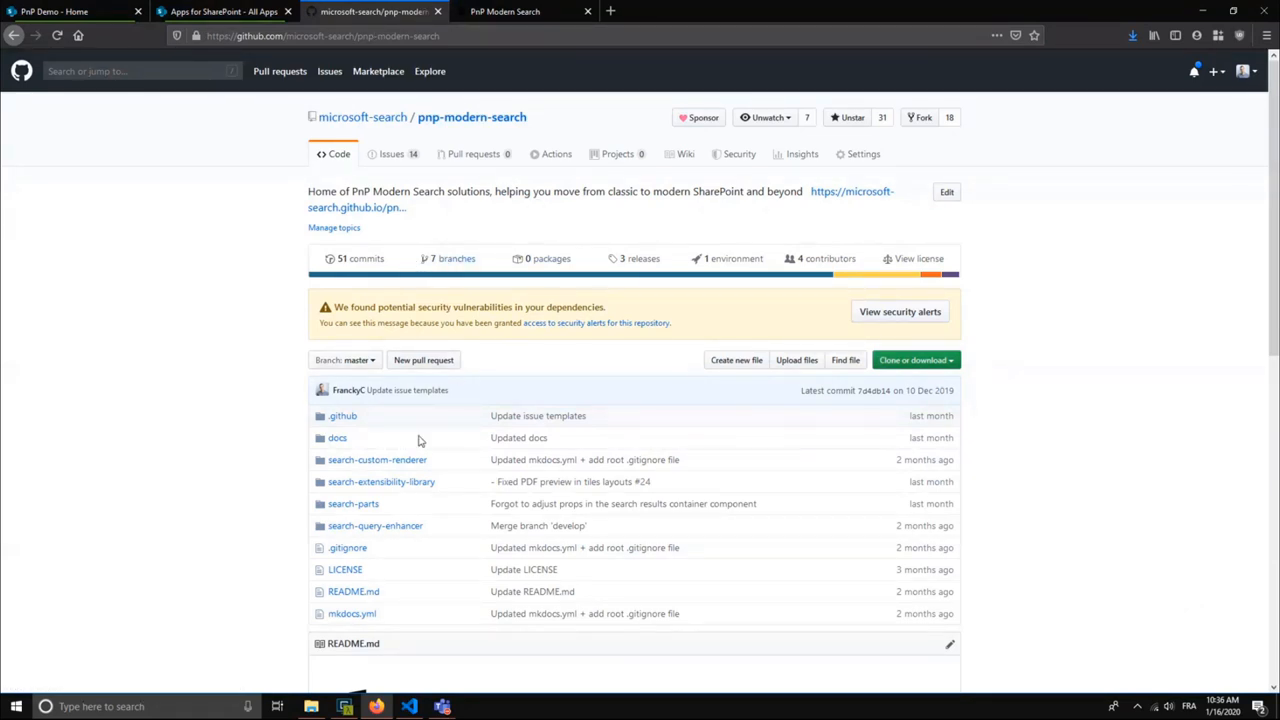
{"action": "mouse_move", "coordinate": [407, 417]}
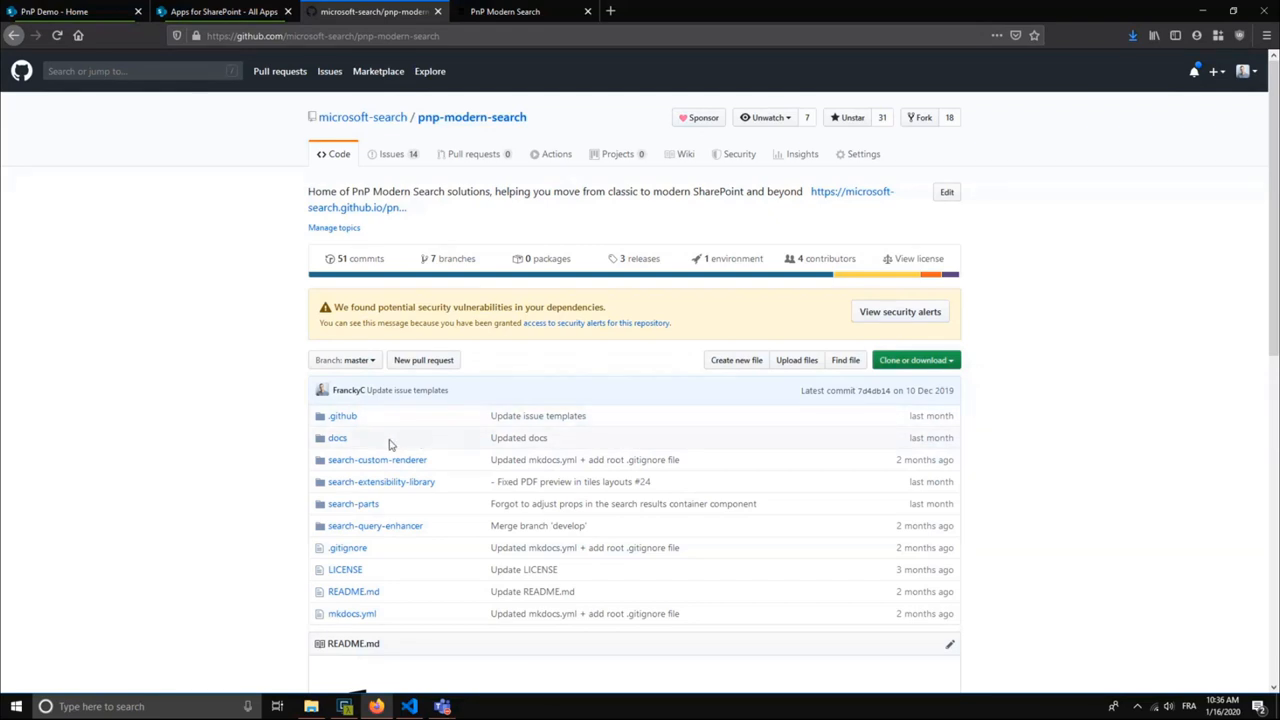
{"action": "mouse_move", "coordinate": [432, 452]}
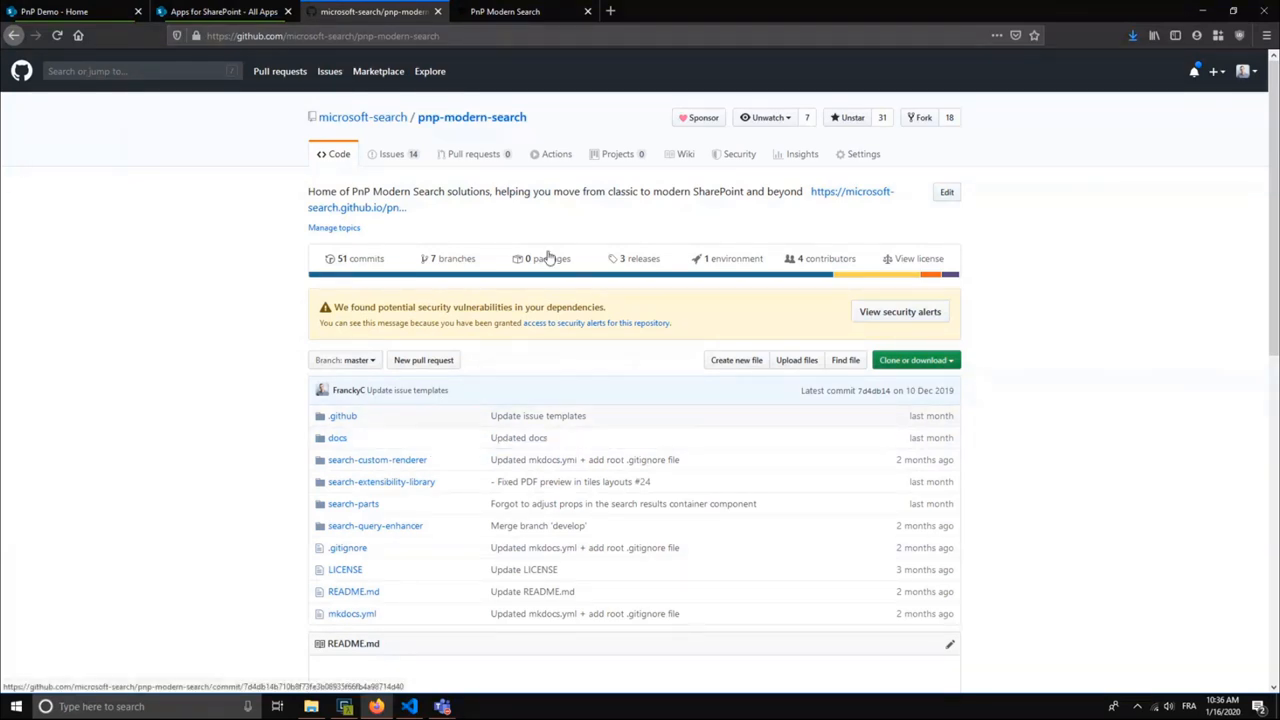
{"action": "mouse_move", "coordinate": [565, 104]}
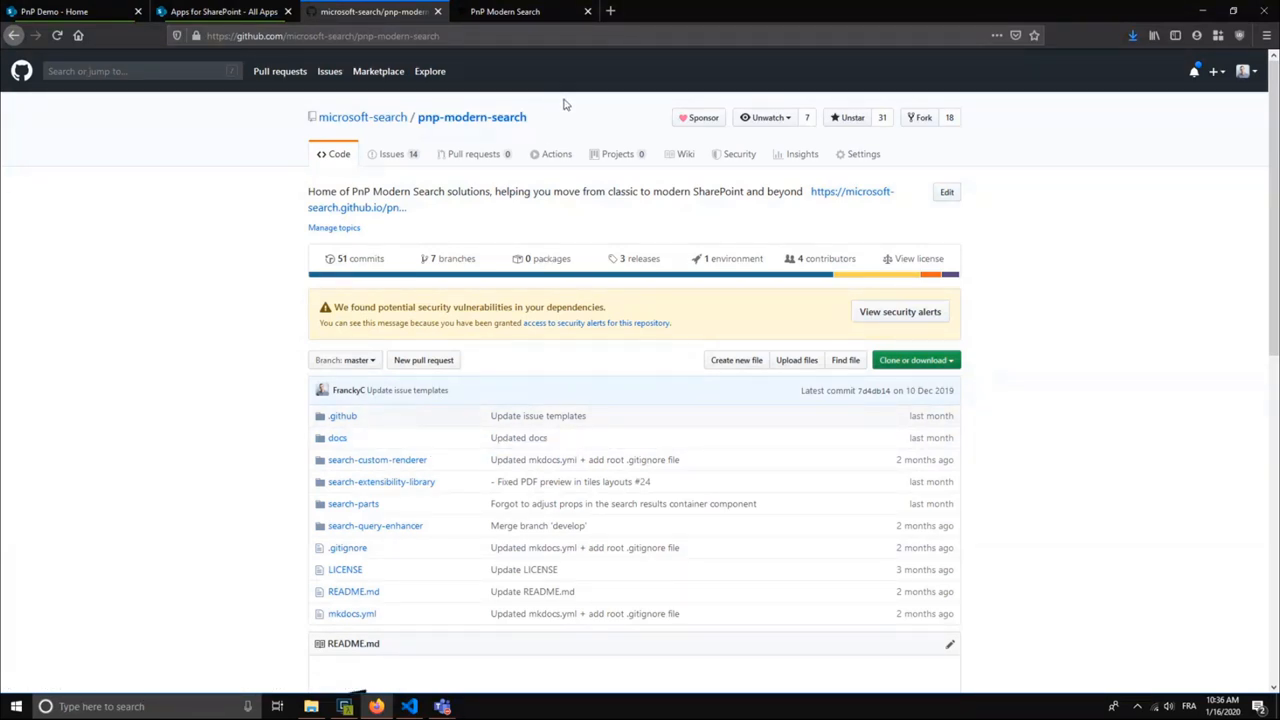
{"action": "mouse_move", "coordinate": [522, 107]}
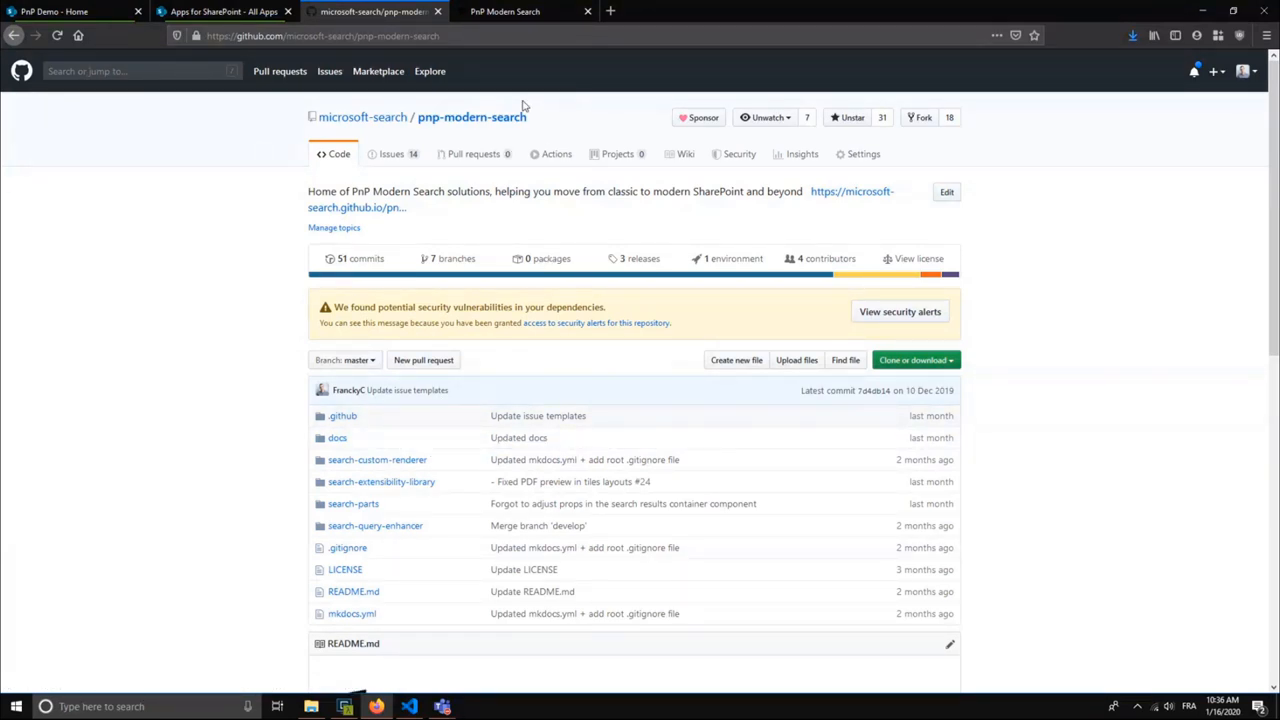
{"action": "mouse_move", "coordinate": [519, 70]}
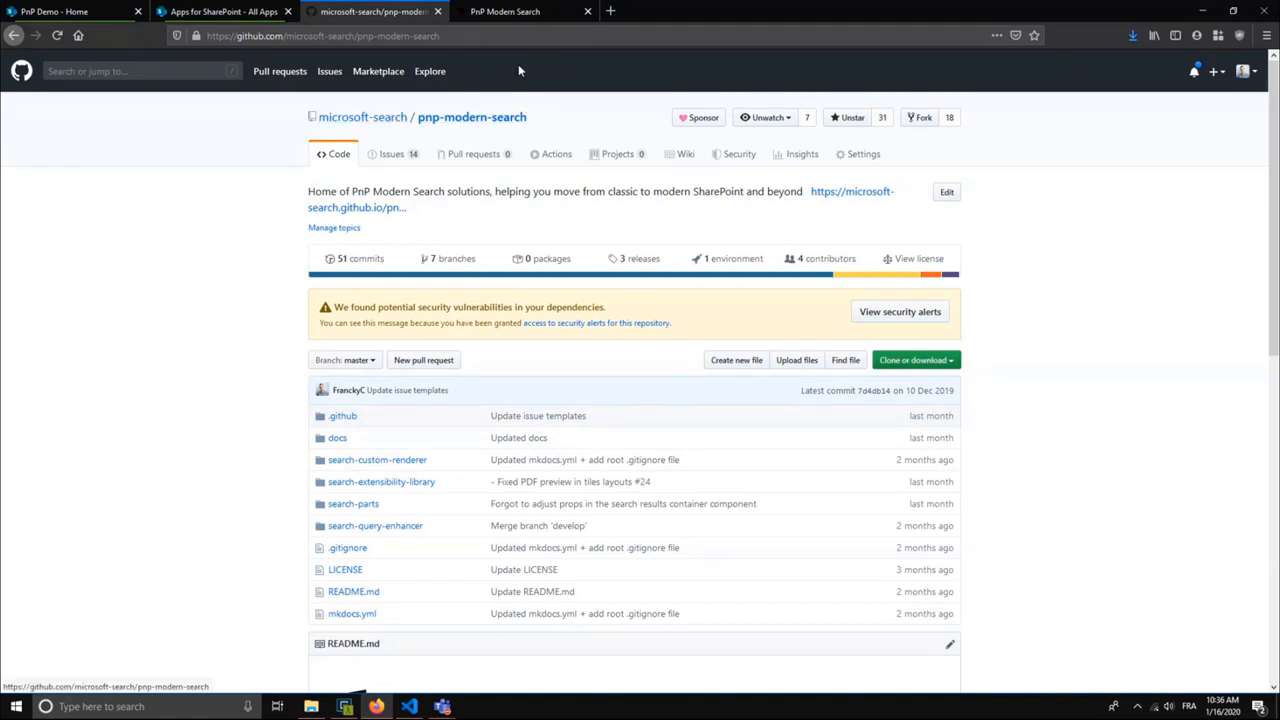
{"action": "mouse_move", "coordinate": [515, 62]}
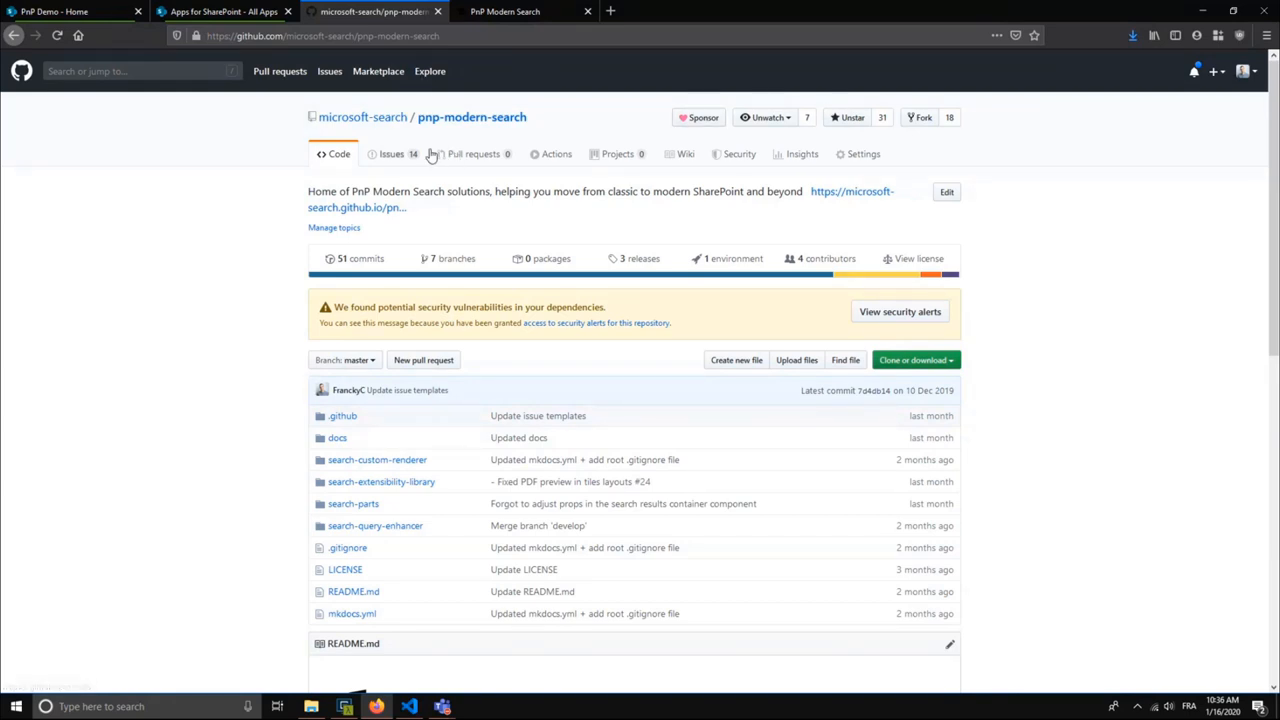
{"action": "mouse_move", "coordinate": [390, 148]}
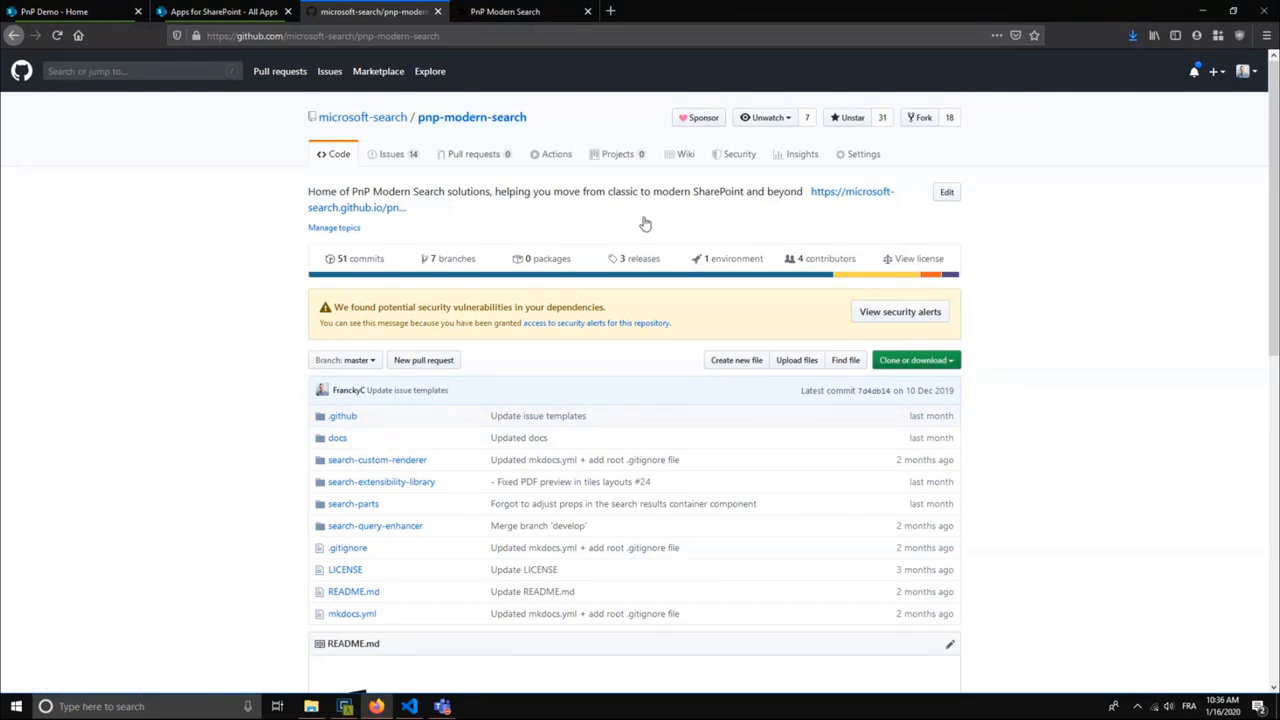
{"action": "mouse_move", "coordinate": [633, 258]}
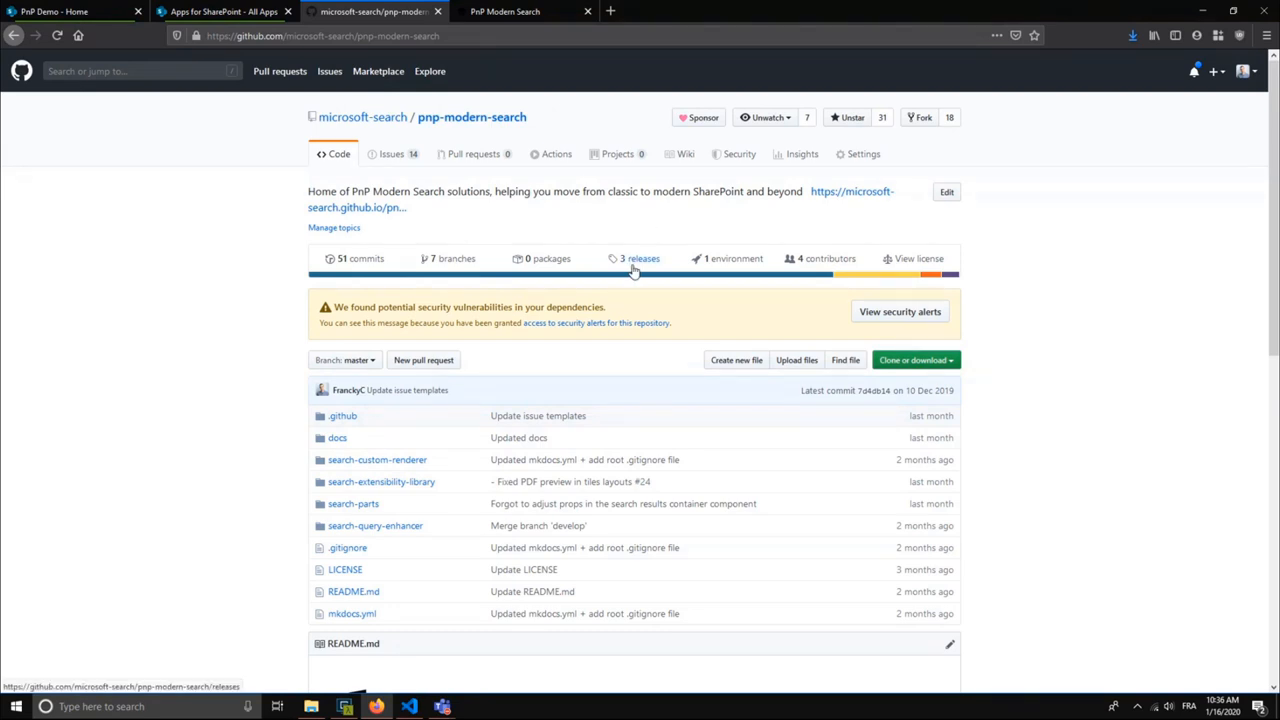
{"action": "left_click", "coordinate": [505, 11]}
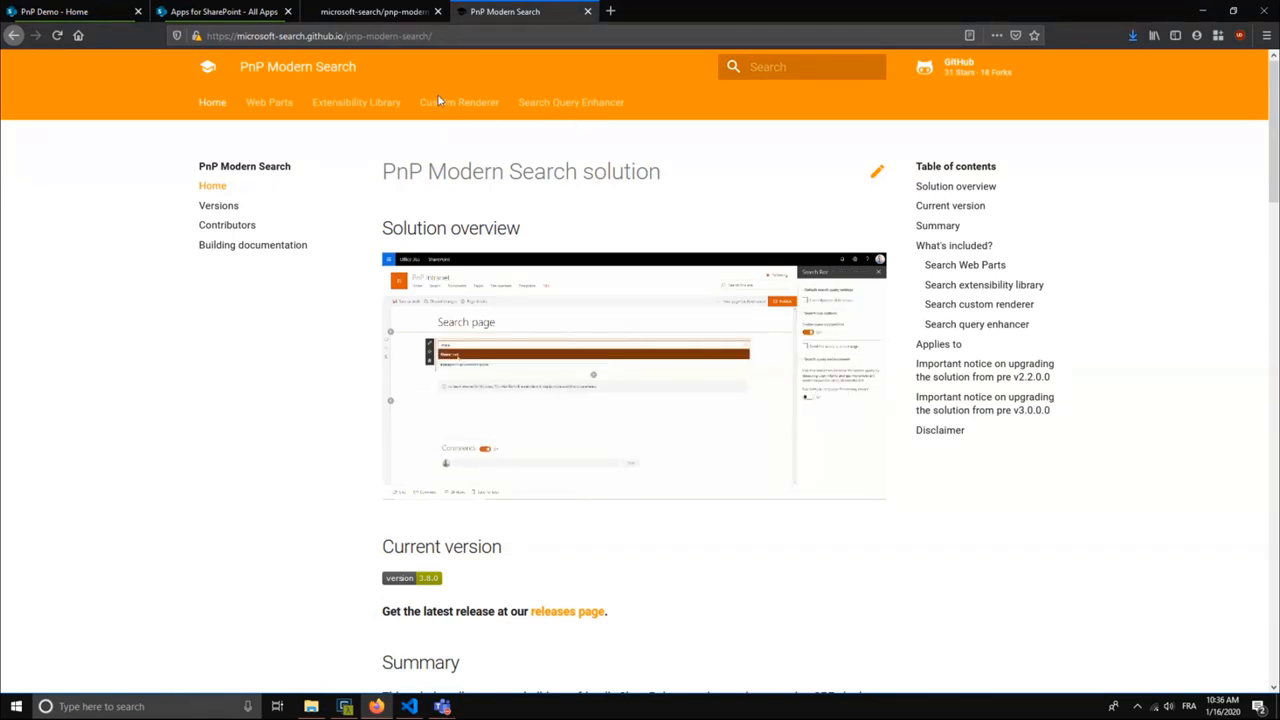
{"action": "mouse_move", "coordinate": [375, 11]}
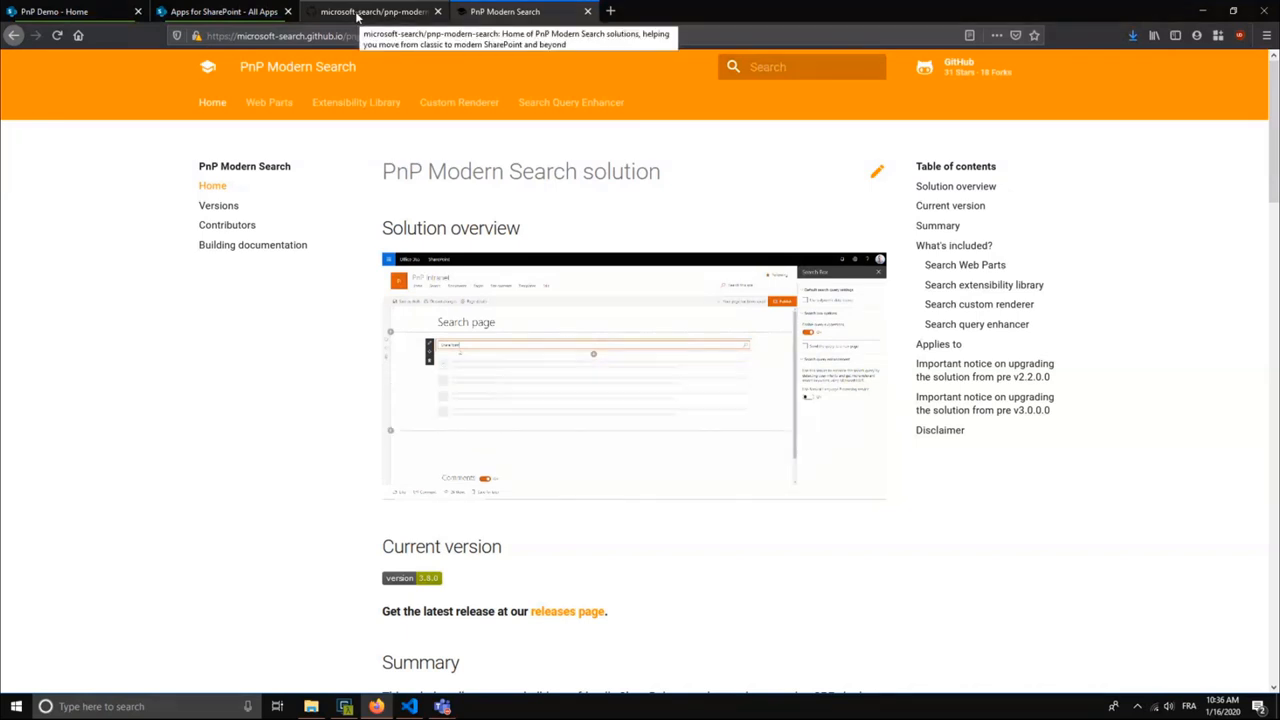
{"action": "left_click", "coordinate": [375, 11]}
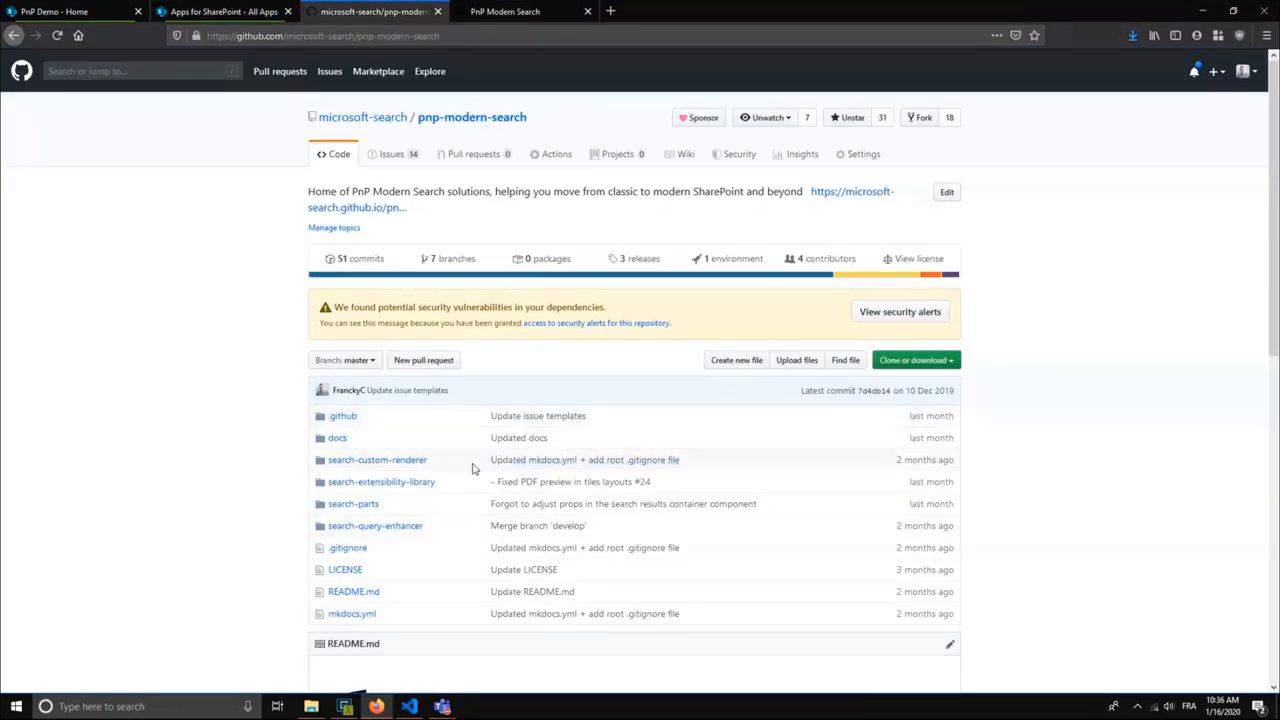
{"action": "mouse_move", "coordinate": [377, 459]}
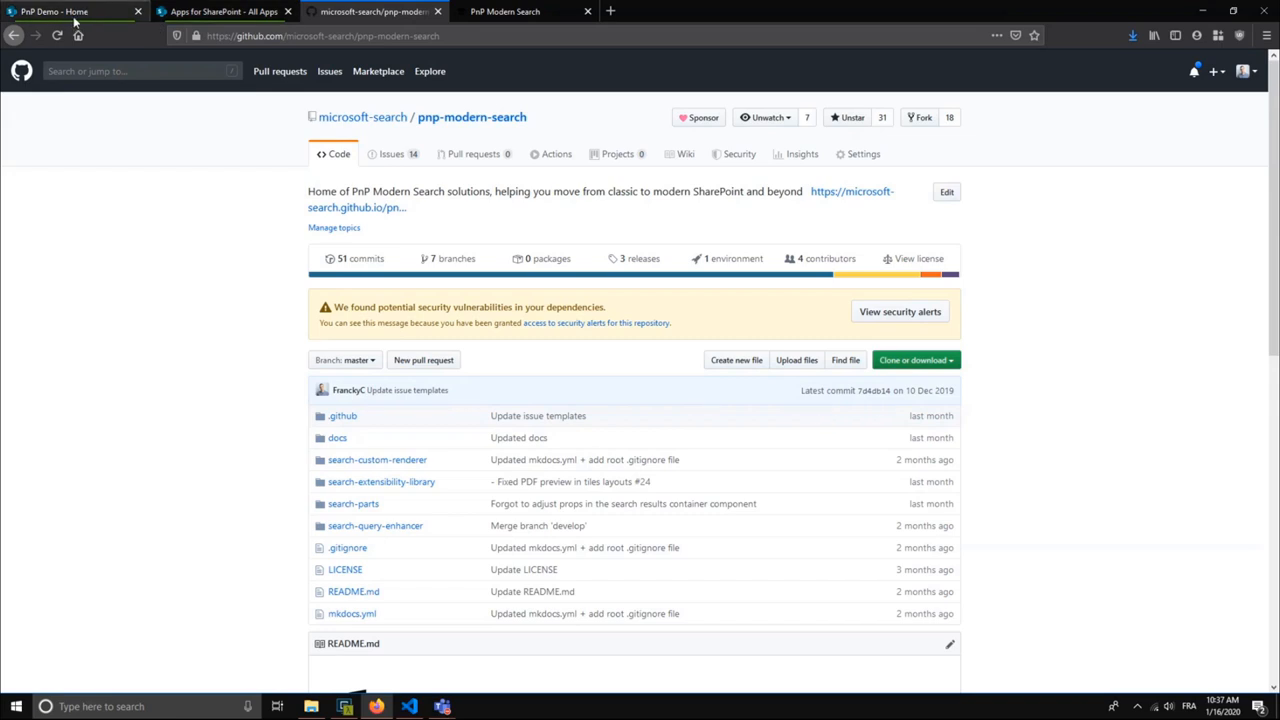
- Advance the Search Results pane to page 3, try Details list, then keep Custom layout
{"action": "left_click", "coordinate": [70, 11]}
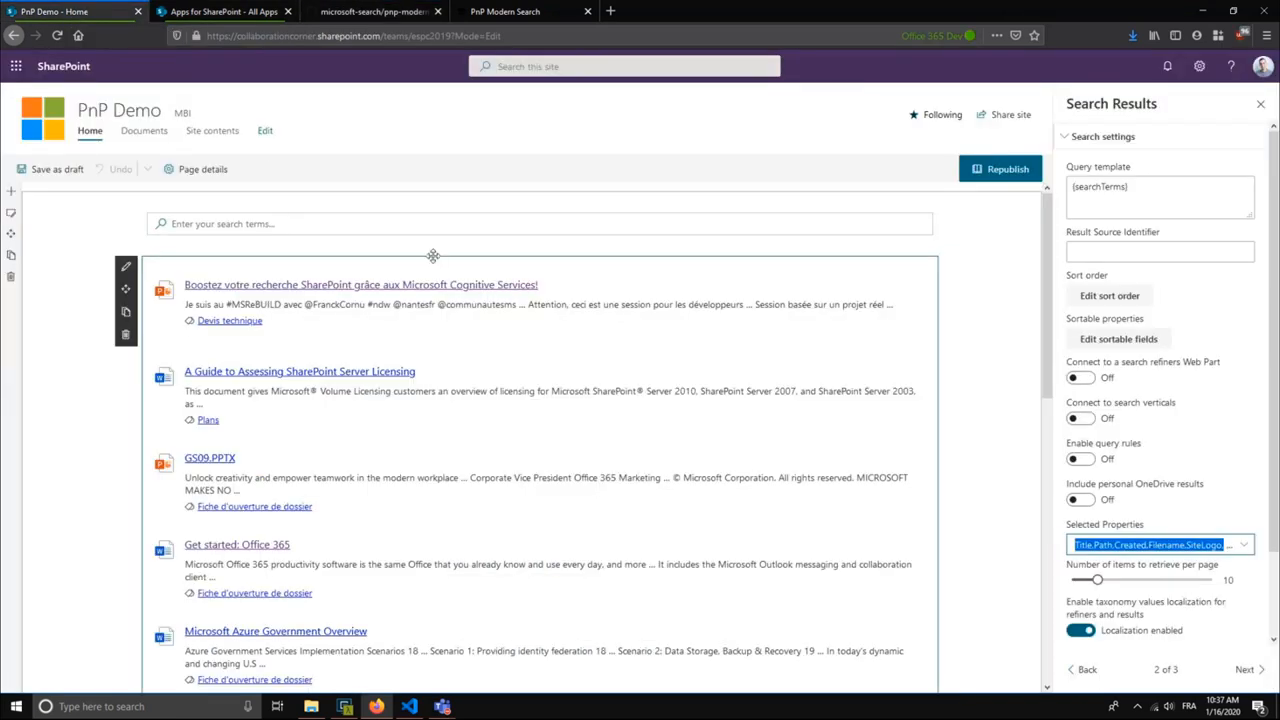
{"action": "mouse_move", "coordinate": [420, 248]}
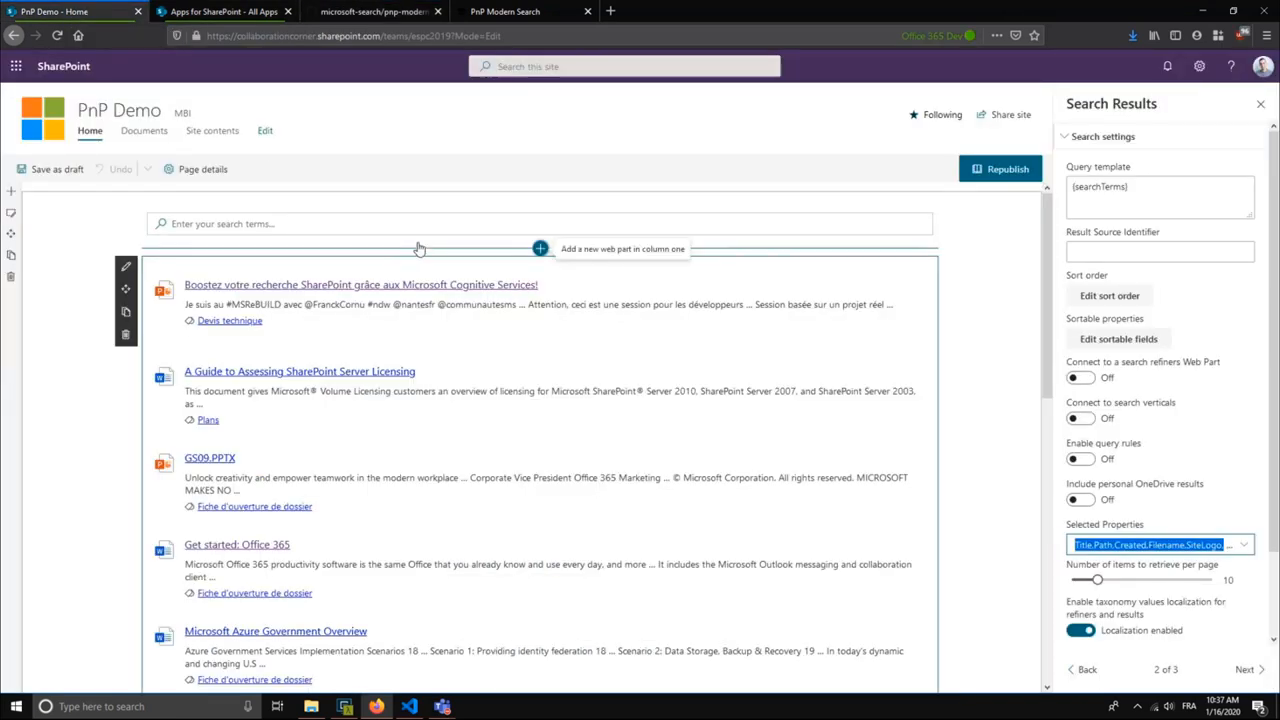
{"action": "mouse_move", "coordinate": [490, 380]}
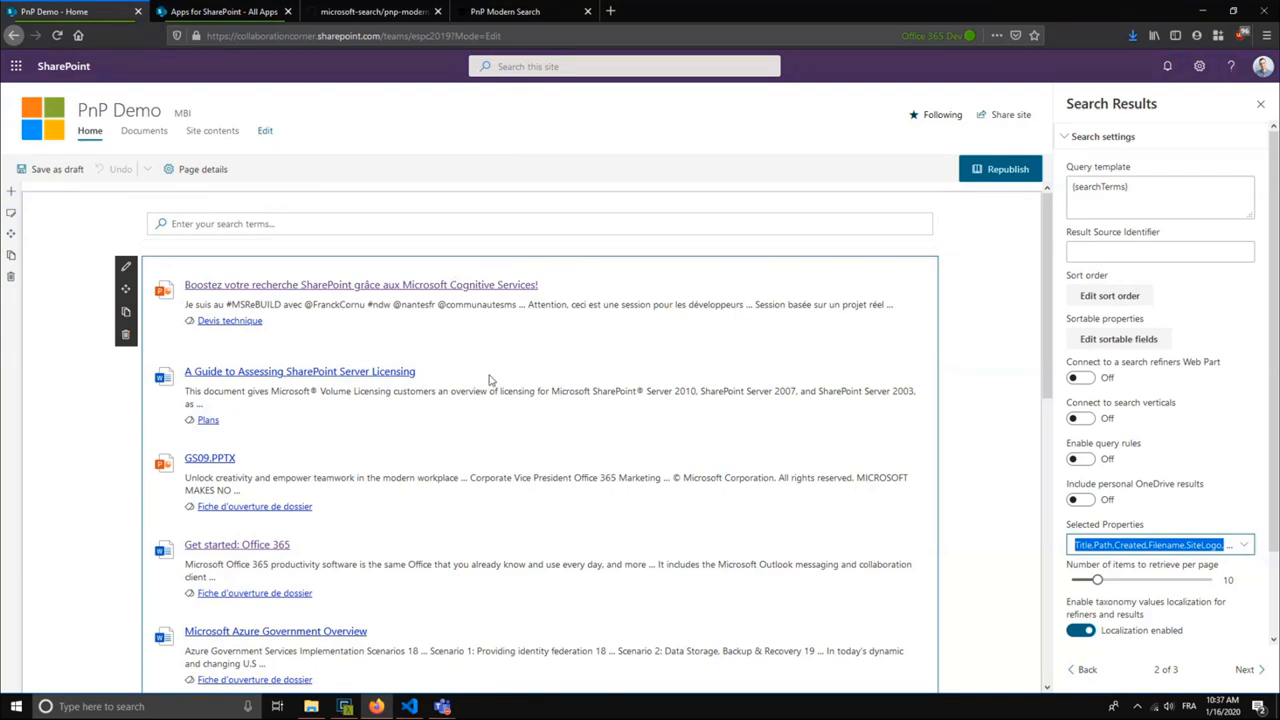
{"action": "mouse_move", "coordinate": [791, 498]}
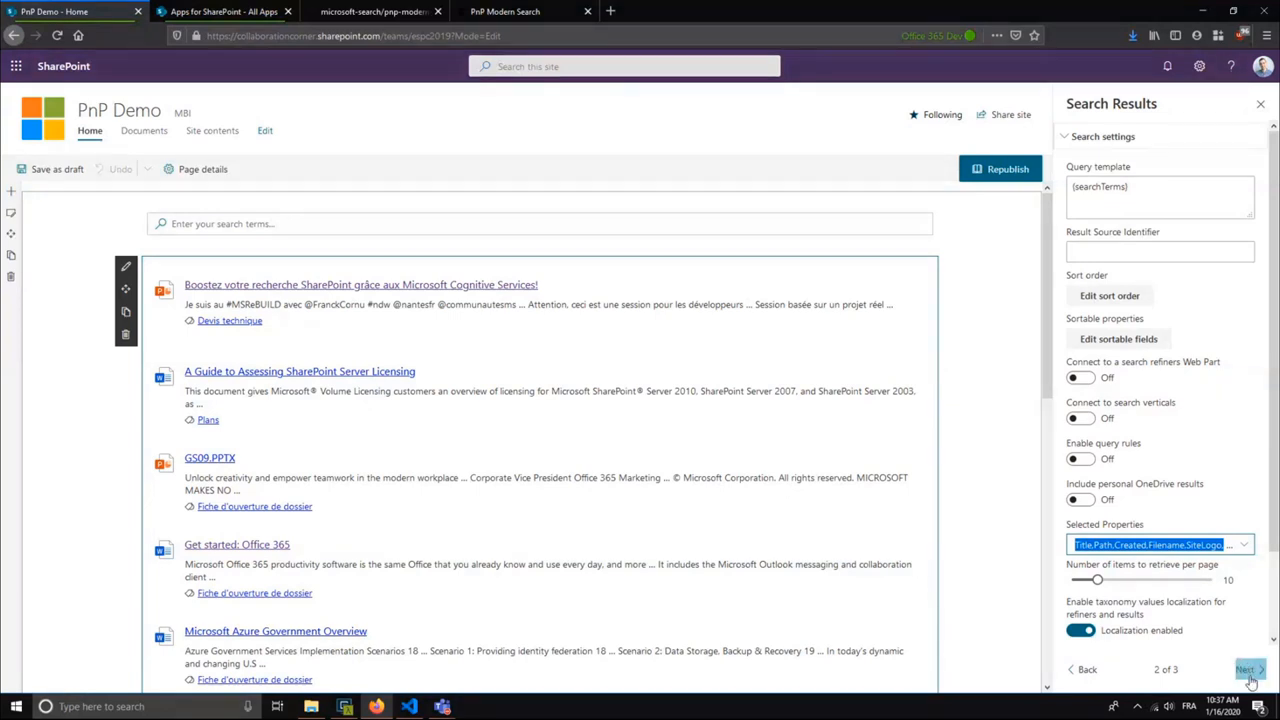
{"action": "left_click", "coordinate": [1248, 669]}
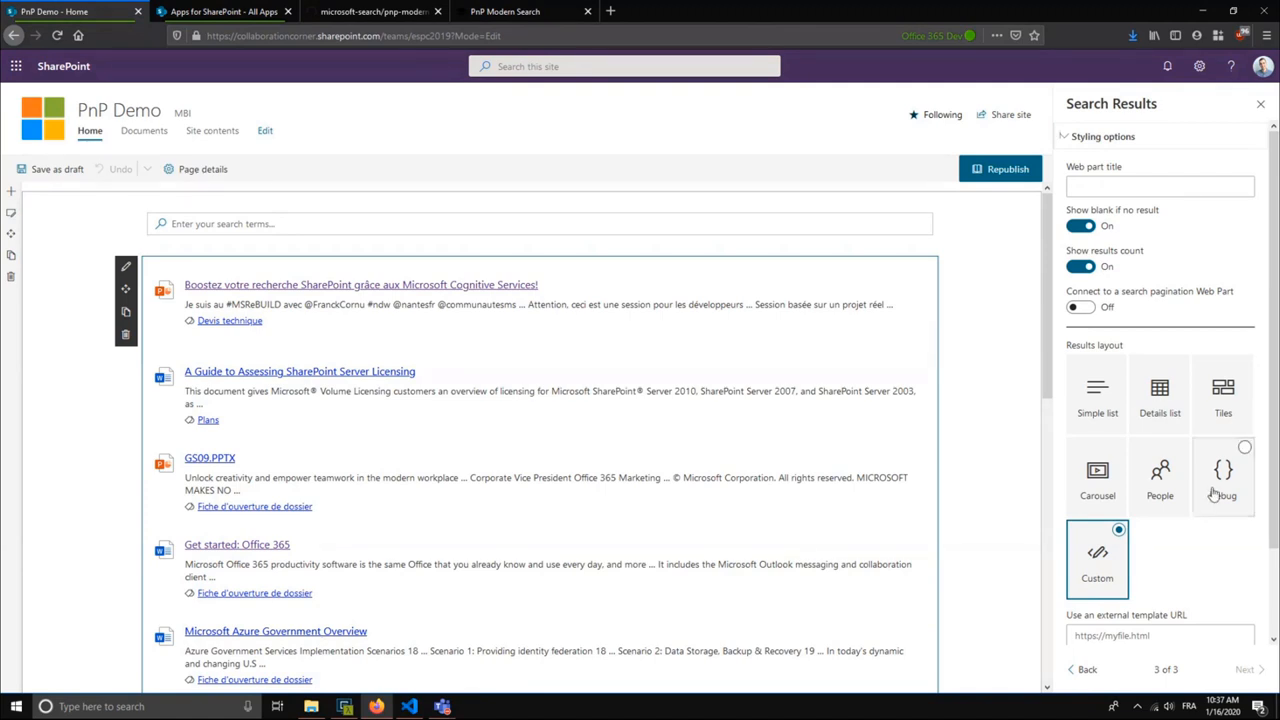
{"action": "left_click", "coordinate": [1159, 395]}
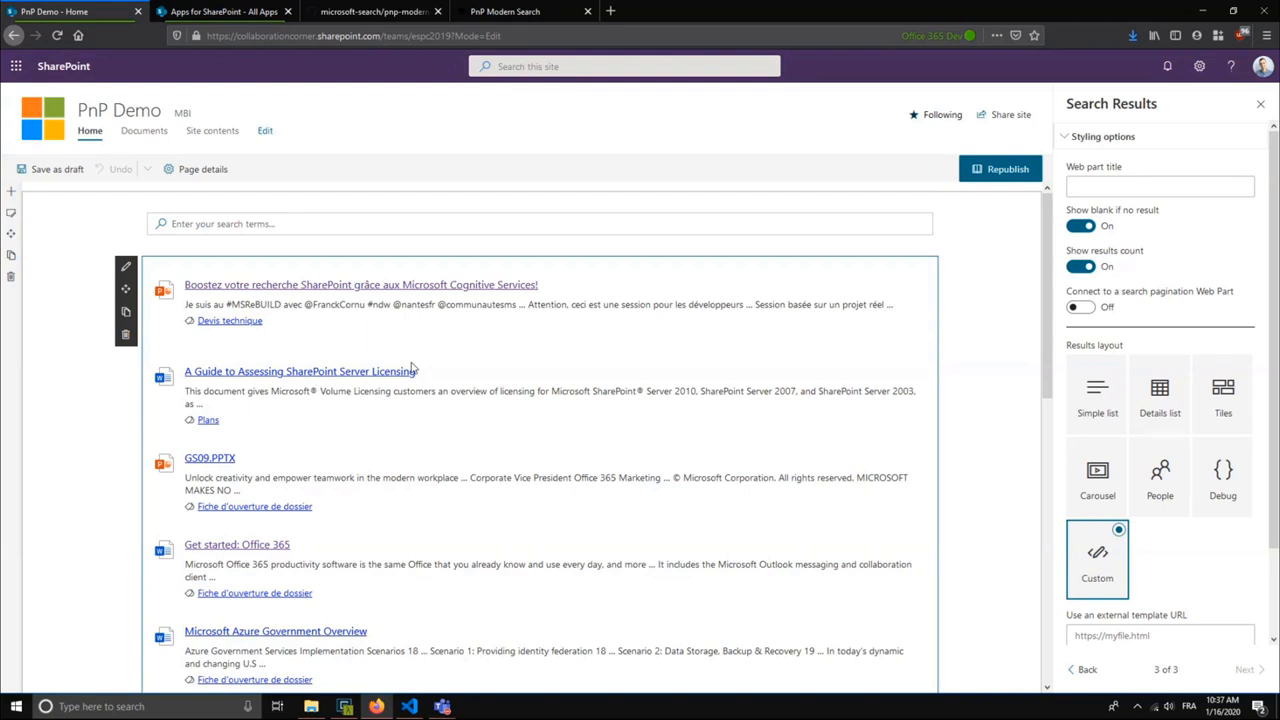
{"action": "mouse_move", "coordinate": [1223, 395]}
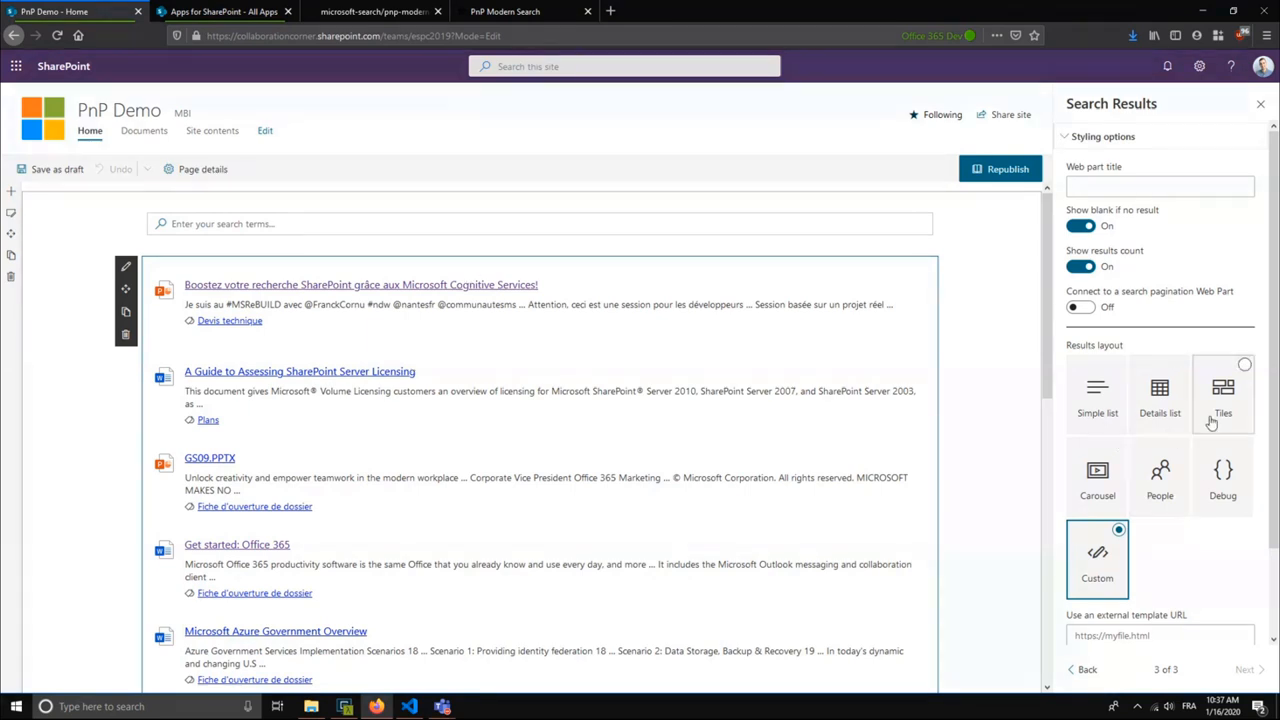
{"action": "left_click", "coordinate": [1159, 393]}
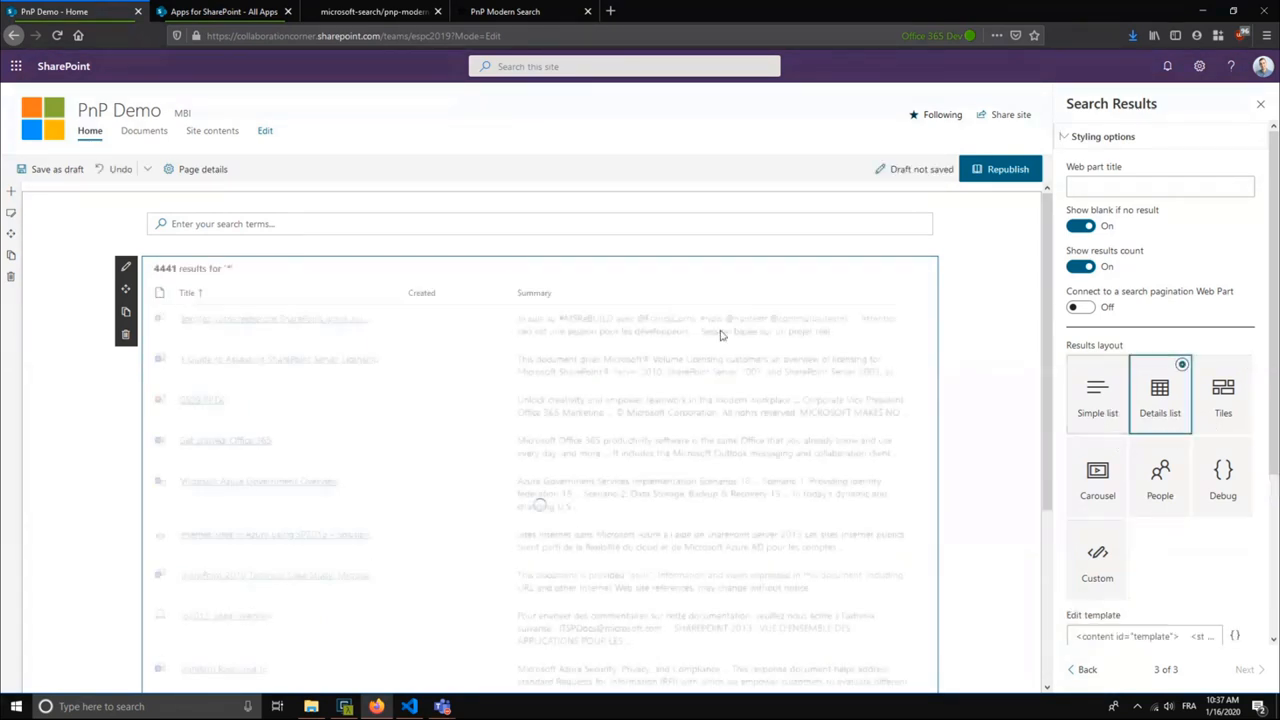
{"action": "scroll", "scroll_direction": "down", "scroll_amount": 3}
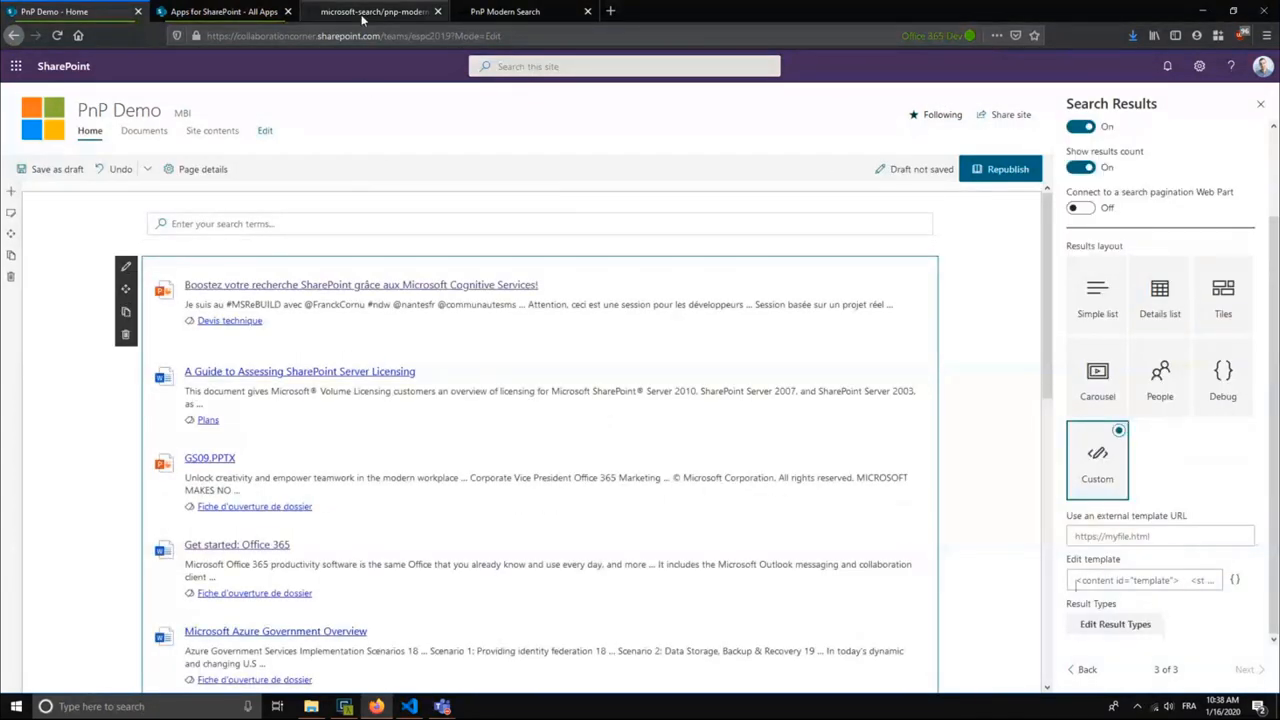
- Open the search-extensibility-library folder in the pnp-modern-search GitHub repository
{"action": "left_click", "coordinate": [375, 11]}
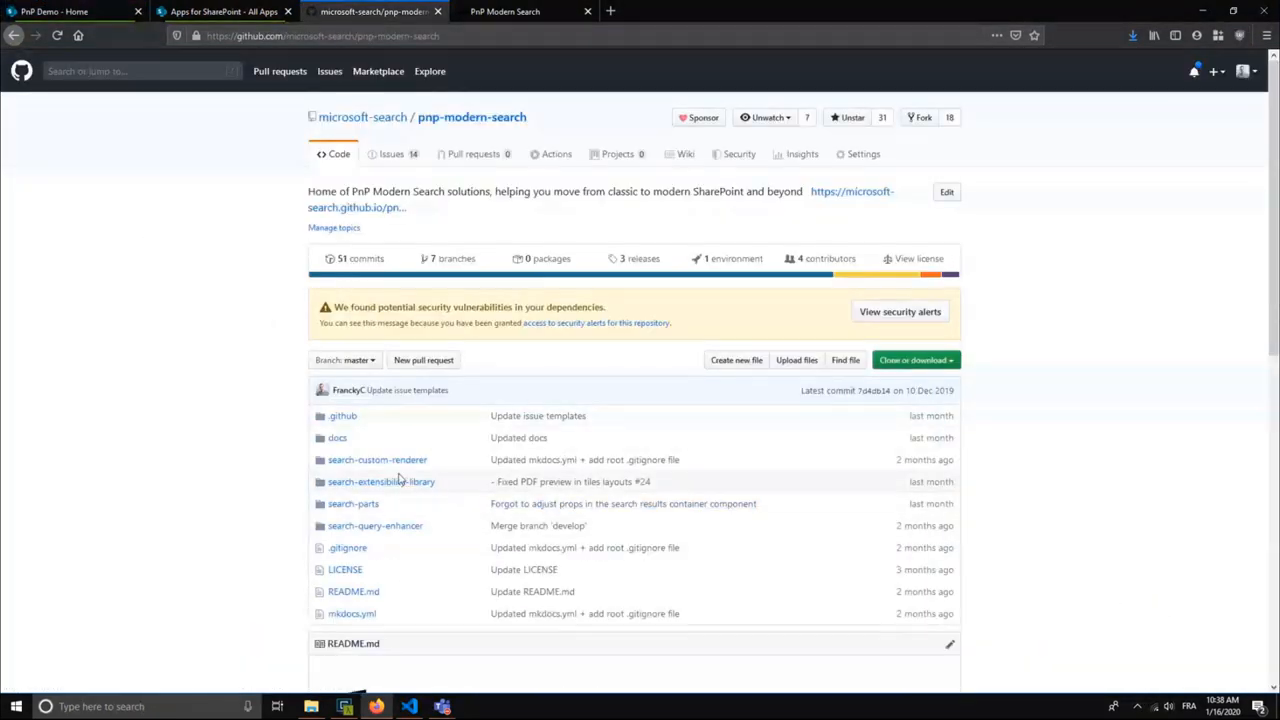
{"action": "mouse_move", "coordinate": [488, 547]}
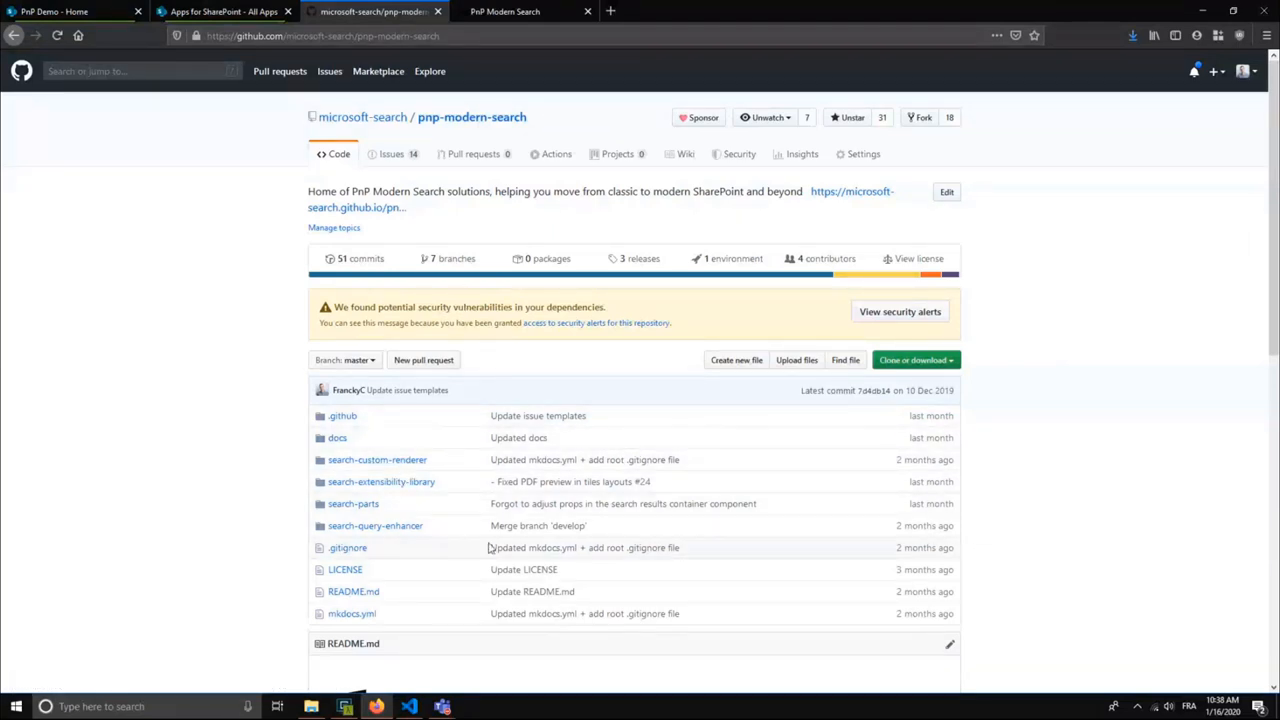
{"action": "mouse_move", "coordinate": [445, 491]}
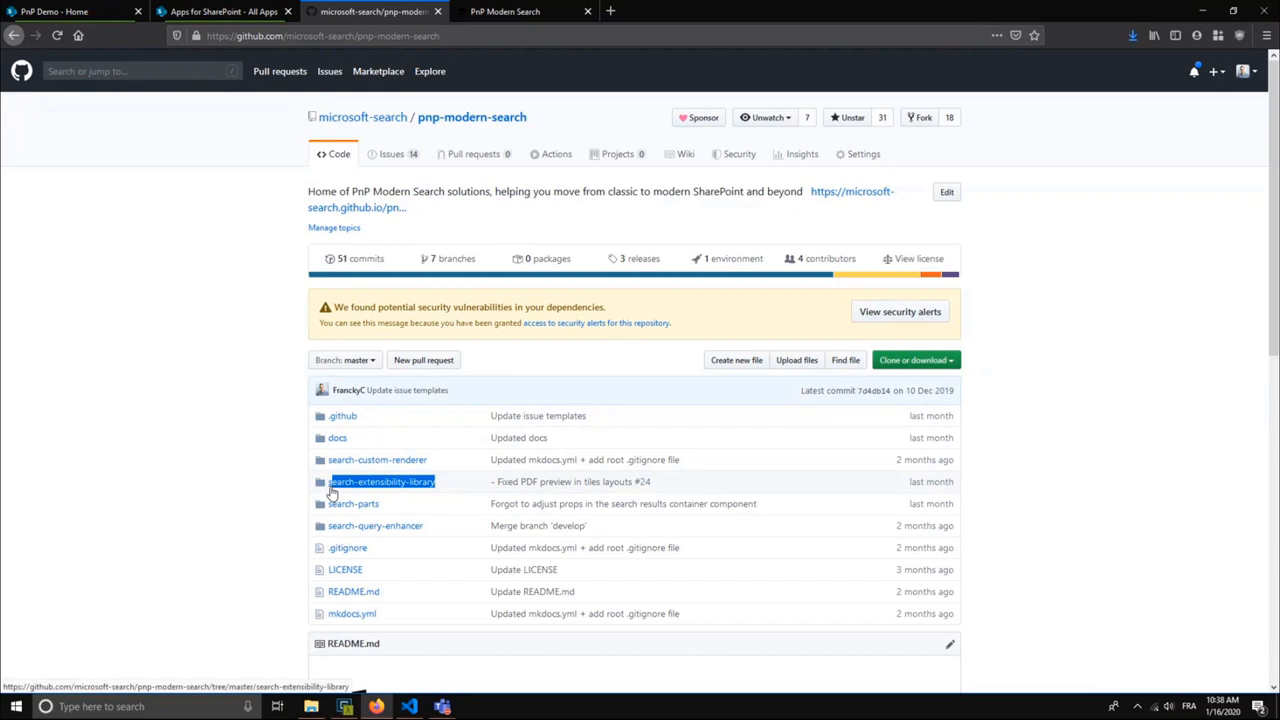
{"action": "left_click", "coordinate": [382, 481]}
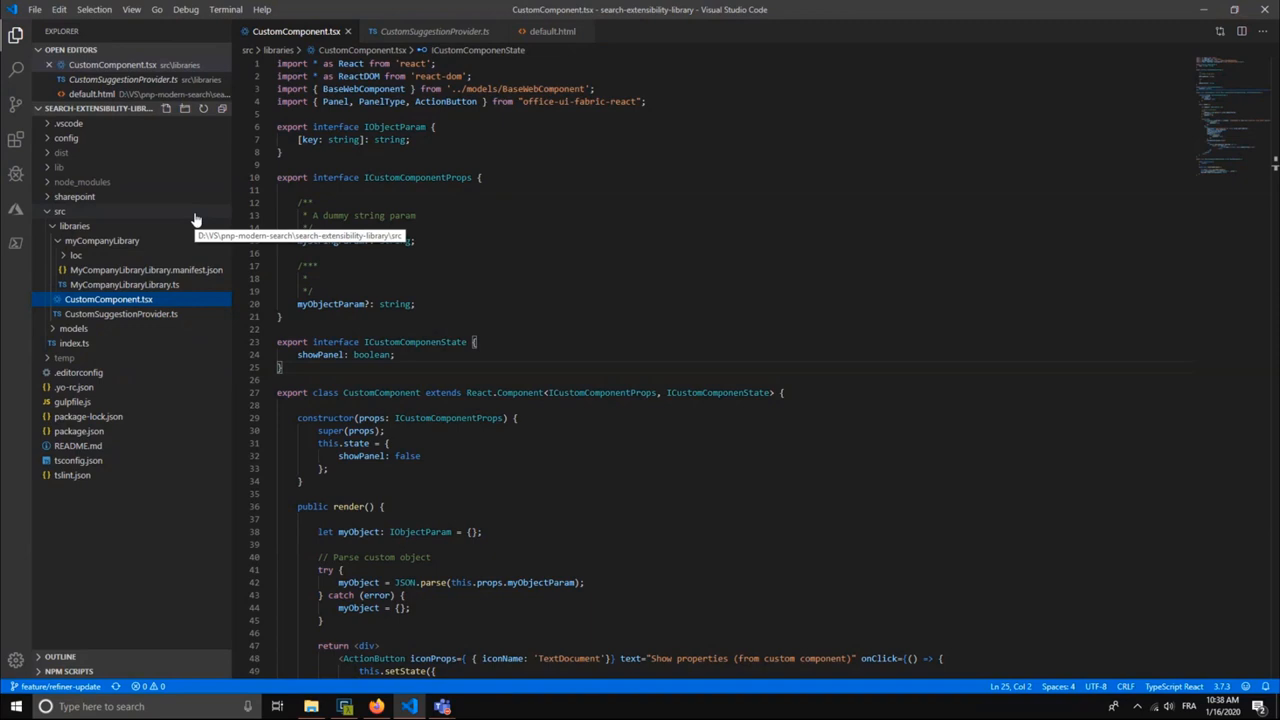
{"action": "mouse_move", "coordinate": [167, 293]}
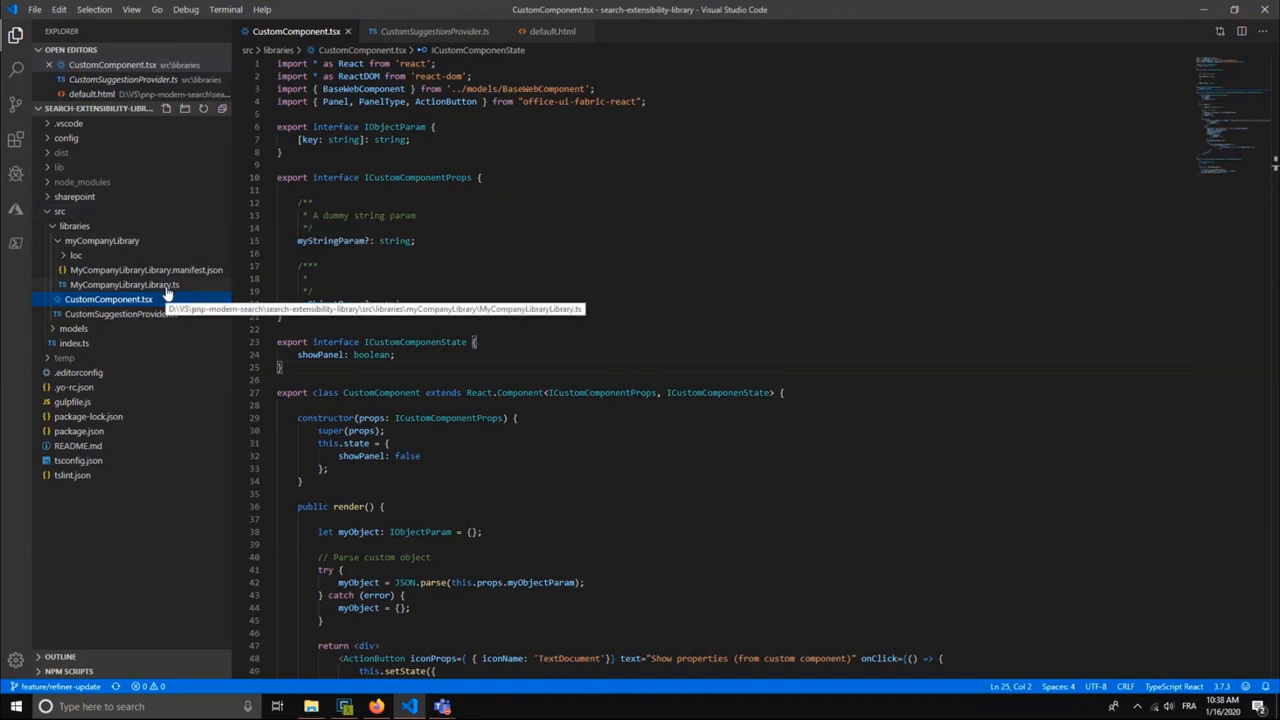
{"action": "mouse_move", "coordinate": [205, 370]}
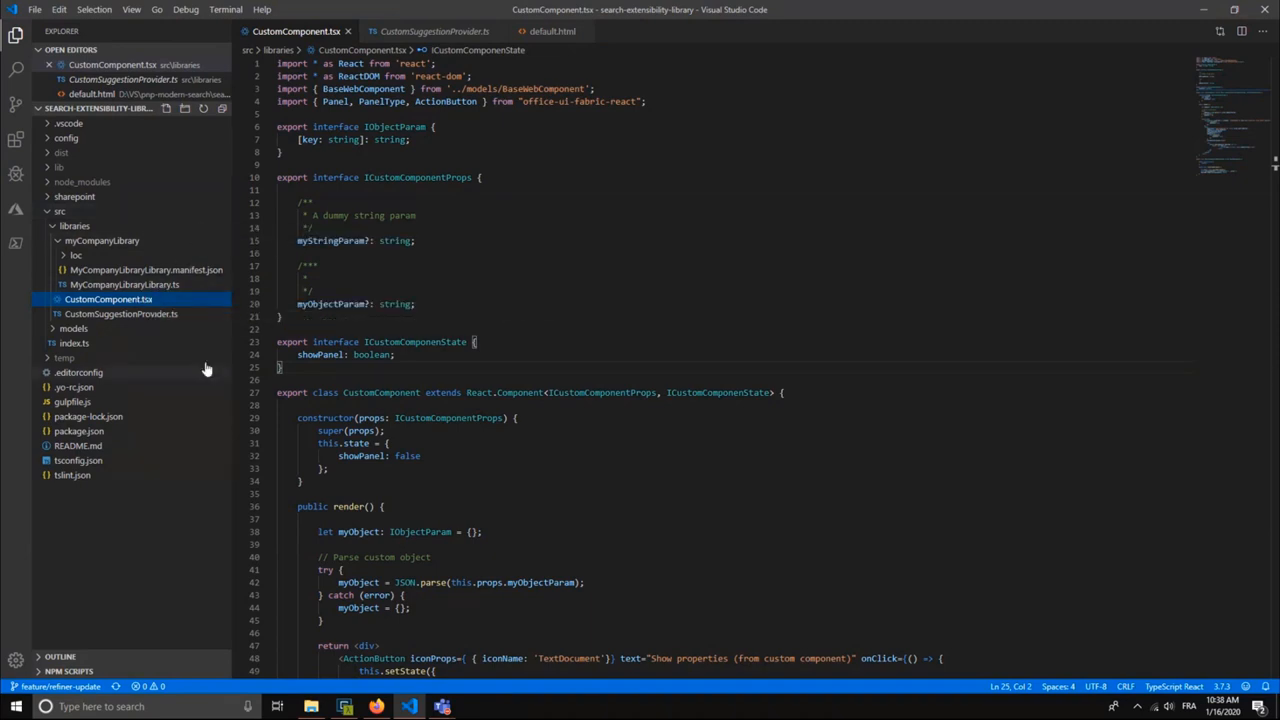
{"action": "mouse_move", "coordinate": [145, 270]}
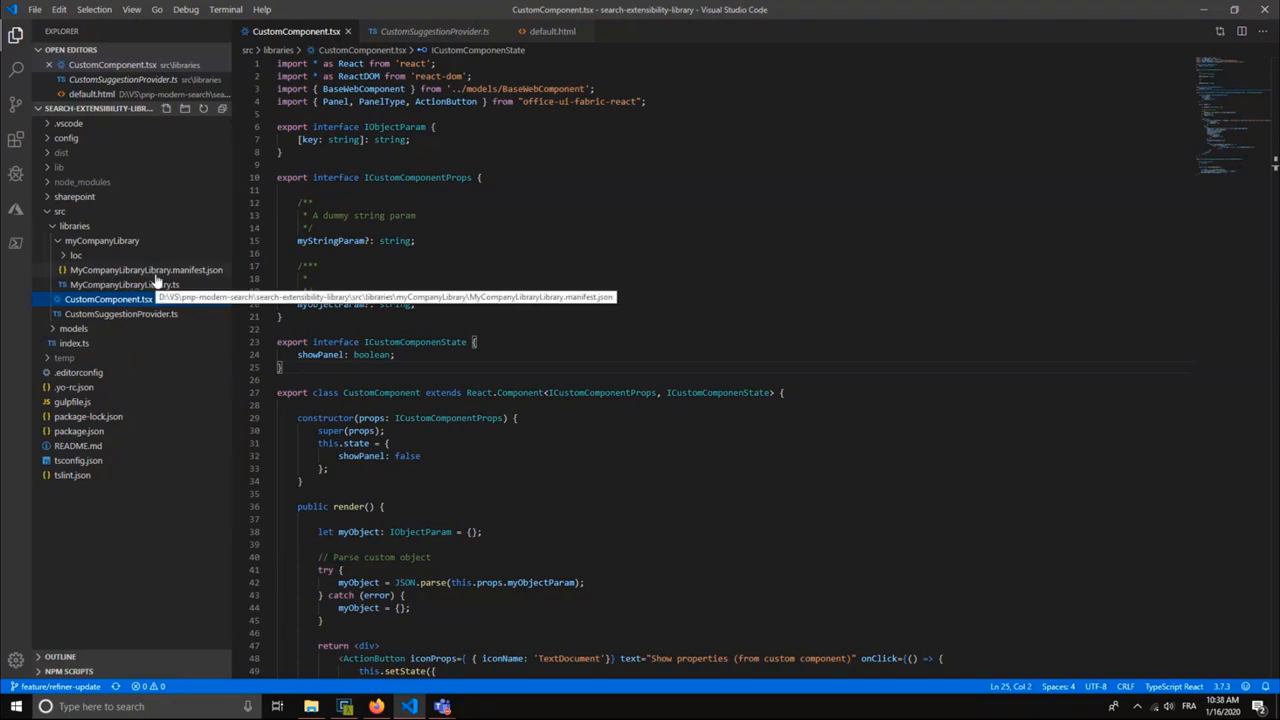
{"action": "mouse_move", "coordinate": [155, 313]}
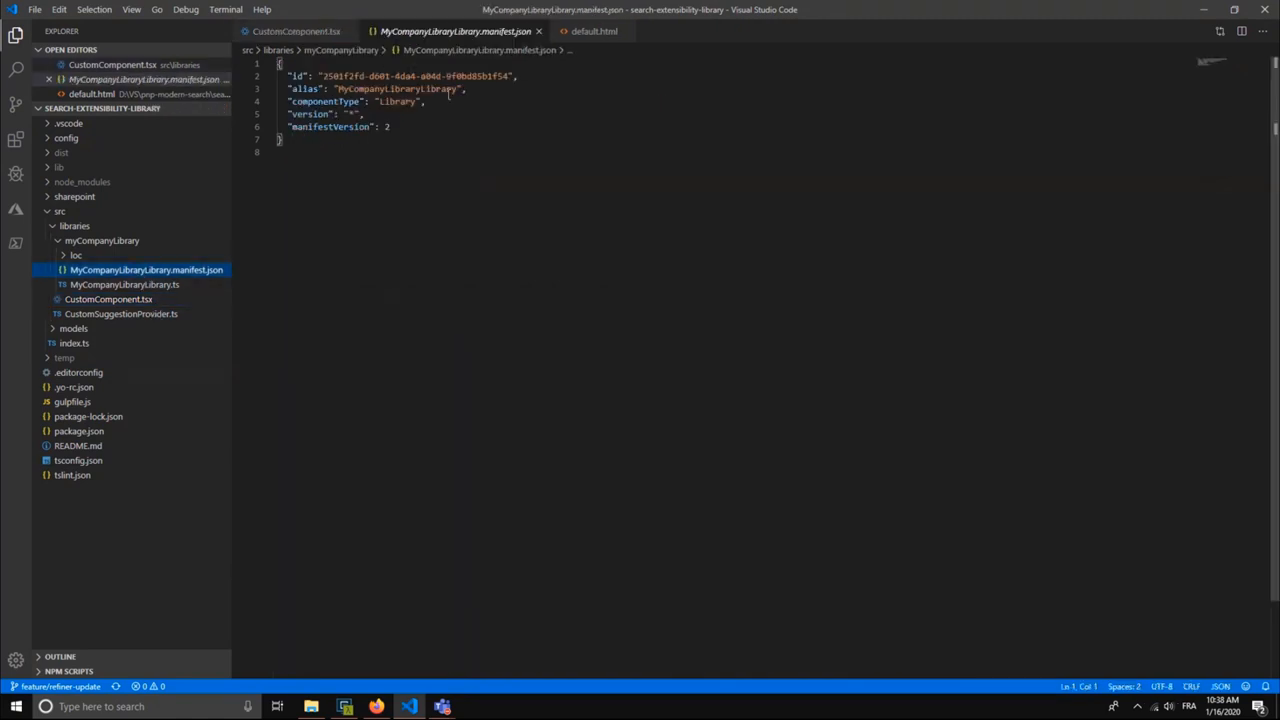
- Highlight the library id in MyCompanyLibraryLibrary.manifest.json
{"action": "double_click", "coordinate": [415, 76]}
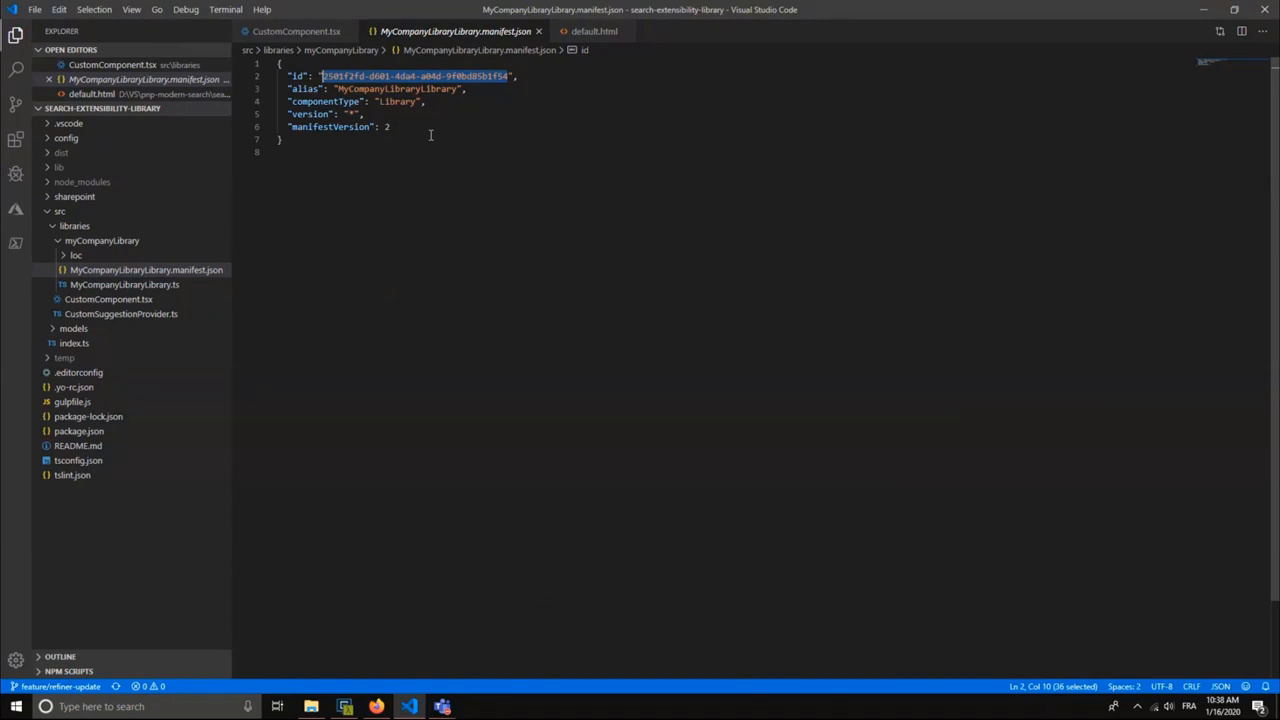
{"action": "mouse_move", "coordinate": [555, 118]}
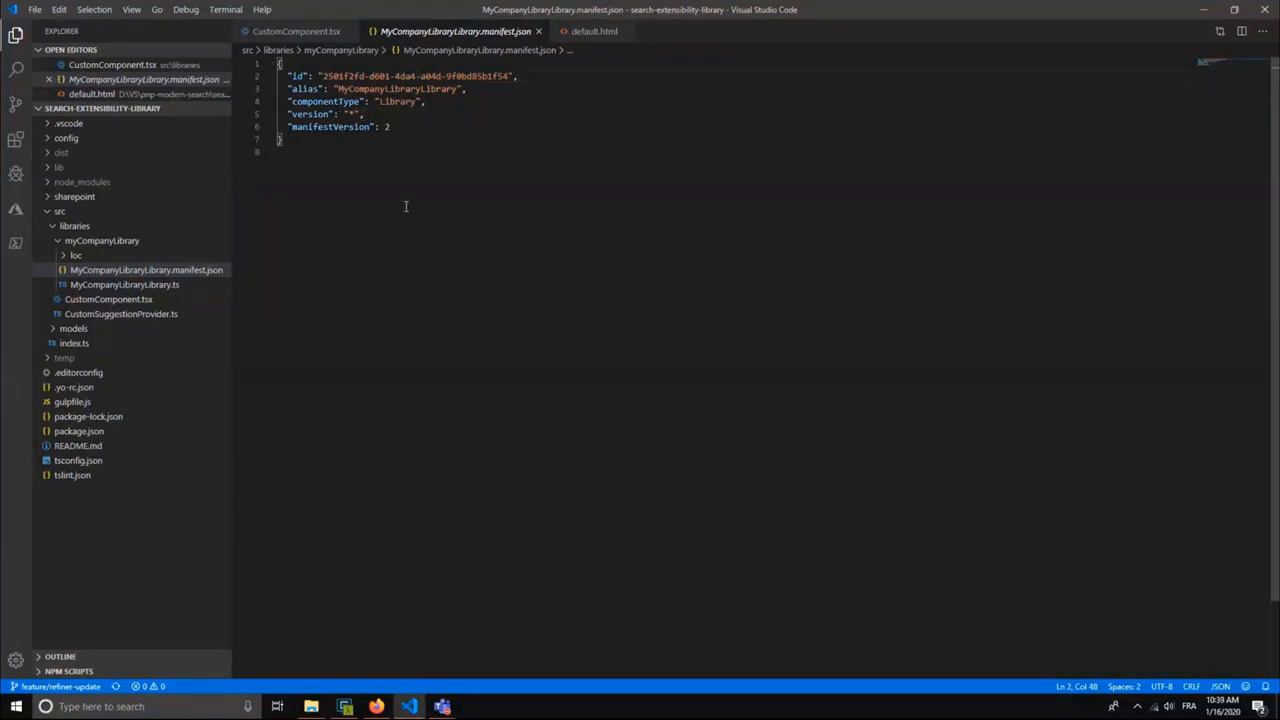
{"action": "mouse_move", "coordinate": [242, 245]}
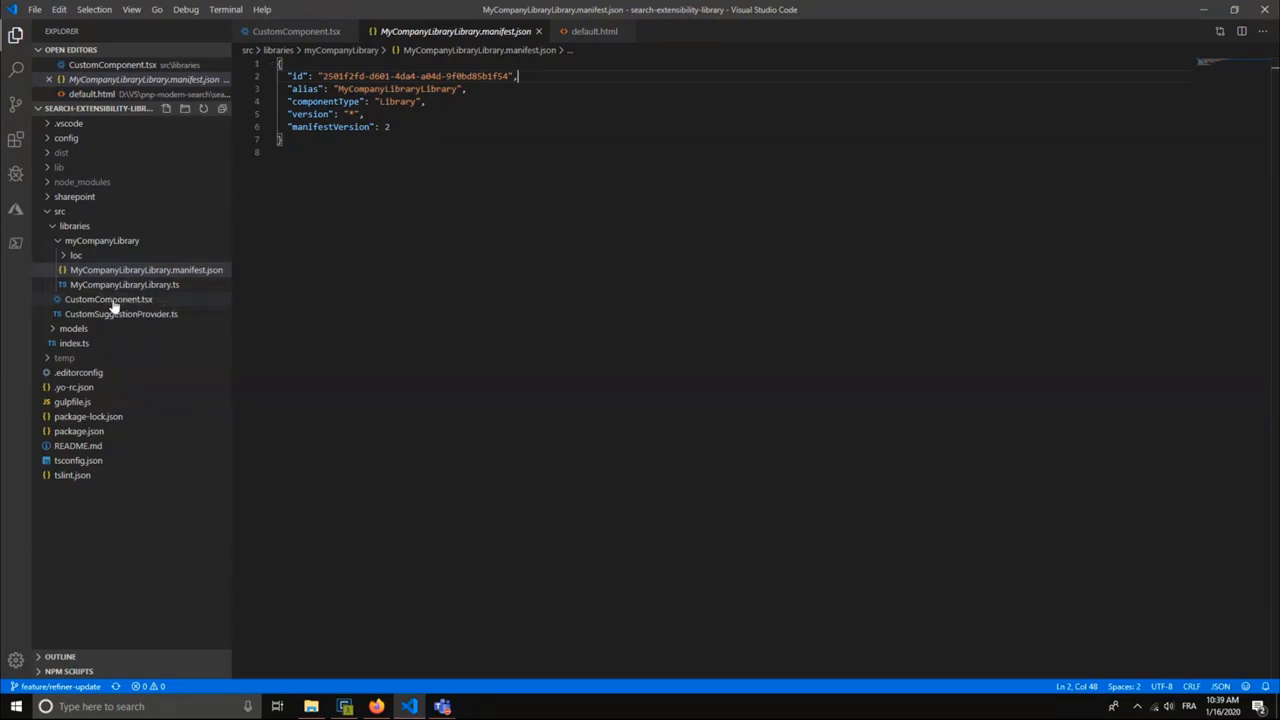
- Open MyCompanyLibraryLibrary.ts and highlight the 'my-custom-component' component name
{"action": "left_click", "coordinate": [124, 284]}
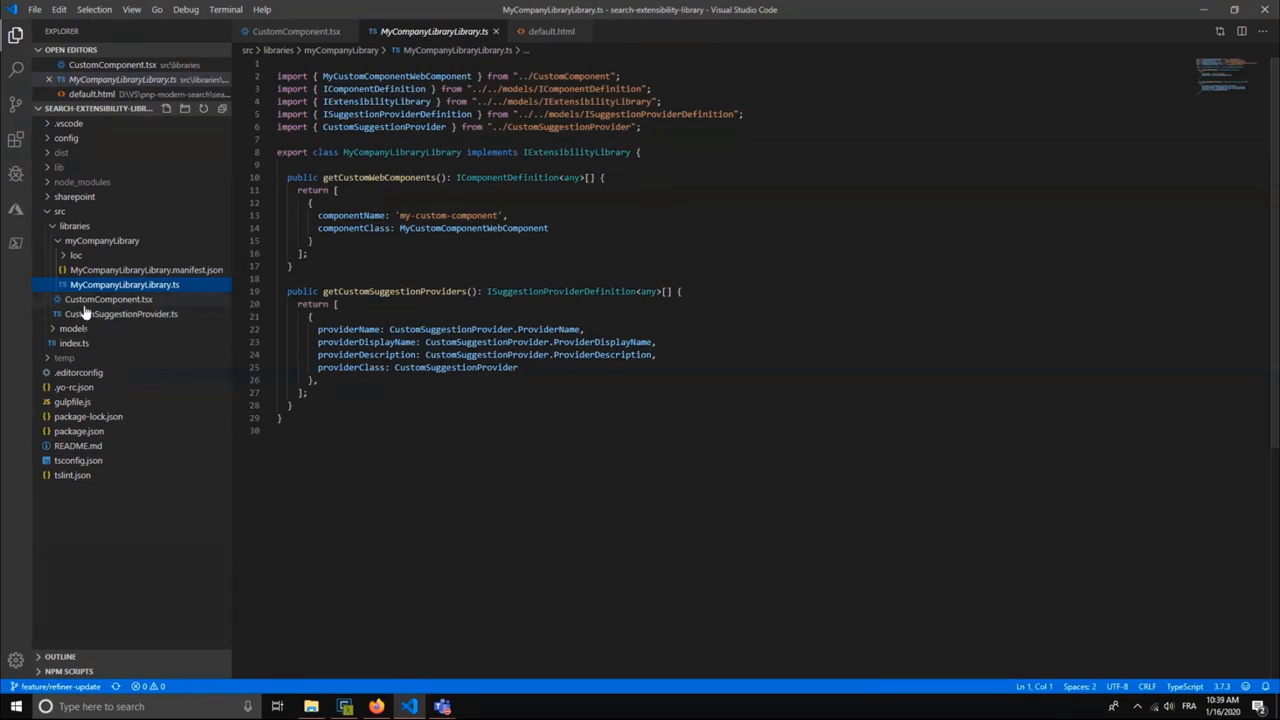
{"action": "mouse_move", "coordinate": [108, 313]}
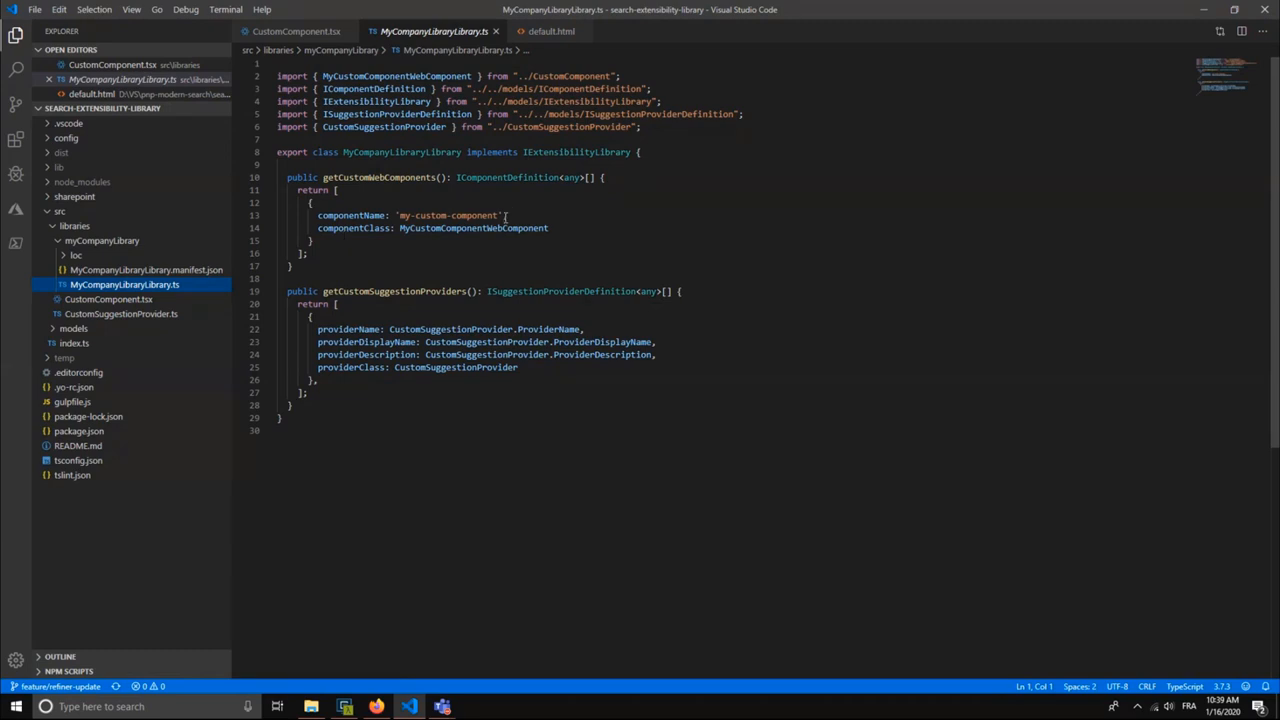
{"action": "double_click", "coordinate": [447, 215]}
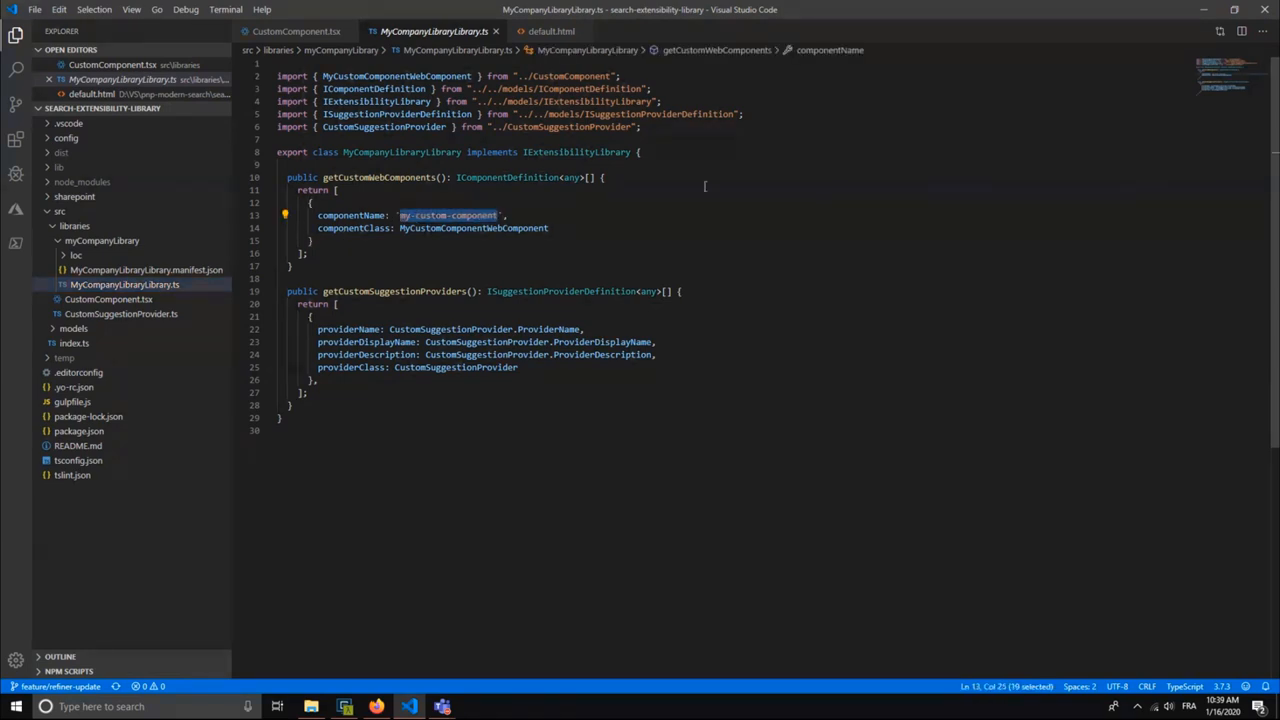
{"action": "mouse_move", "coordinate": [553, 237]}
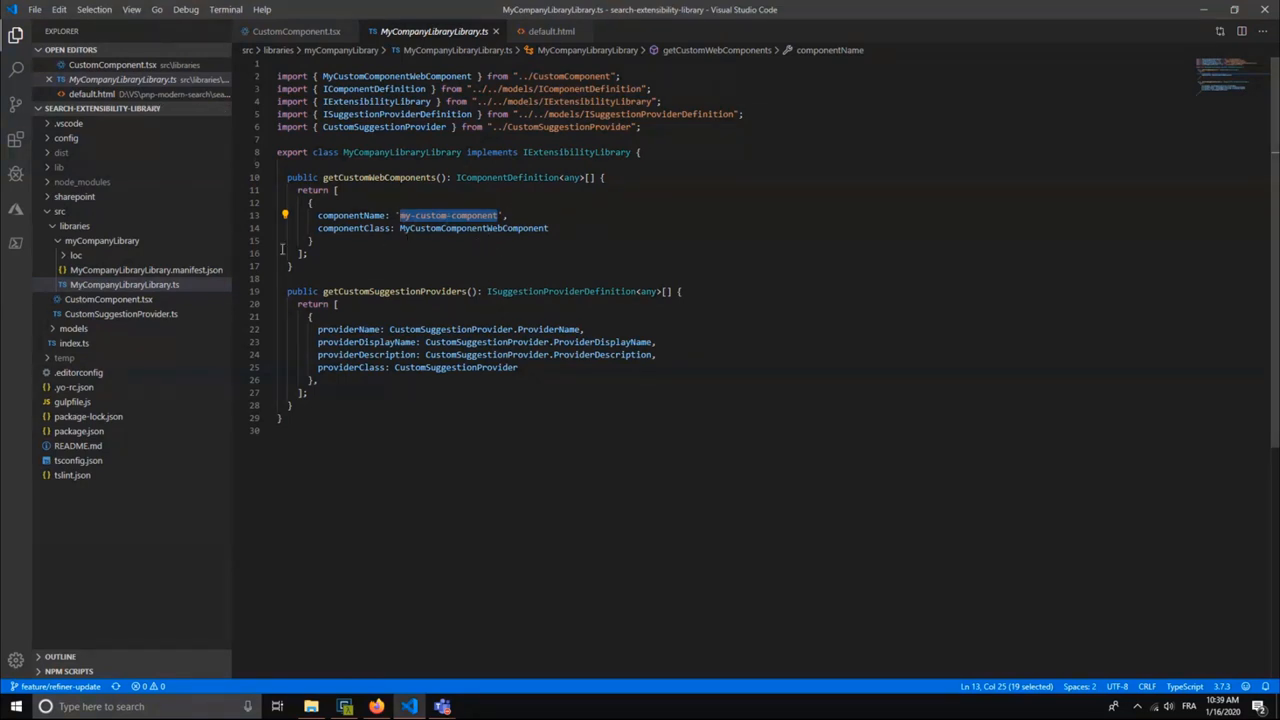
{"action": "left_click", "coordinate": [295, 31]}
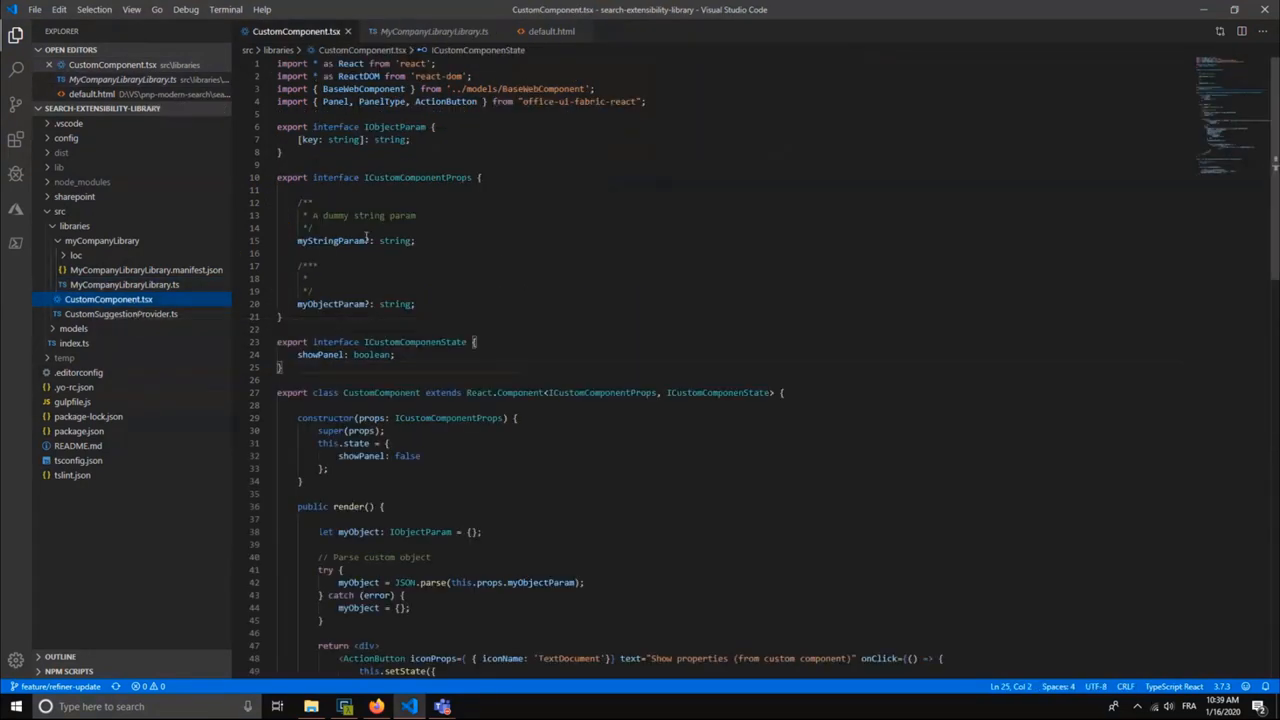
{"action": "mouse_move", "coordinate": [331, 240]}
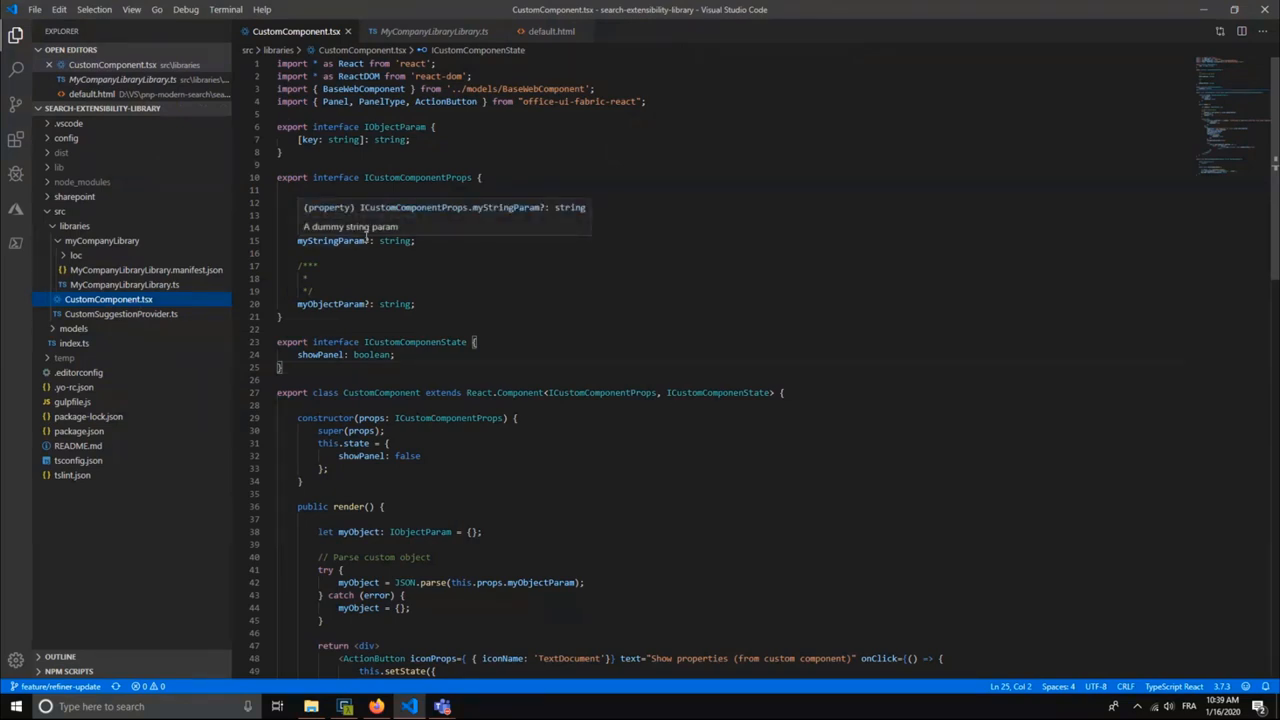
{"action": "mouse_move", "coordinate": [512, 242]}
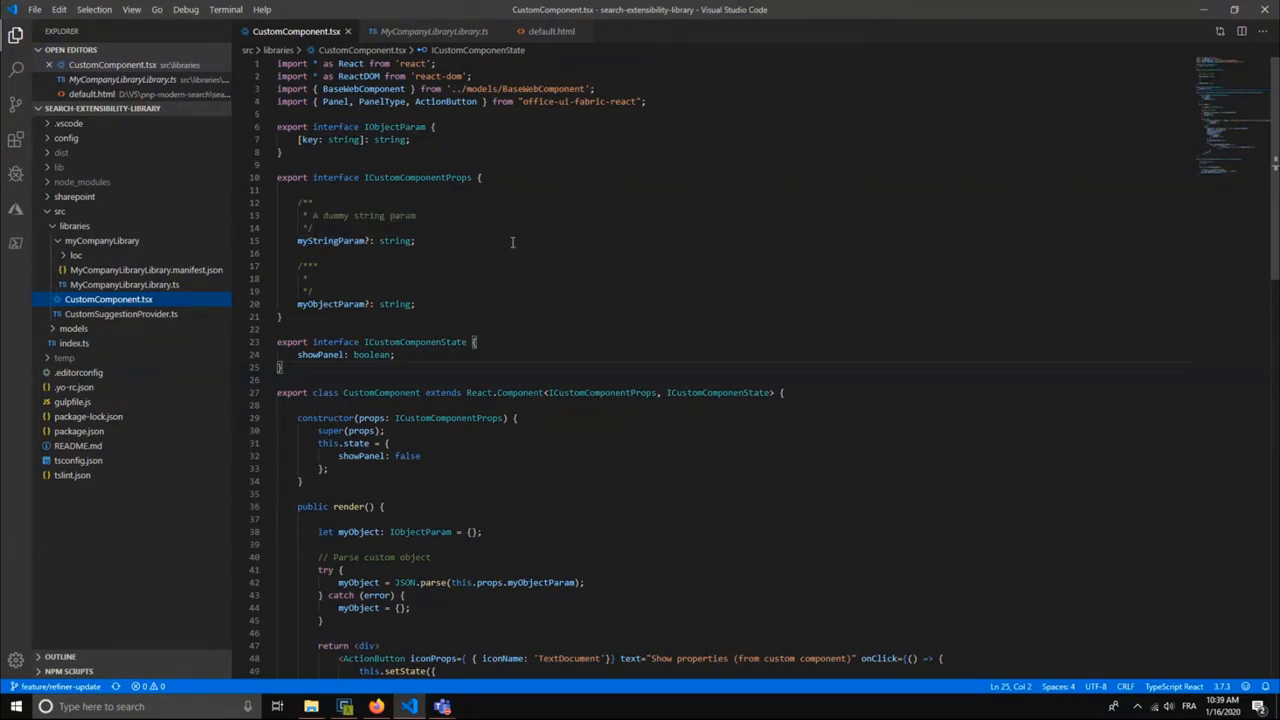
{"action": "left_click_drag", "start_coordinate": [315, 240], "coordinate": [415, 304]}
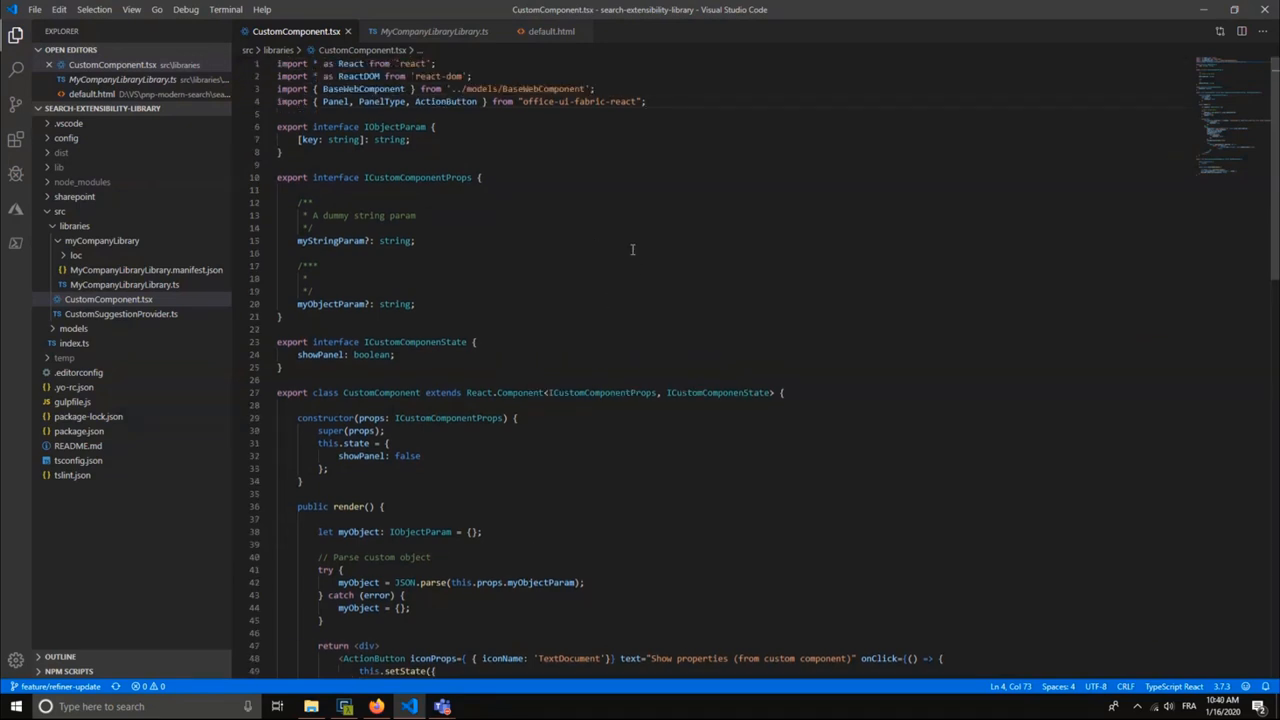
{"action": "mouse_move", "coordinate": [445, 278]}
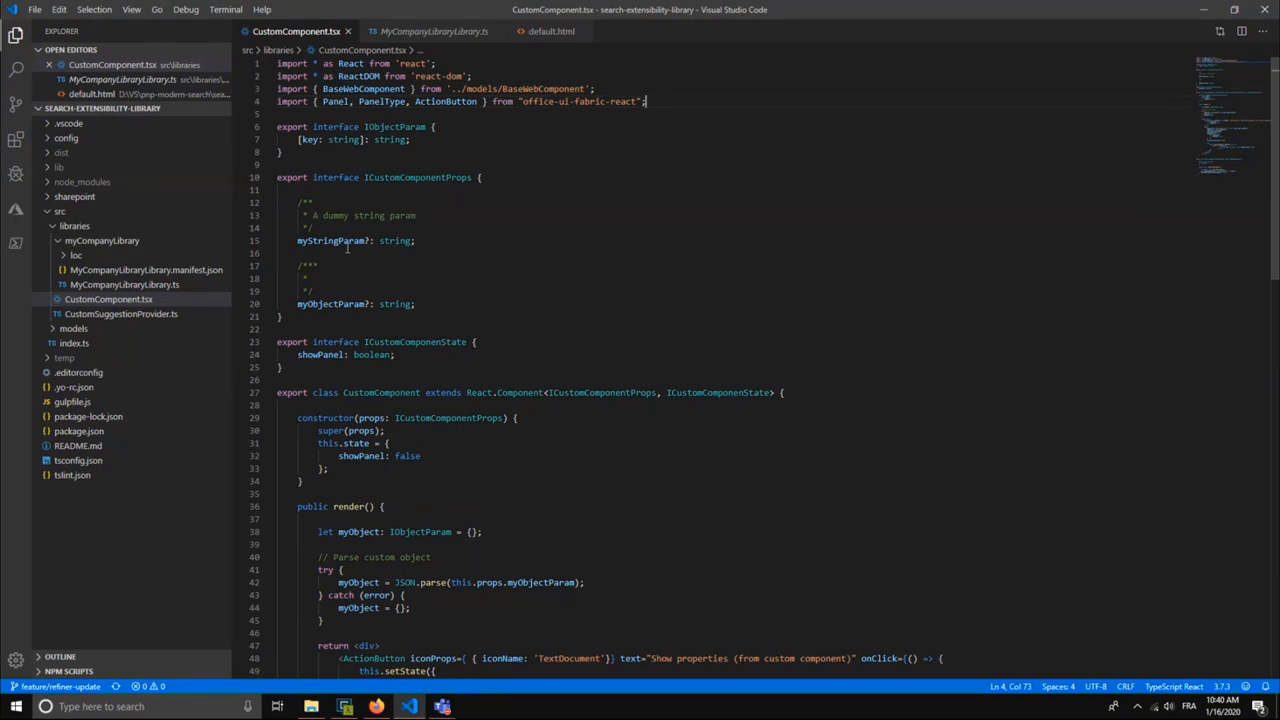
{"action": "double_click", "coordinate": [330, 240]}
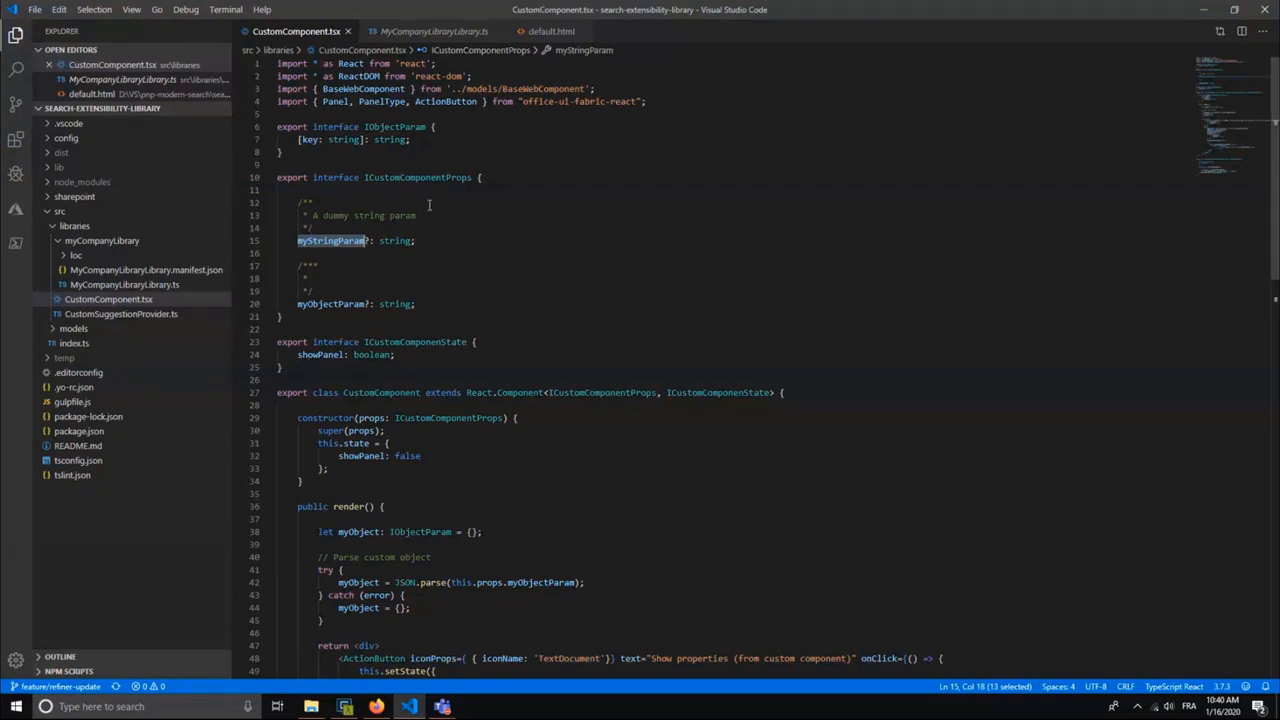
{"action": "mouse_move", "coordinate": [548, 31]}
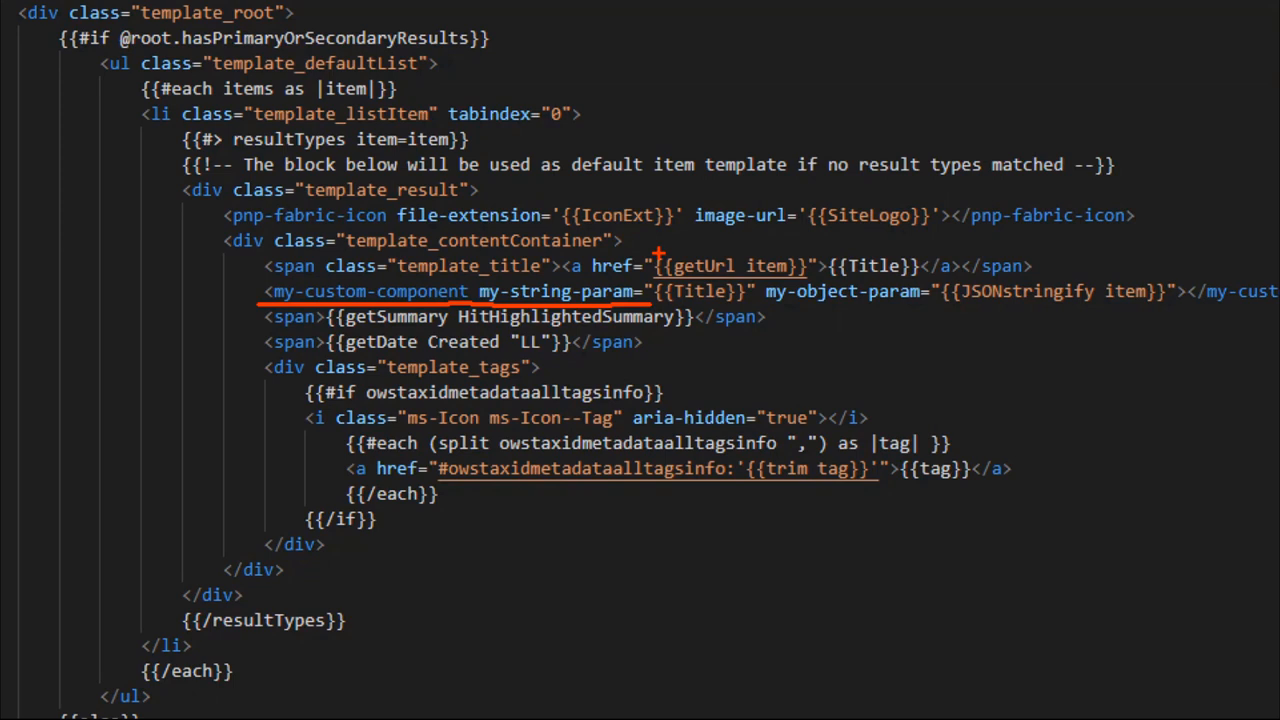
{"action": "mouse_move", "coordinate": [549, 256]}
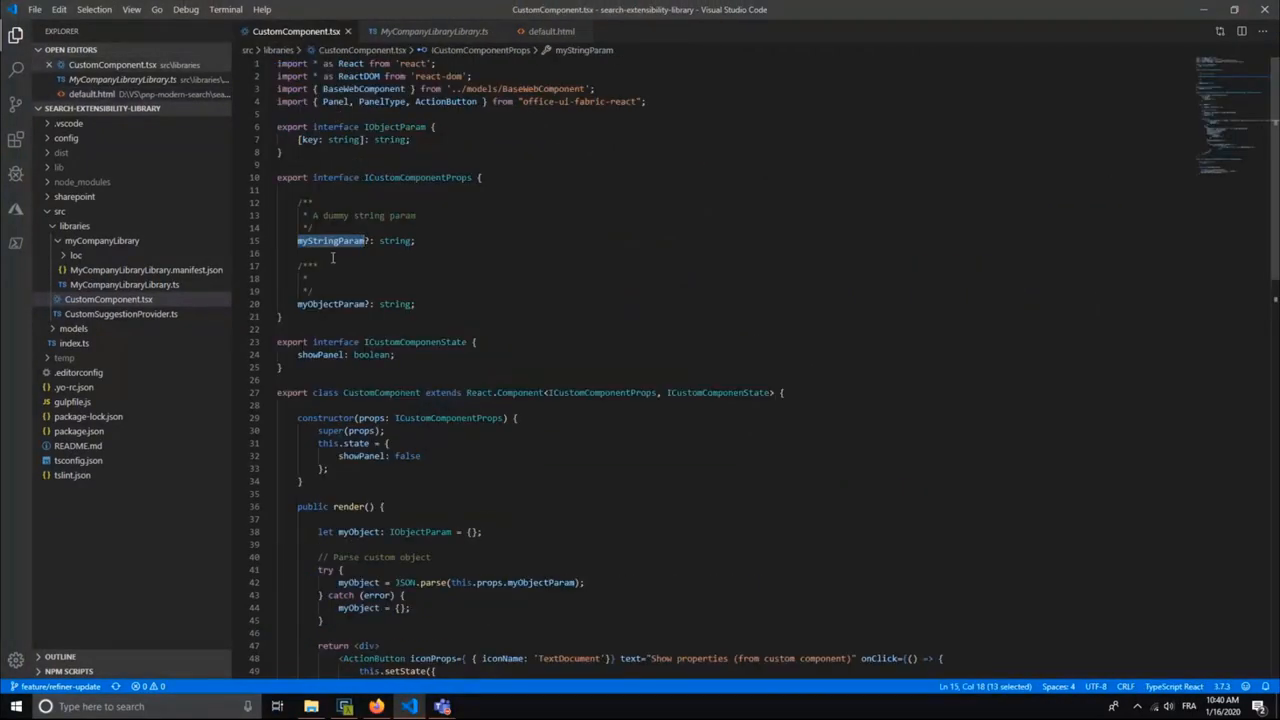
{"action": "mouse_move", "coordinate": [331, 240]}
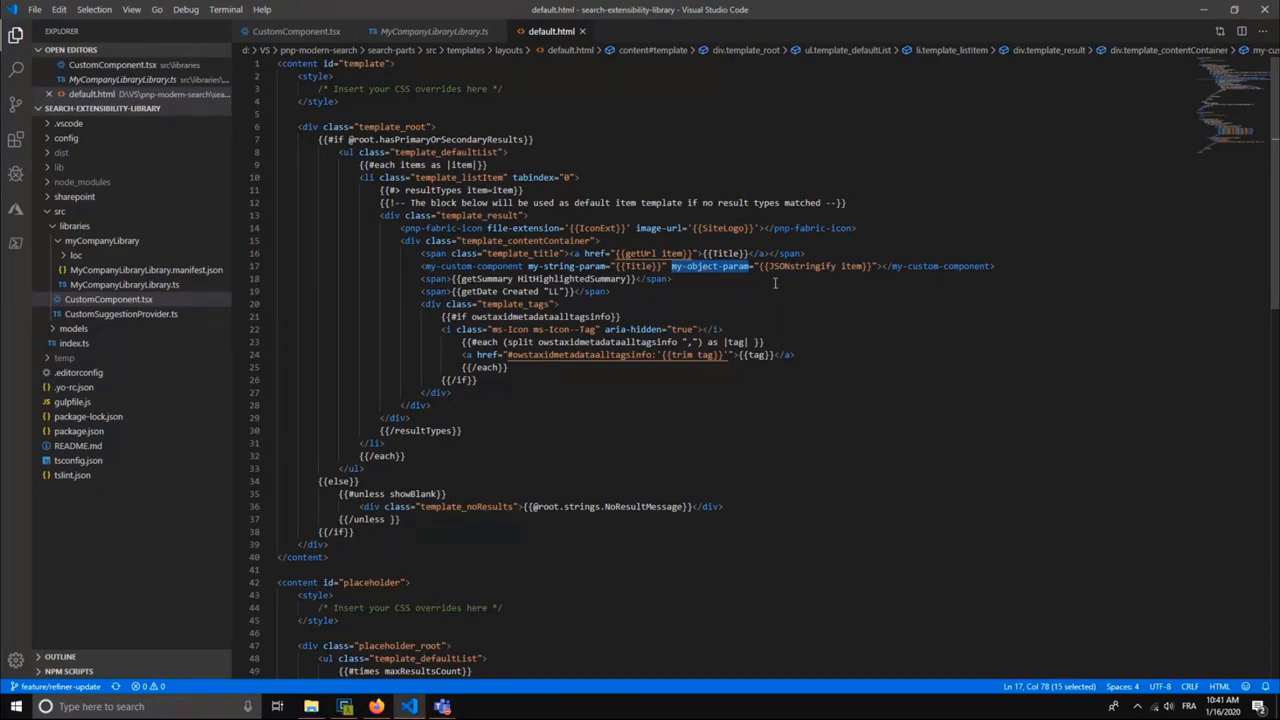
{"action": "mouse_move", "coordinate": [794, 285]}
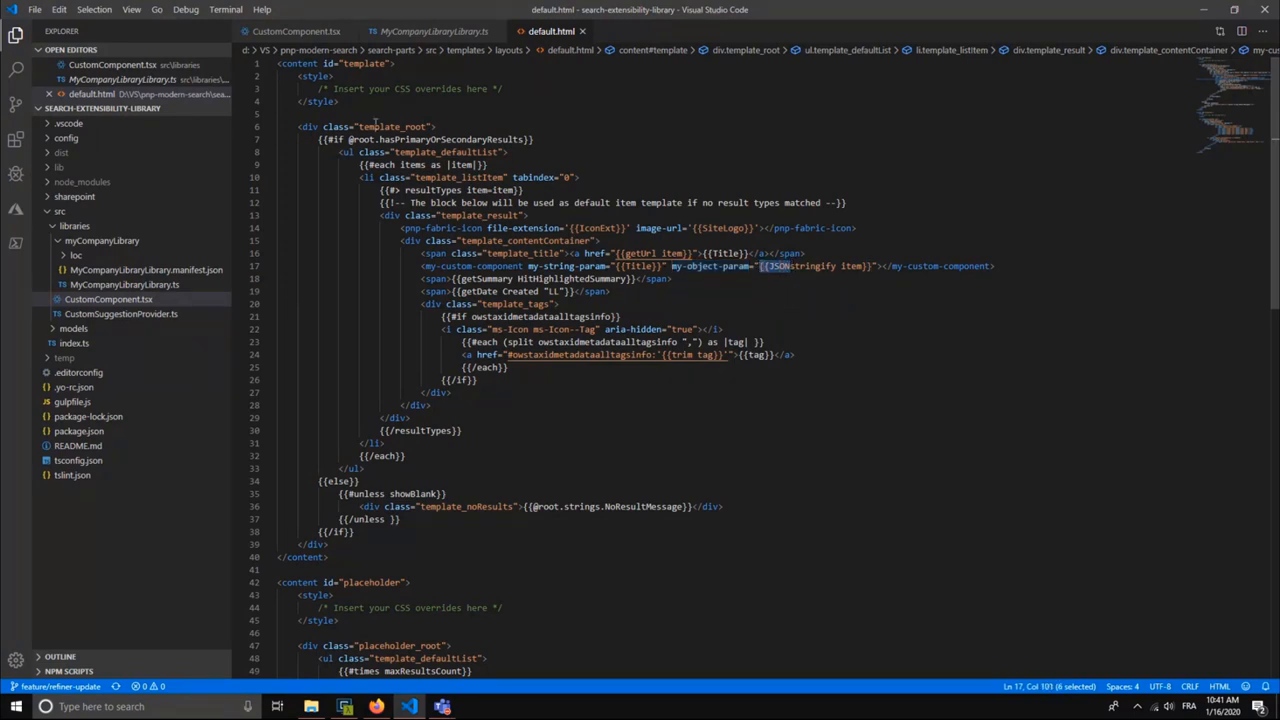
{"action": "left_click", "coordinate": [290, 31]}
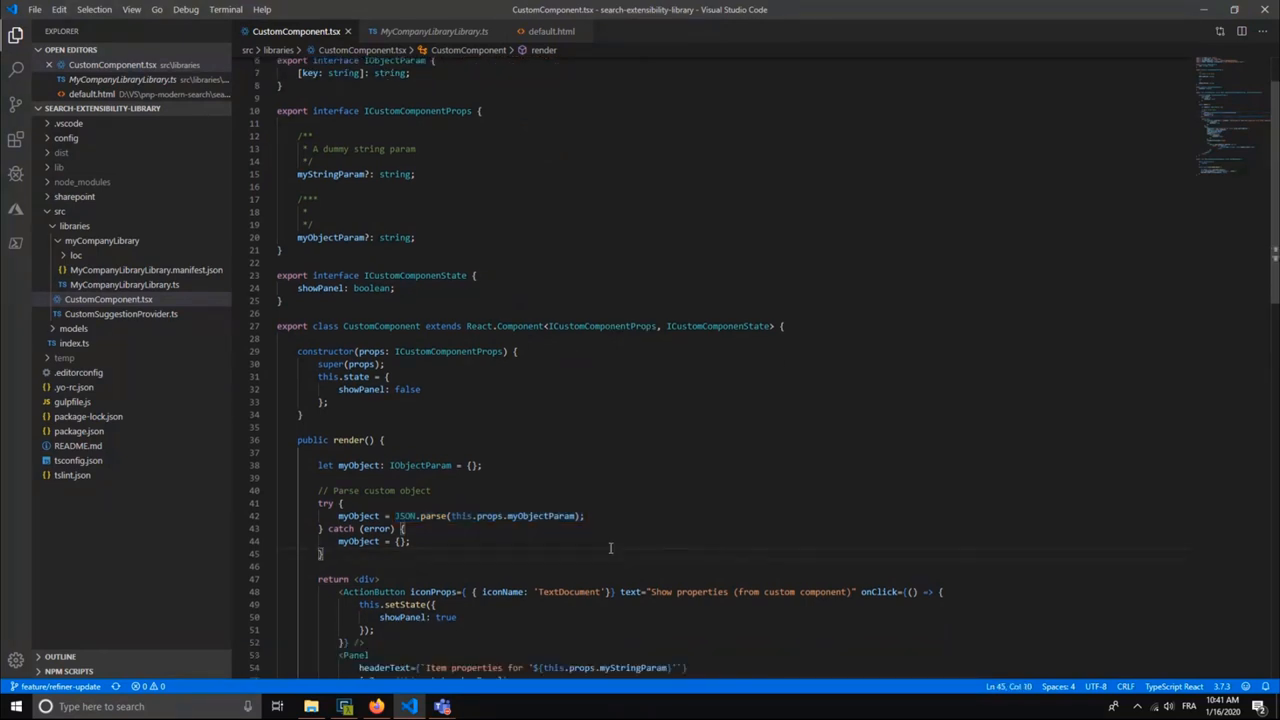
{"action": "mouse_move", "coordinate": [568, 320]}
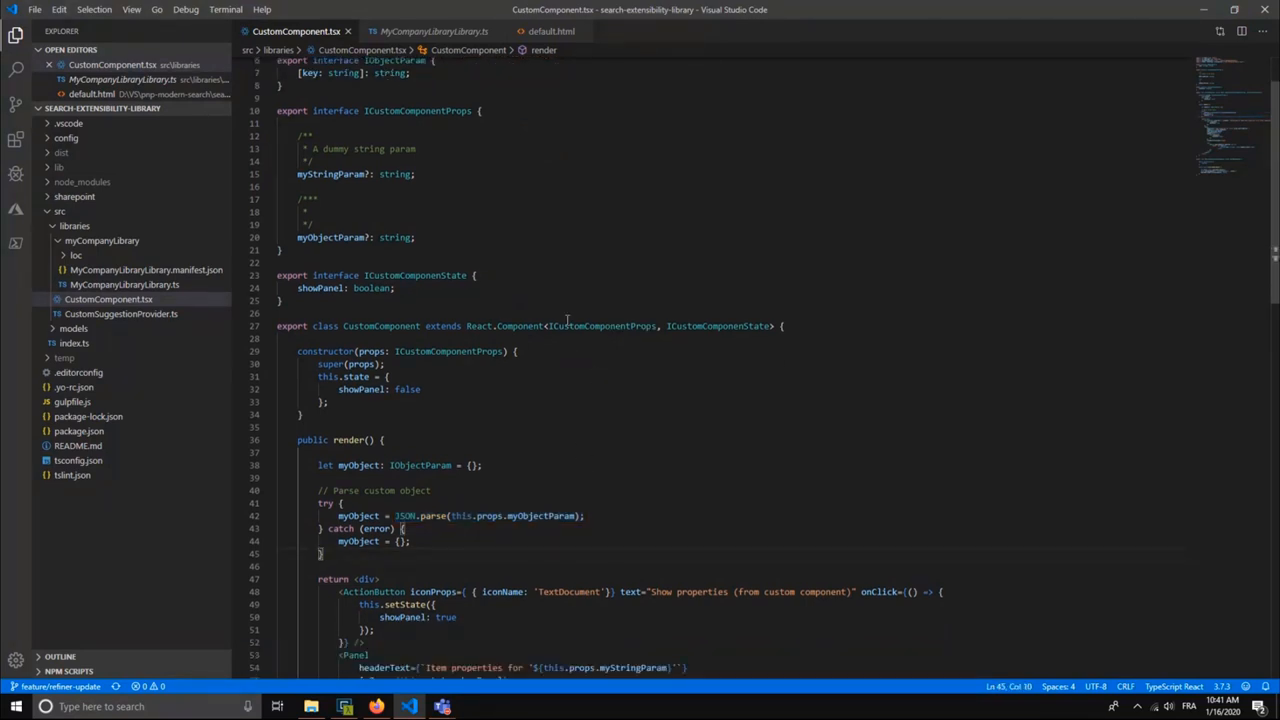
{"action": "scroll", "scroll_direction": "down", "scroll_amount": 3}
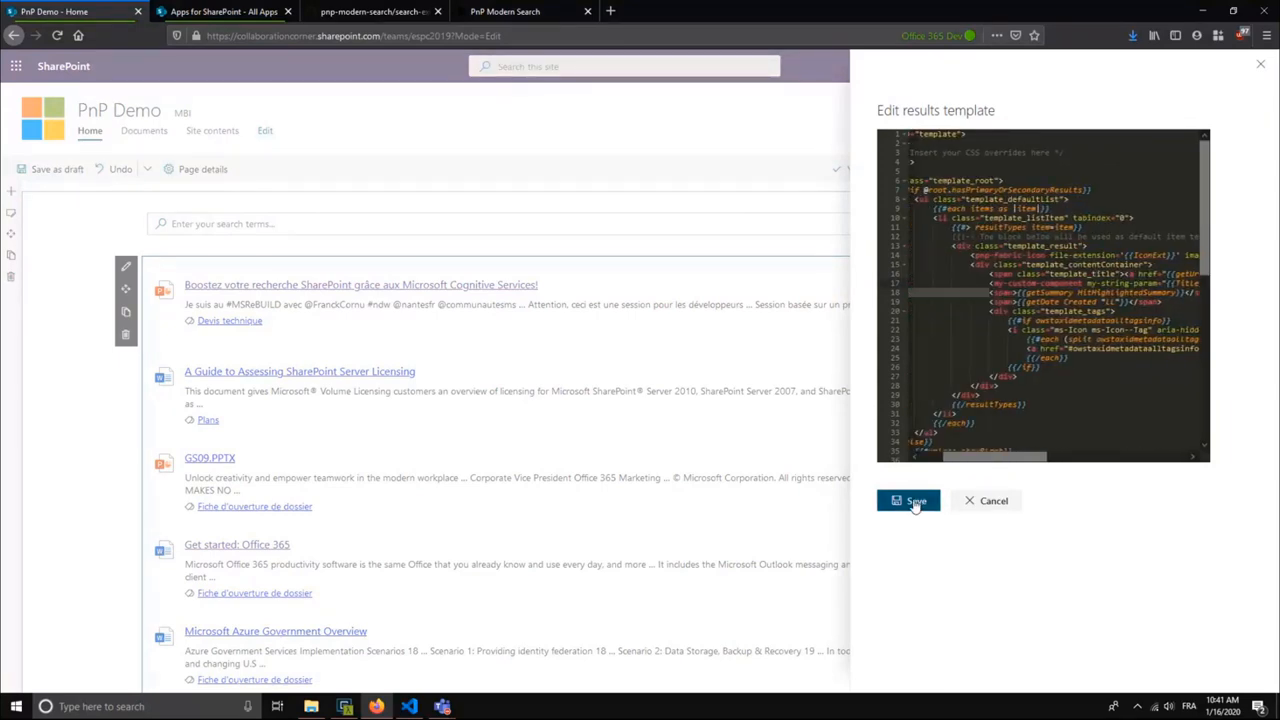
- Save the edited results template that uses the custom component
{"action": "left_click", "coordinate": [908, 501]}
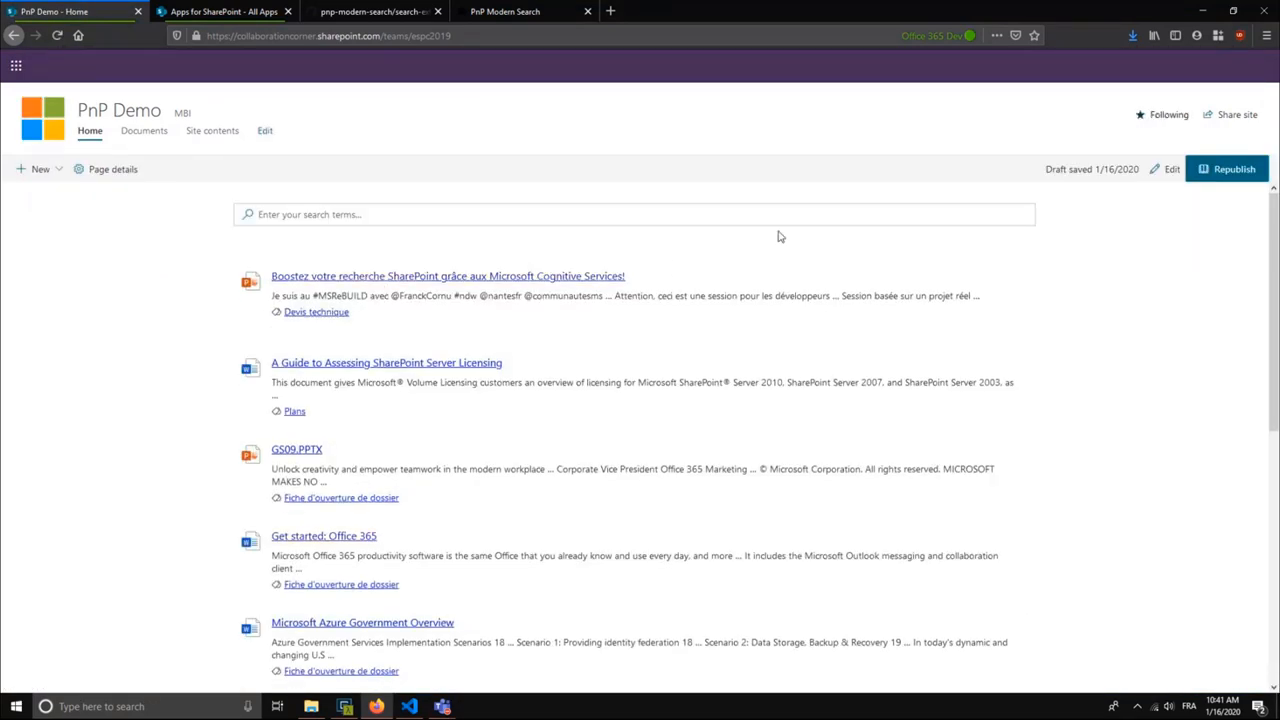
{"action": "mouse_move", "coordinate": [687, 261]}
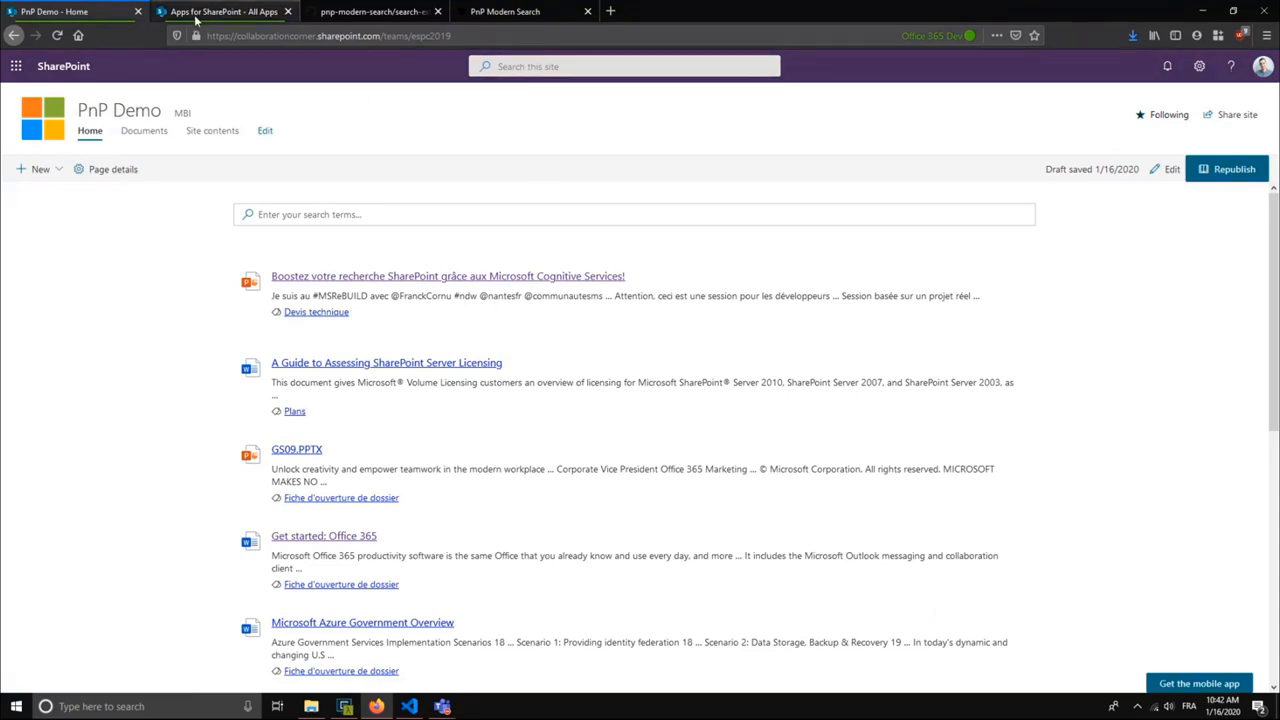
- Start the 'gulp bundle --ship' production build in cmd and switch to the app catalog
{"action": "left_click", "coordinate": [343, 706]}
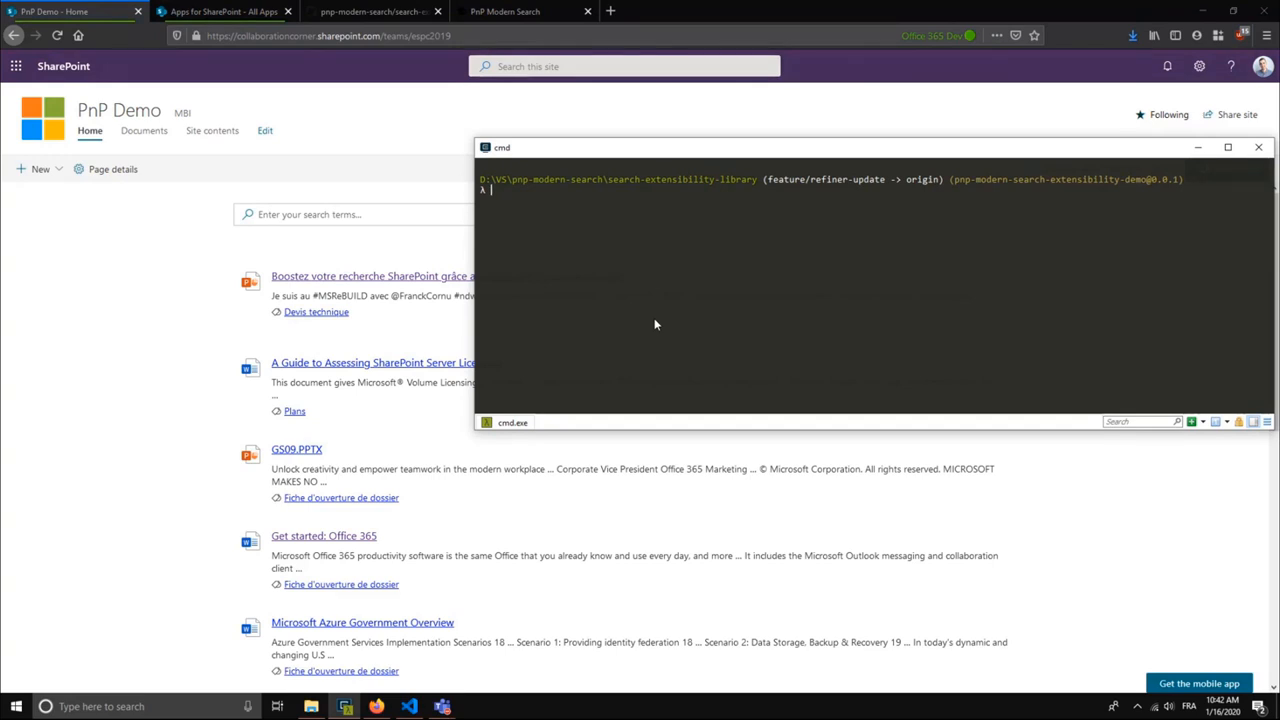
{"action": "type", "text": "gulp bundl"}
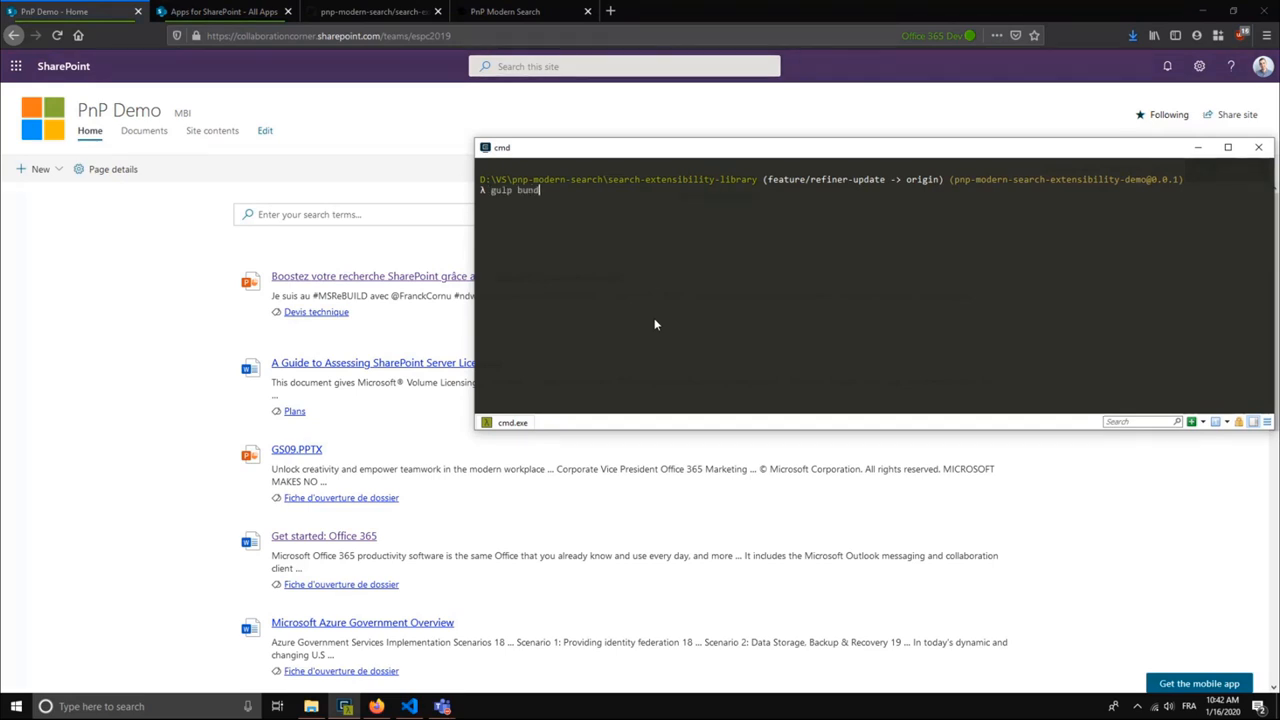
{"action": "type", "text": "e --ship"}
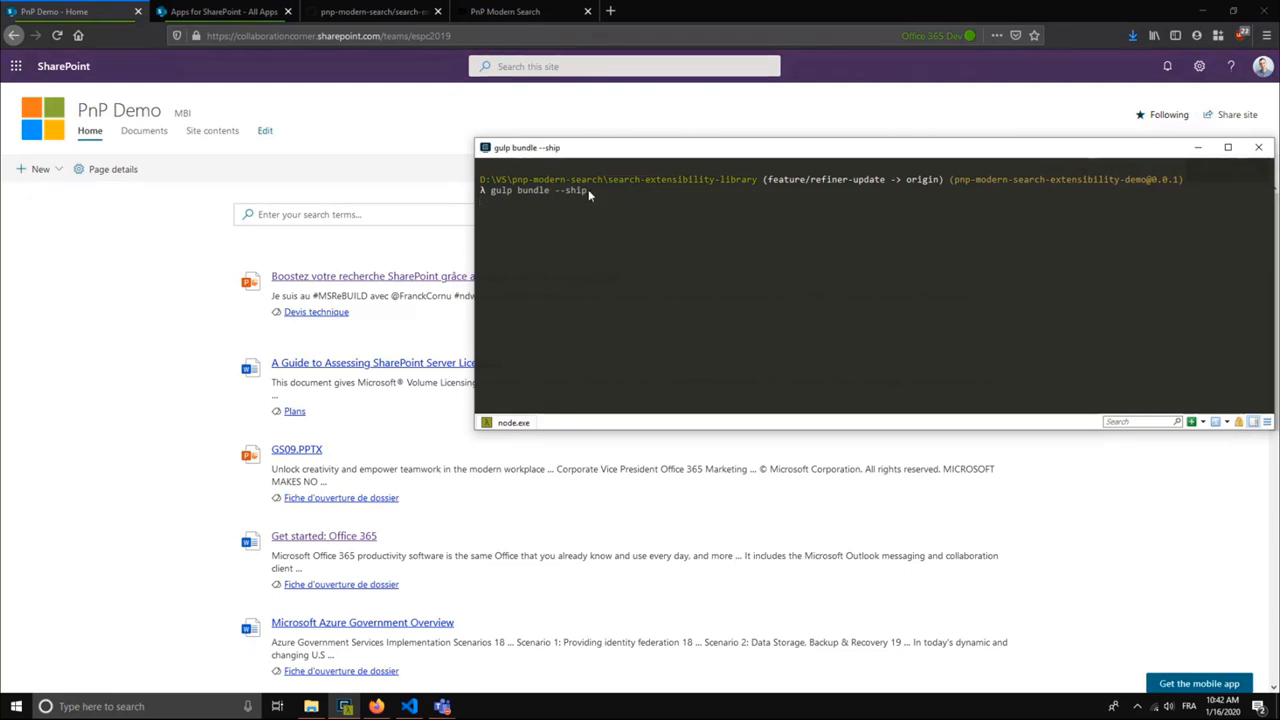
{"action": "mouse_move", "coordinate": [941, 288]}
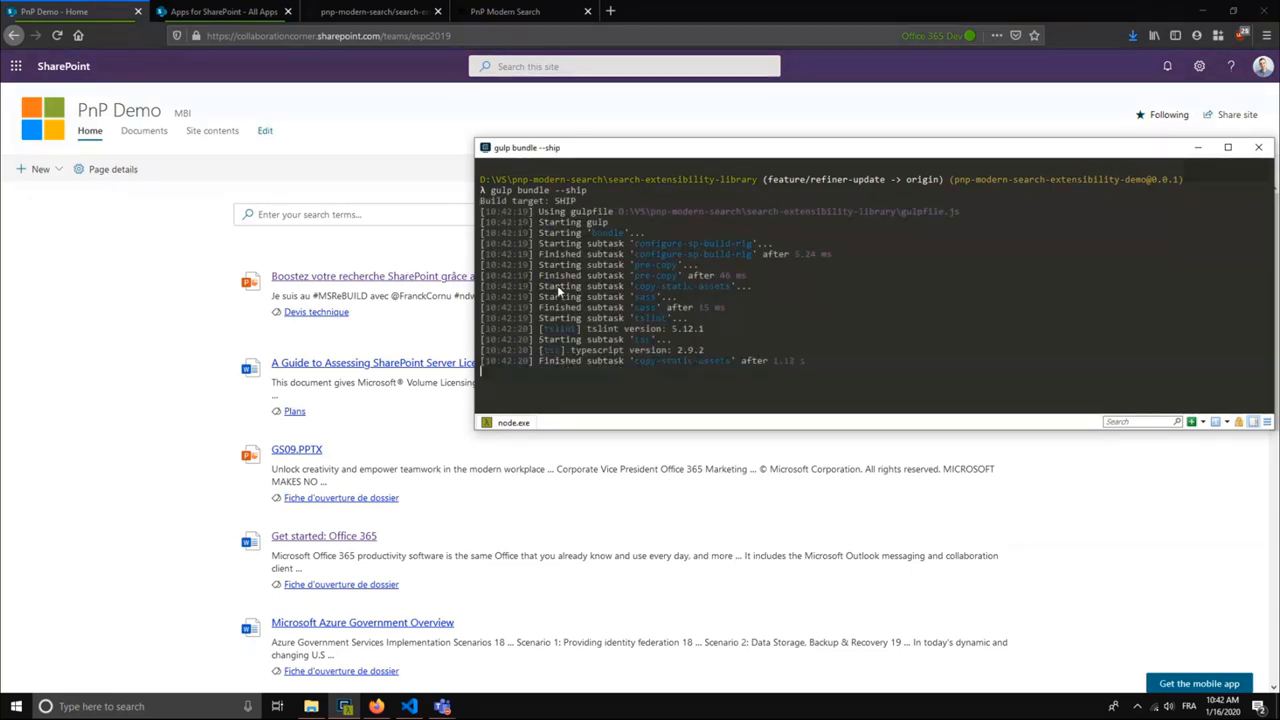
{"action": "mouse_move", "coordinate": [205, 250]}
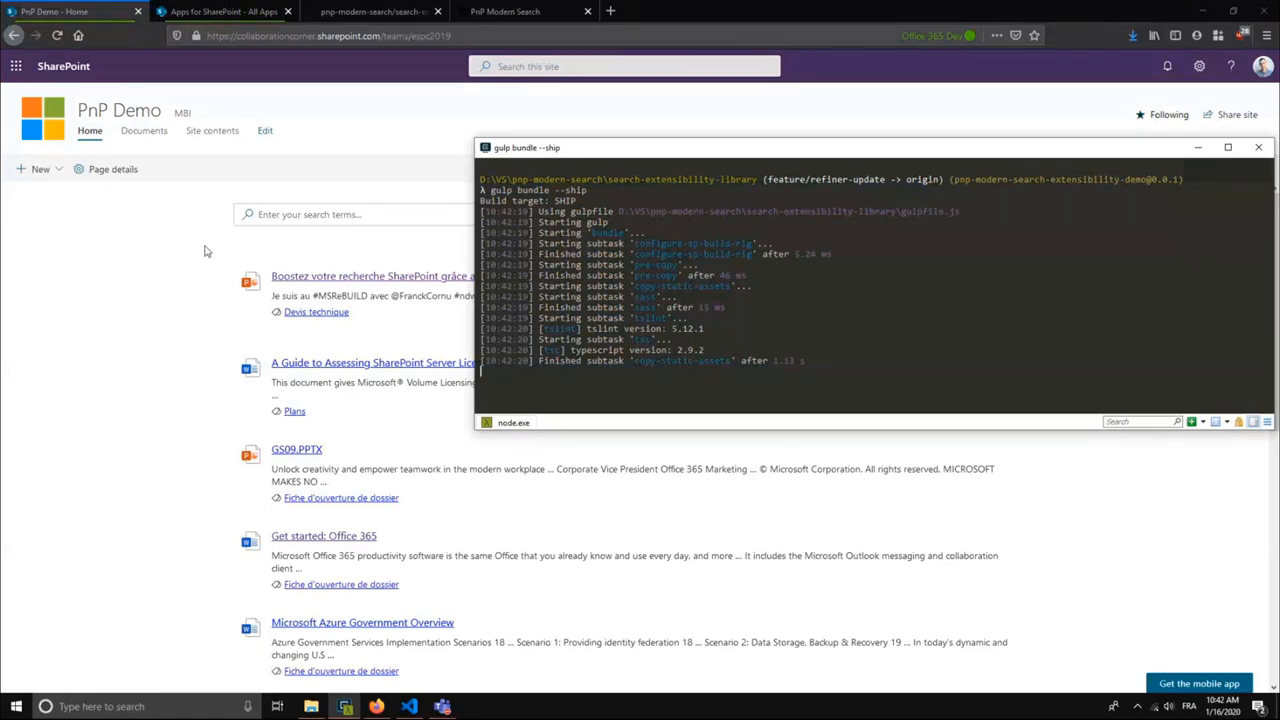
{"action": "left_click", "coordinate": [222, 11]}
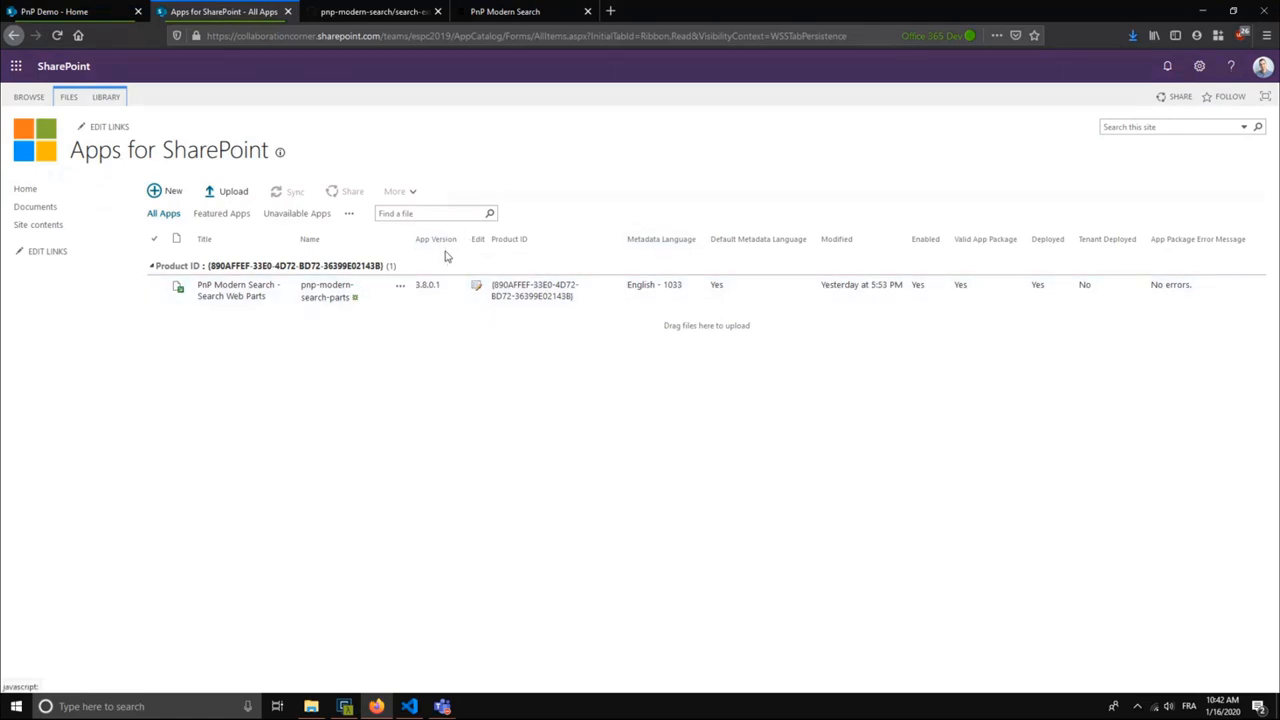
{"action": "mouse_move", "coordinate": [898, 605]}
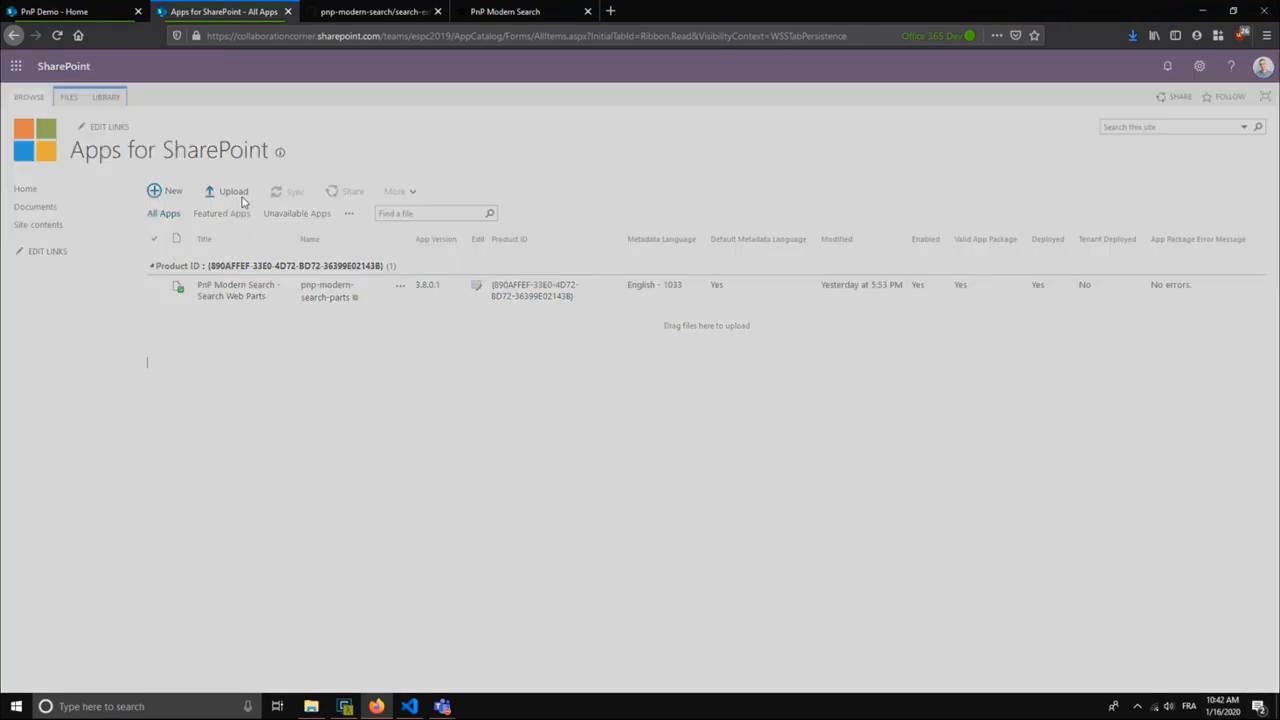
- Upload the library .sppkg to Apps for SharePoint and deploy it to all sites
{"action": "left_click", "coordinate": [233, 191]}
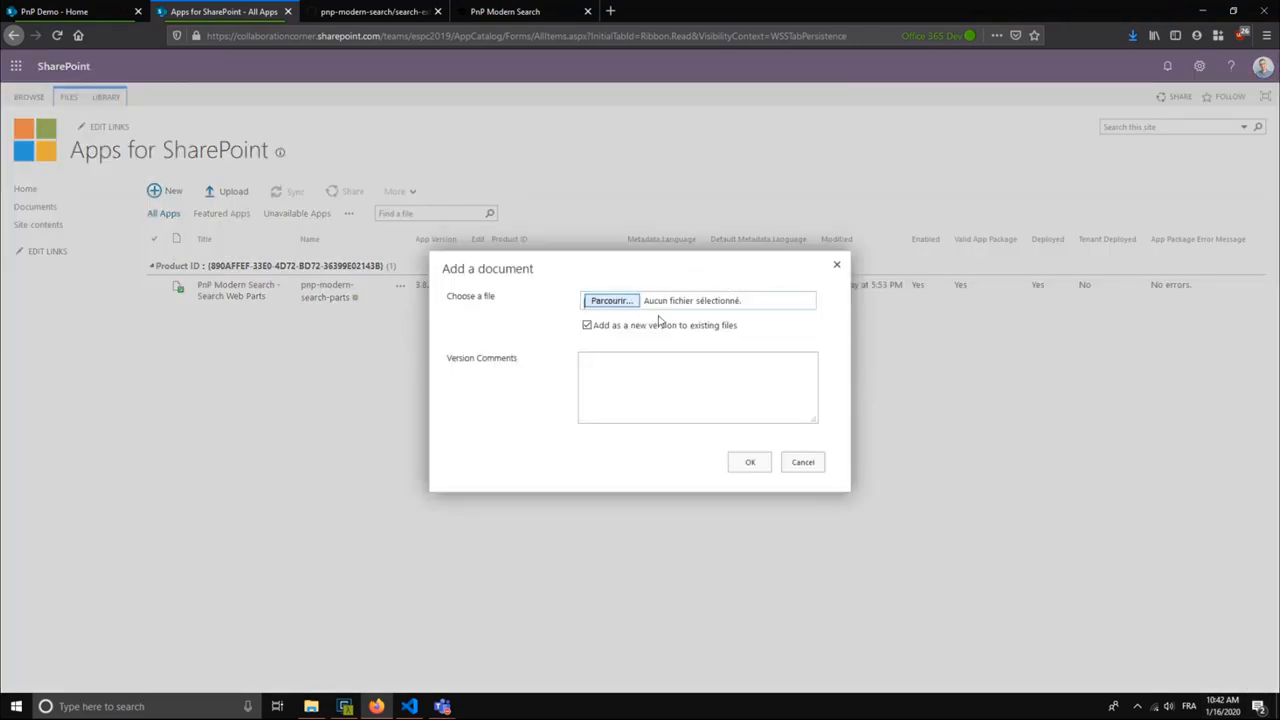
{"action": "left_click", "coordinate": [610, 300]}
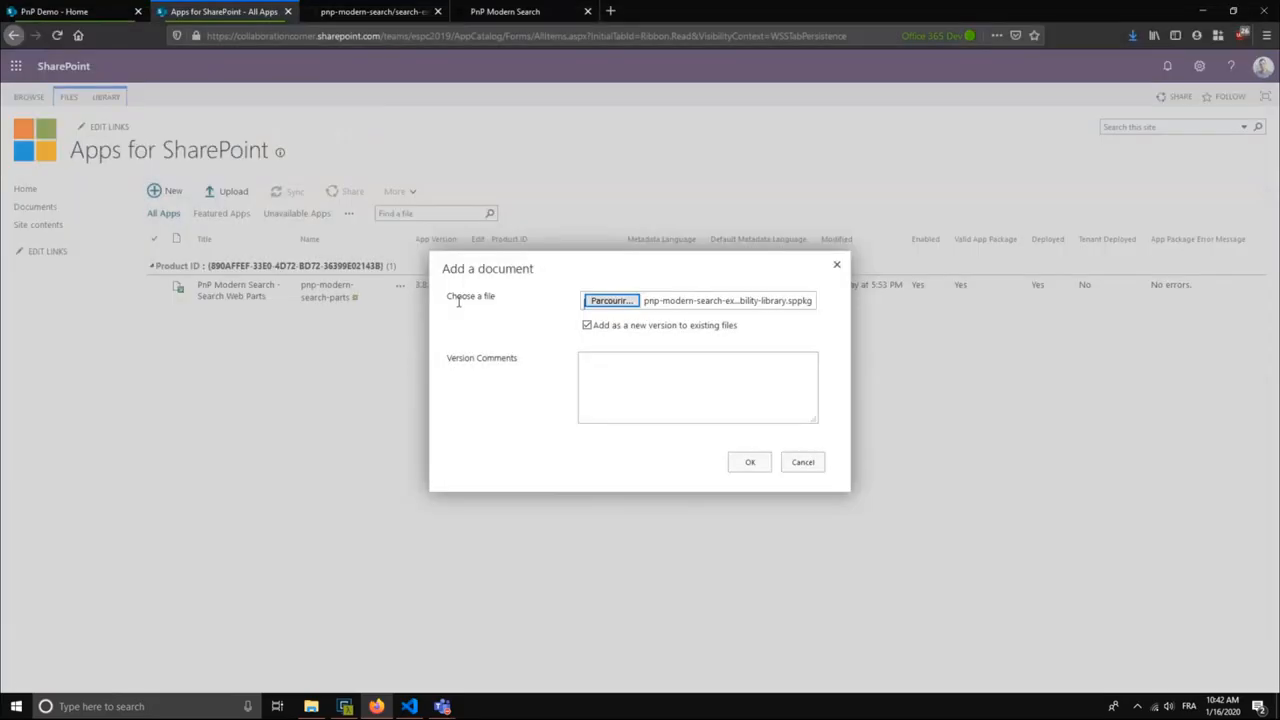
{"action": "left_click", "coordinate": [750, 462]}
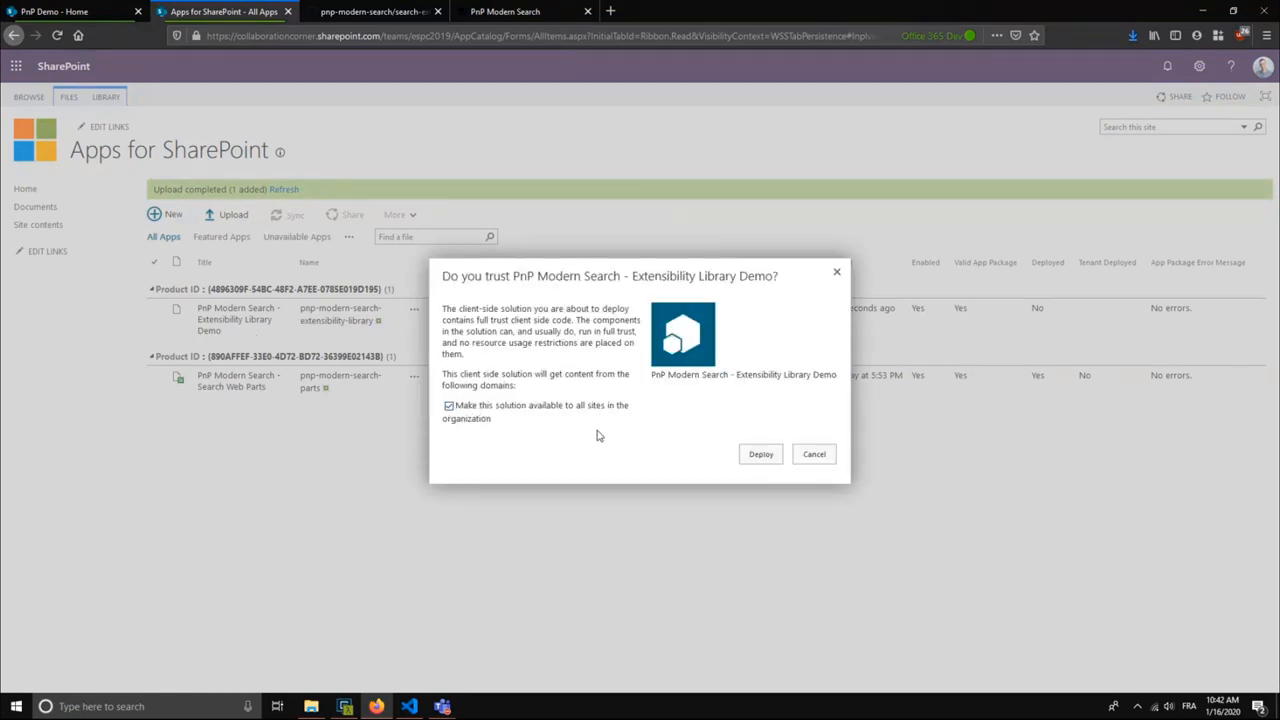
{"action": "left_click", "coordinate": [760, 453]}
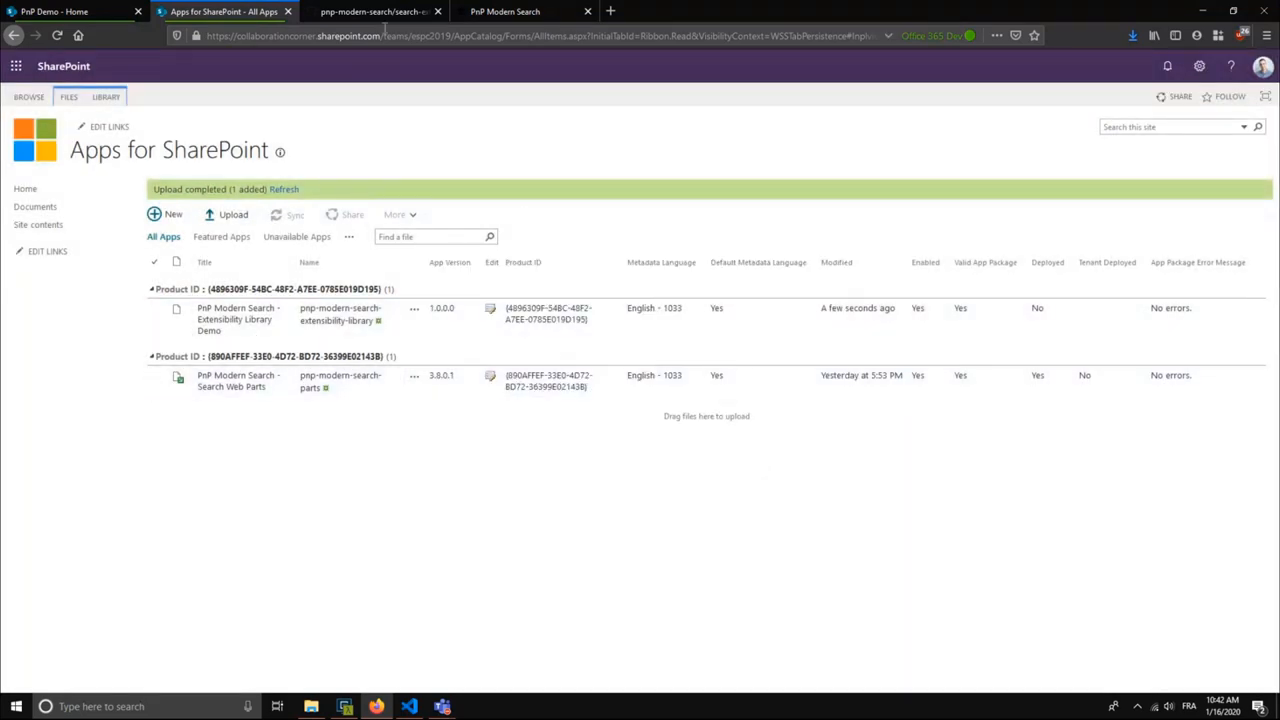
{"action": "left_click", "coordinate": [70, 11]}
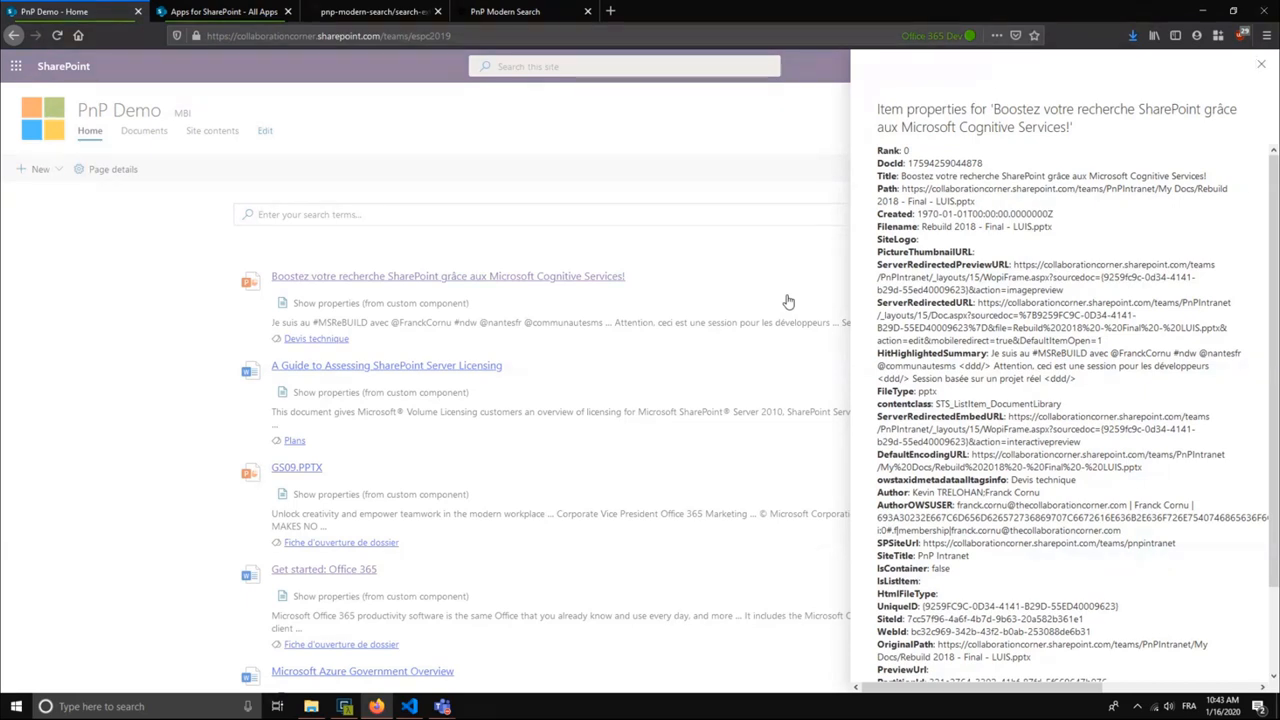
- Switch the PnP Demo search page into edit mode
{"action": "left_click", "coordinate": [1261, 63]}
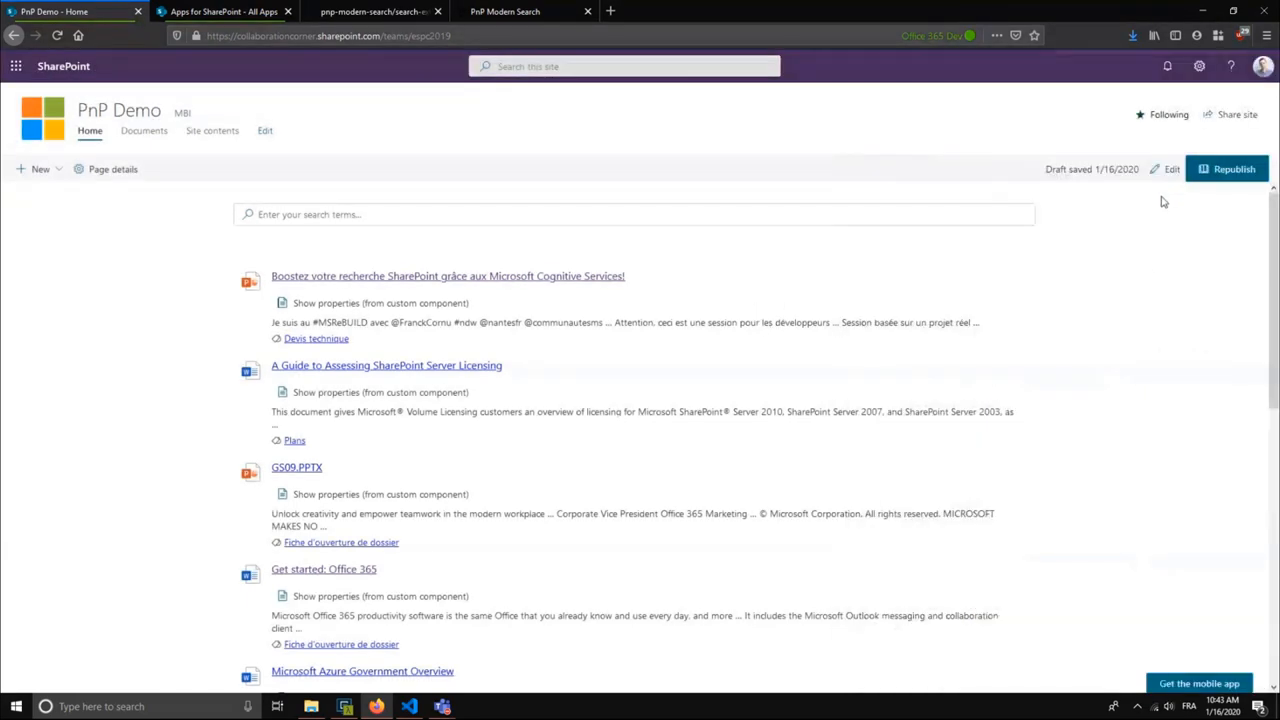
{"action": "left_click", "coordinate": [1171, 168]}
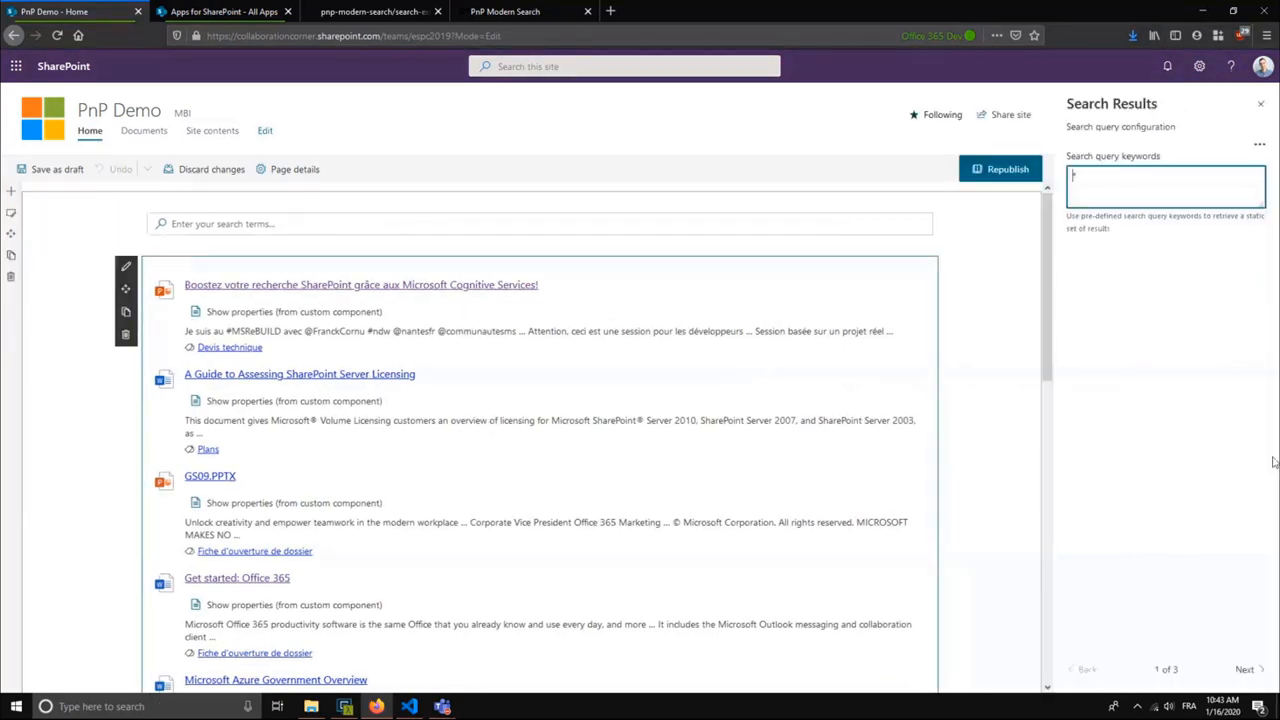
- Switch the results layout to Details list and open Manage columns
{"action": "left_click", "coordinate": [1247, 669]}
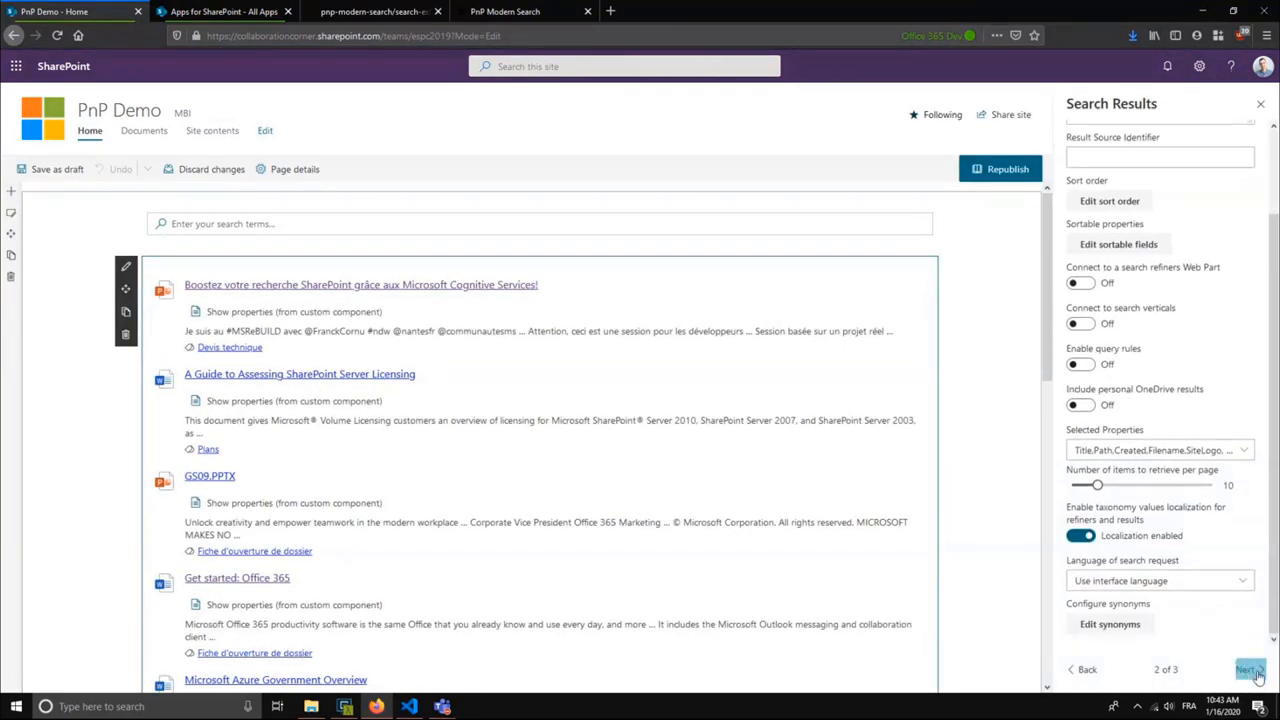
{"action": "left_click", "coordinate": [1248, 669]}
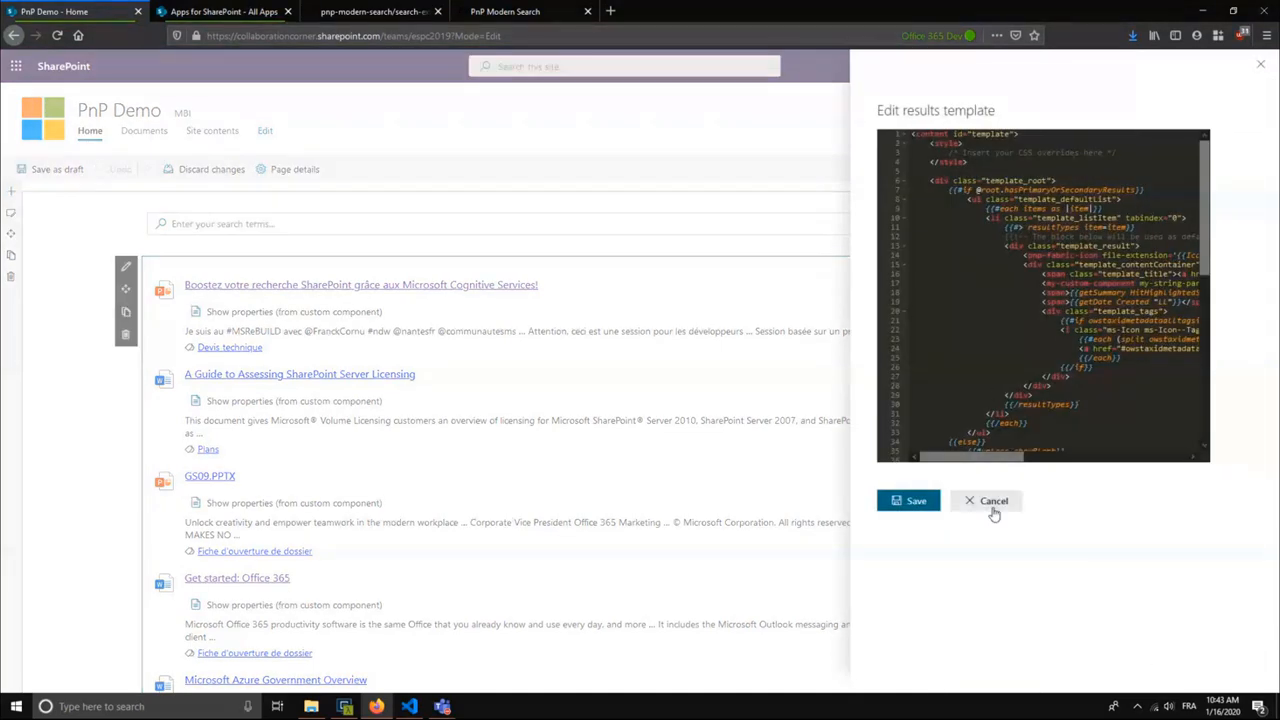
{"action": "left_click", "coordinate": [987, 500]}
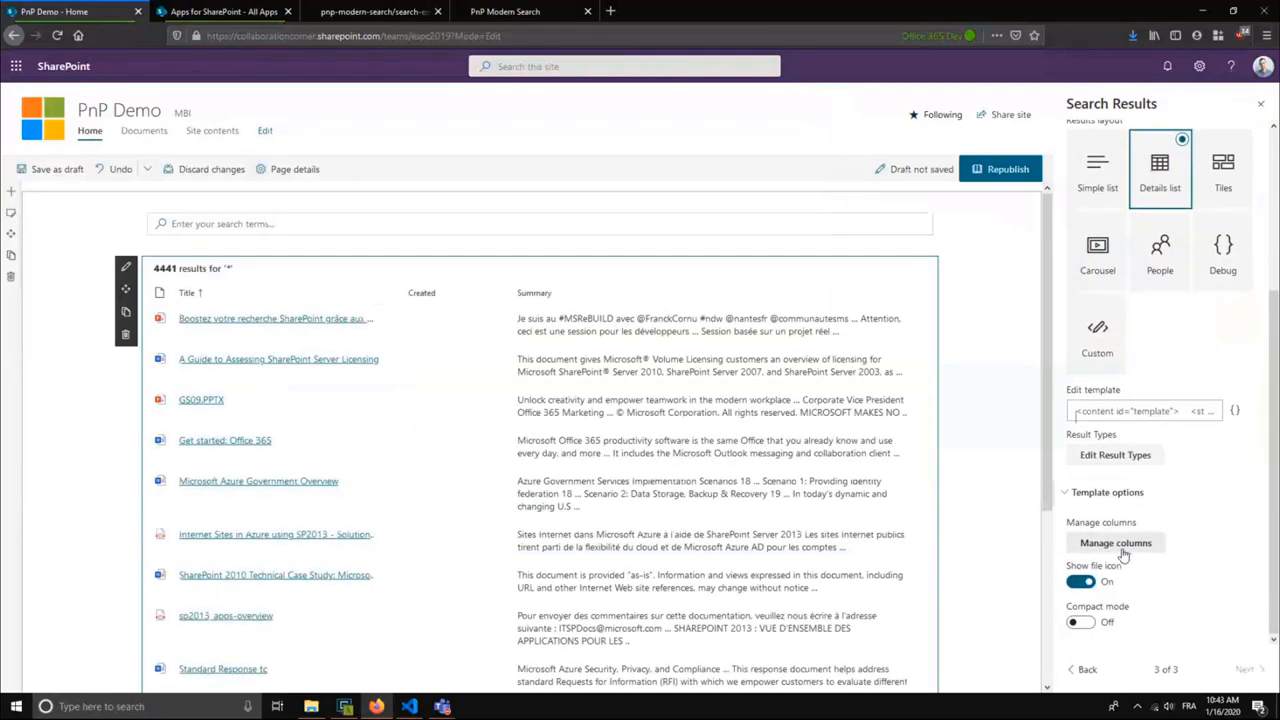
{"action": "left_click", "coordinate": [1115, 543]}
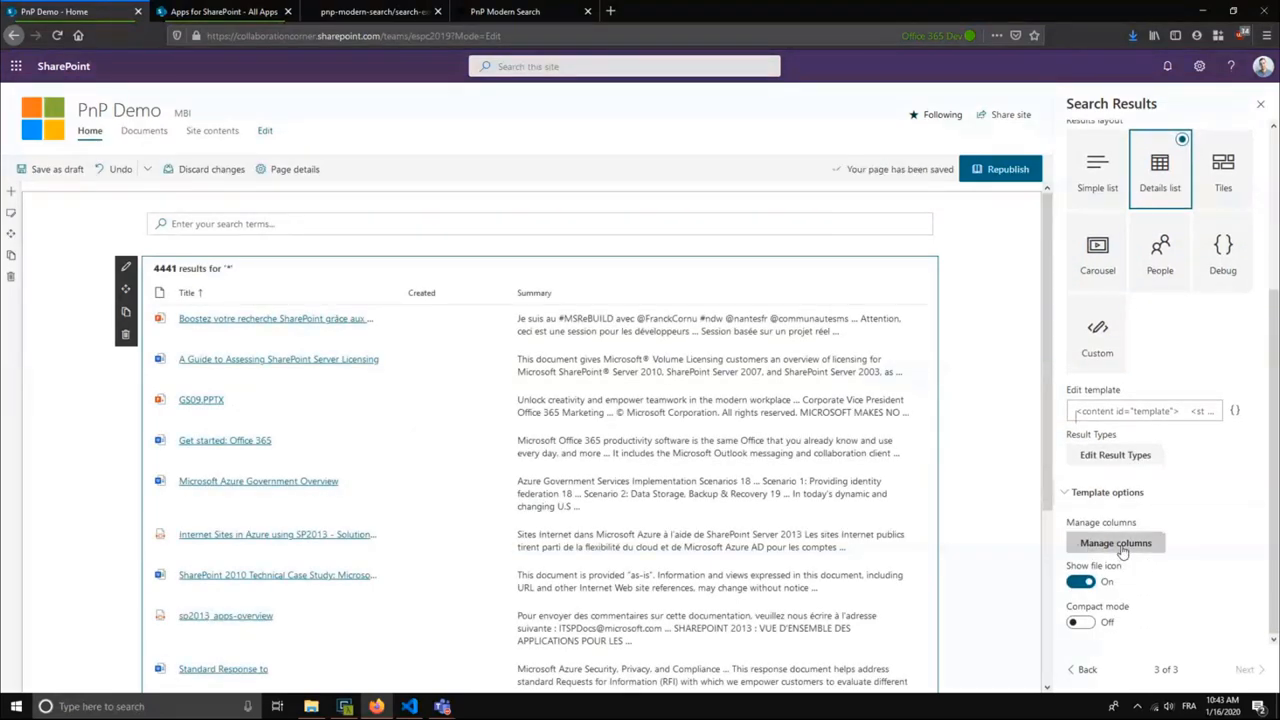
{"action": "left_click", "coordinate": [1115, 542]}
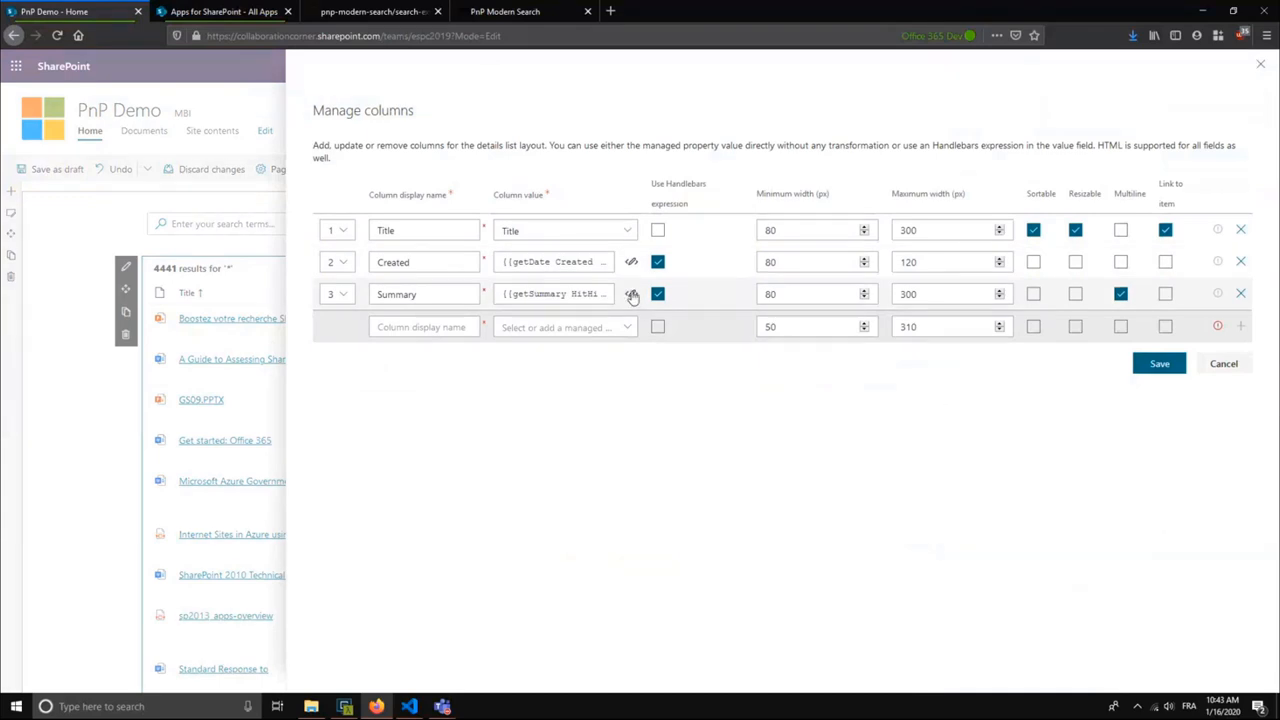
- Begin a column Handlebars expression with the '<my-custom' tag, then return to VS Code
{"action": "left_click", "coordinate": [631, 294]}
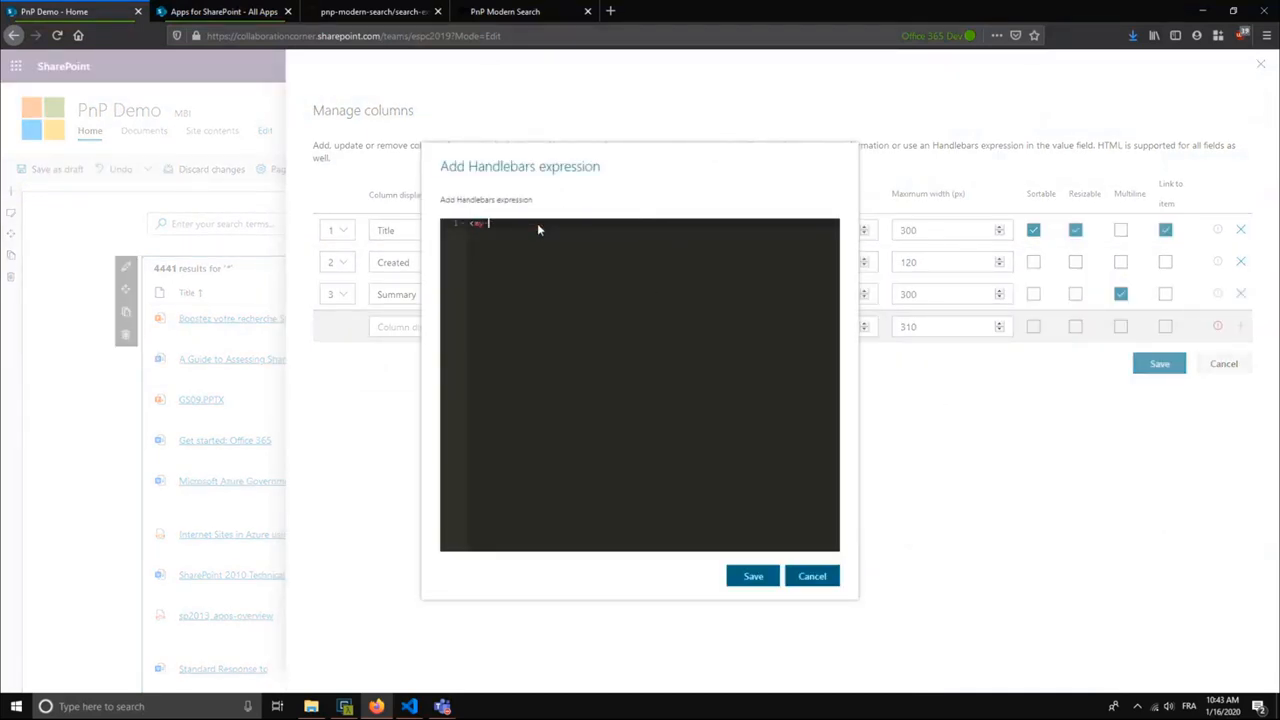
{"action": "type", "text": "my-custom"}
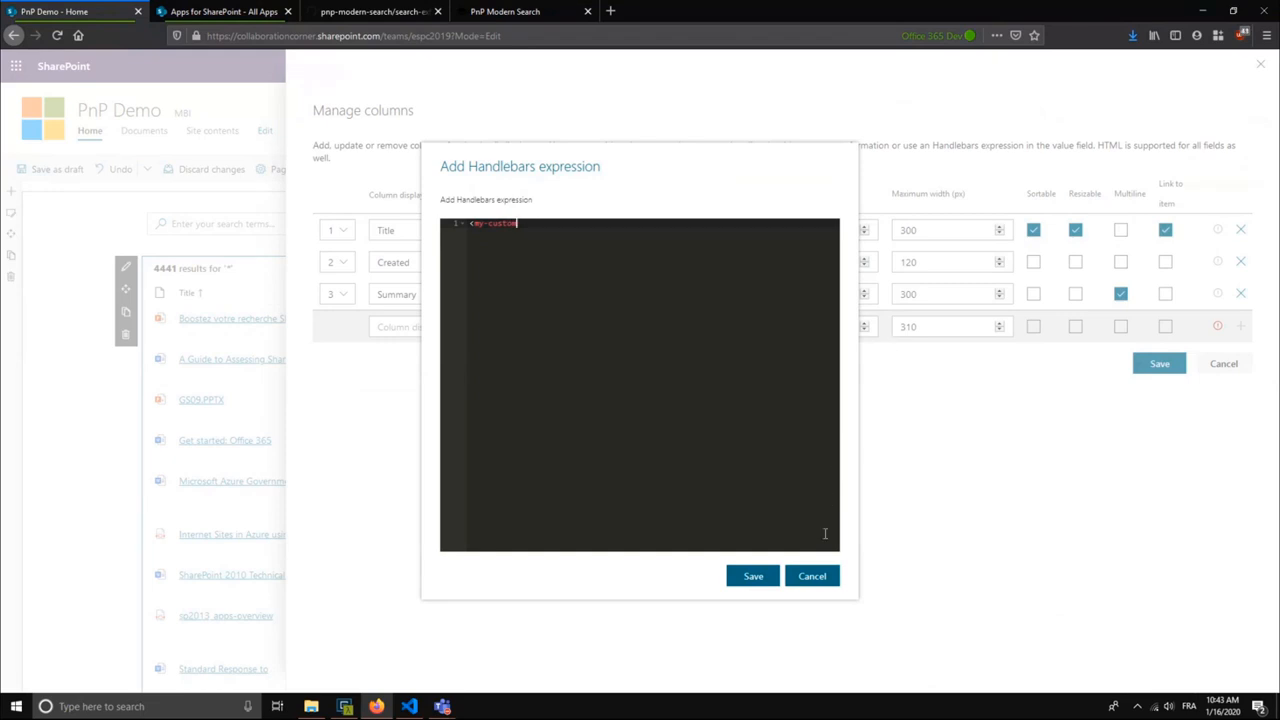
{"action": "left_click", "coordinate": [812, 575]}
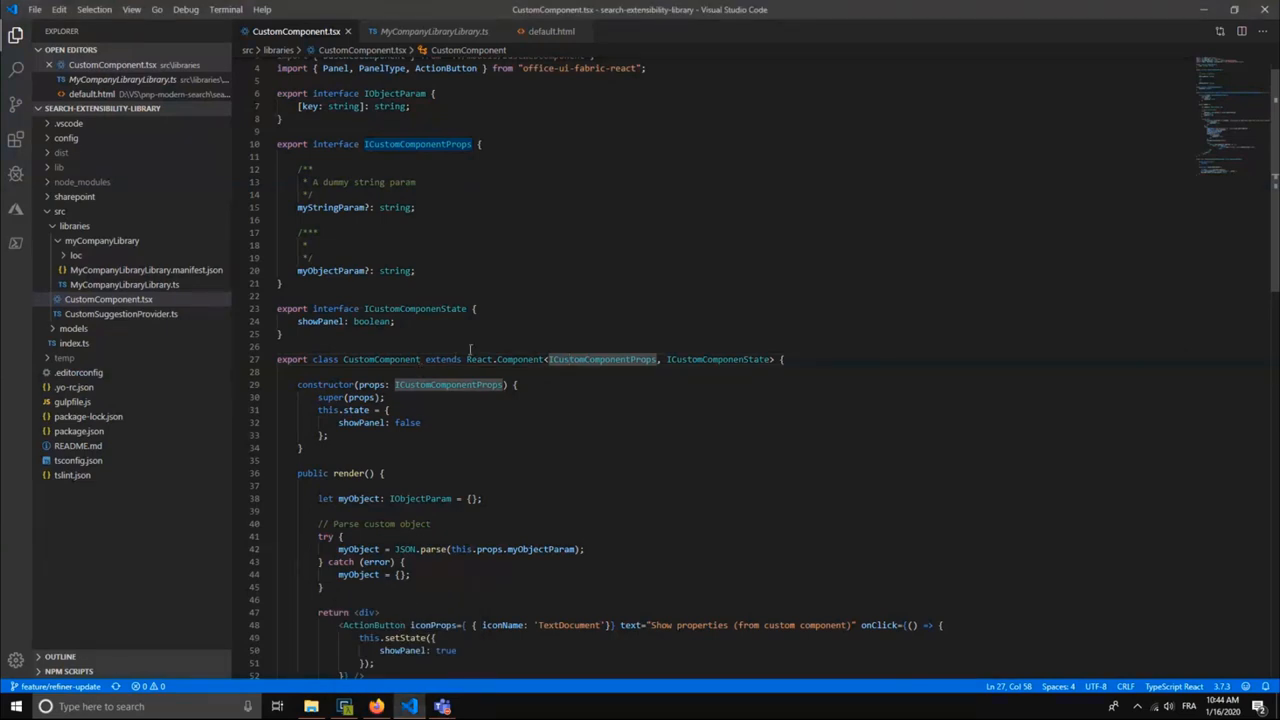
{"action": "scroll", "scroll_direction": "down", "scroll_amount": 3}
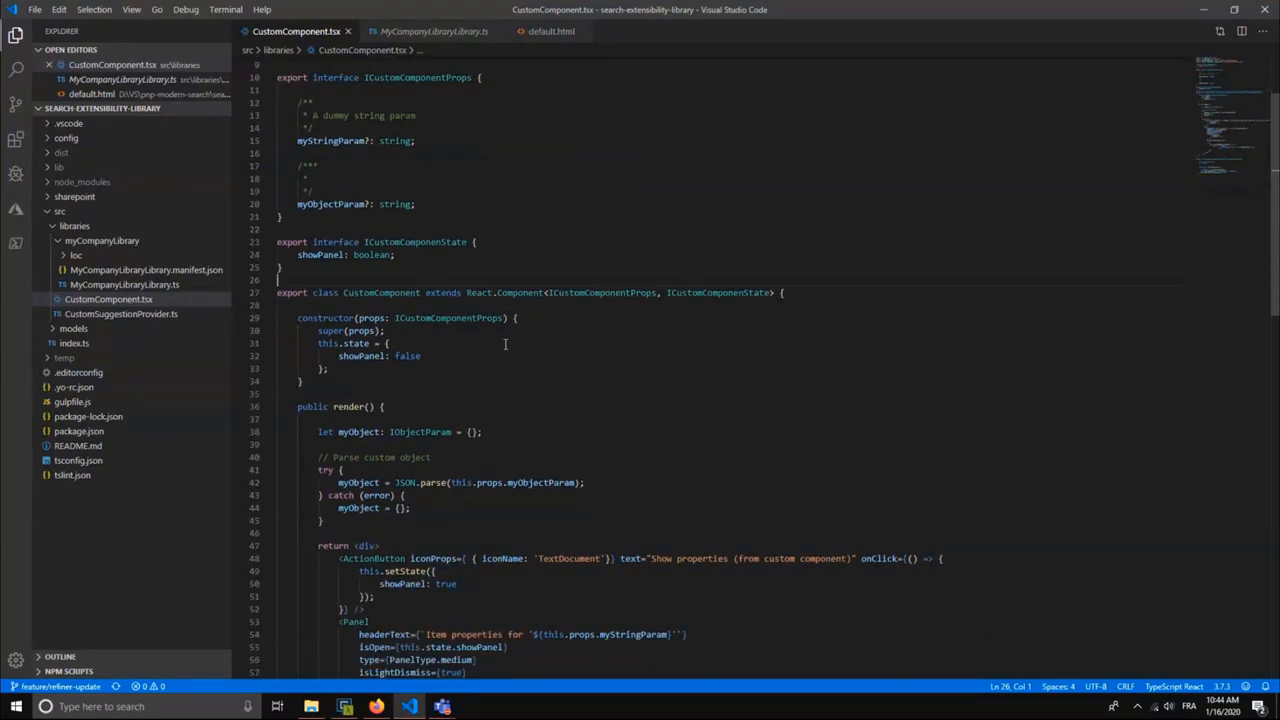
{"action": "scroll", "scroll_direction": "down", "scroll_amount": 3}
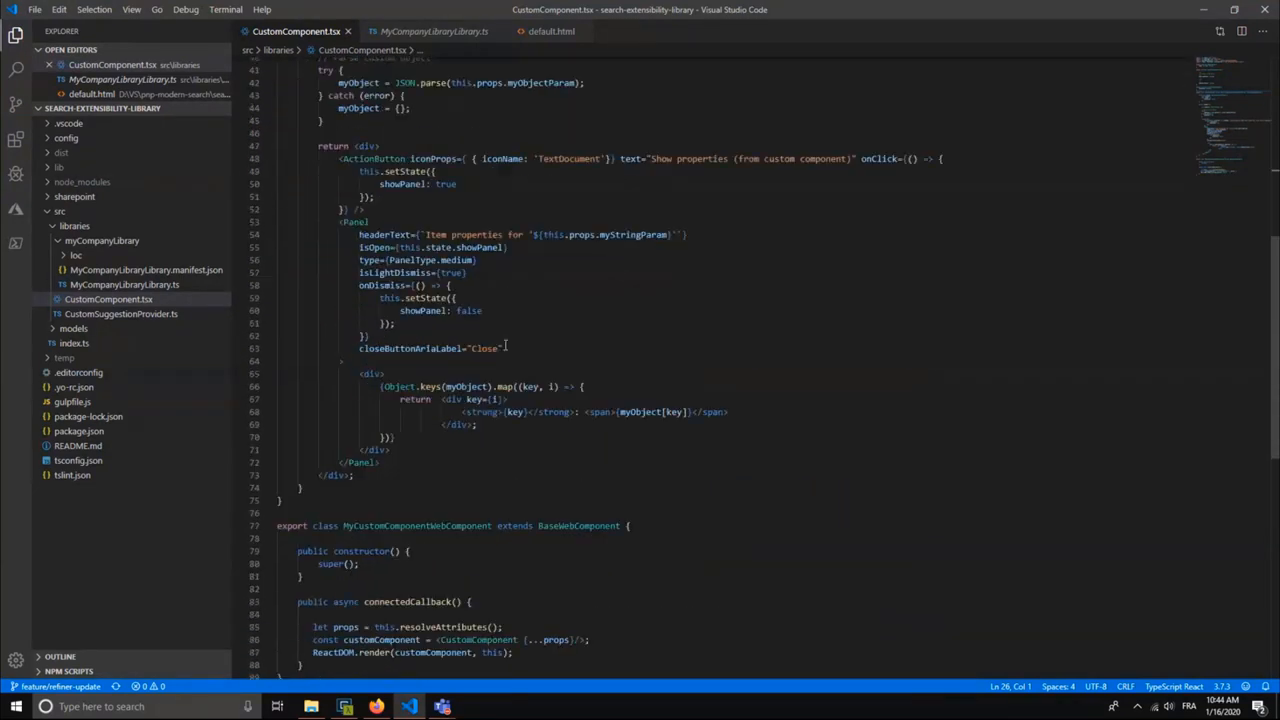
{"action": "scroll", "scroll_direction": "down", "scroll_amount": 3}
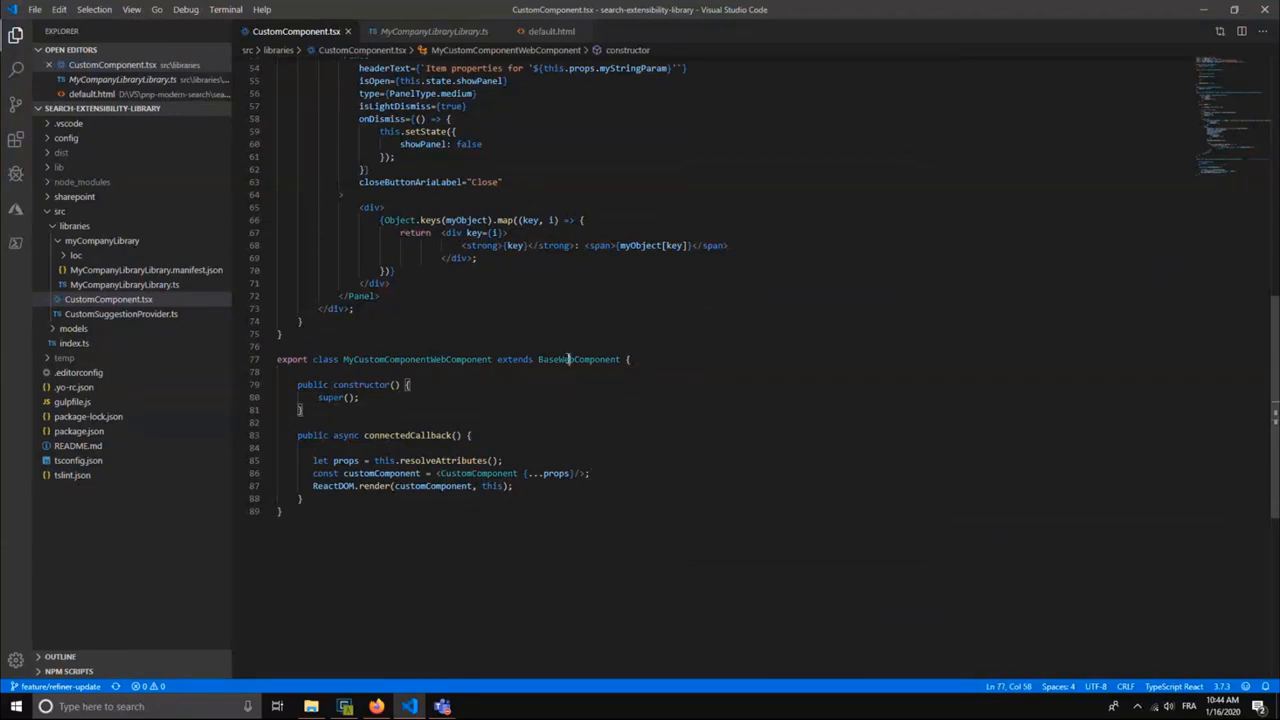
{"action": "double_click", "coordinate": [578, 359]}
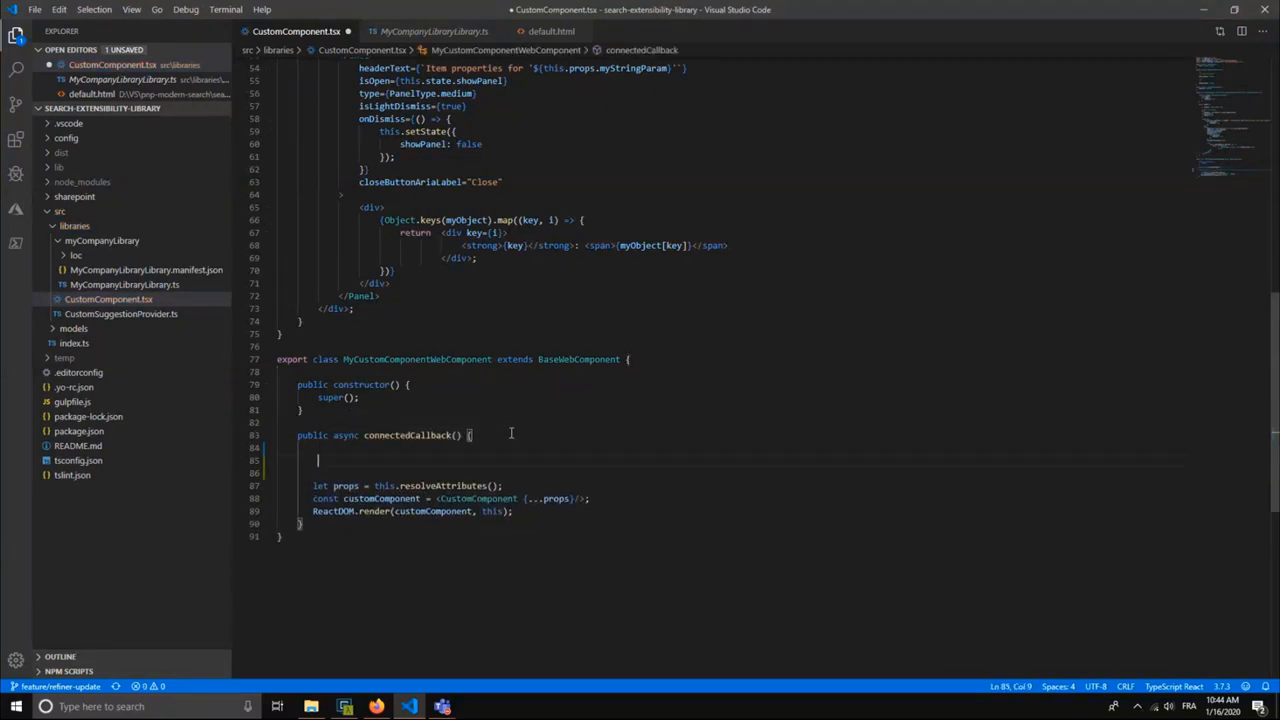
{"action": "type", "text": "this."}
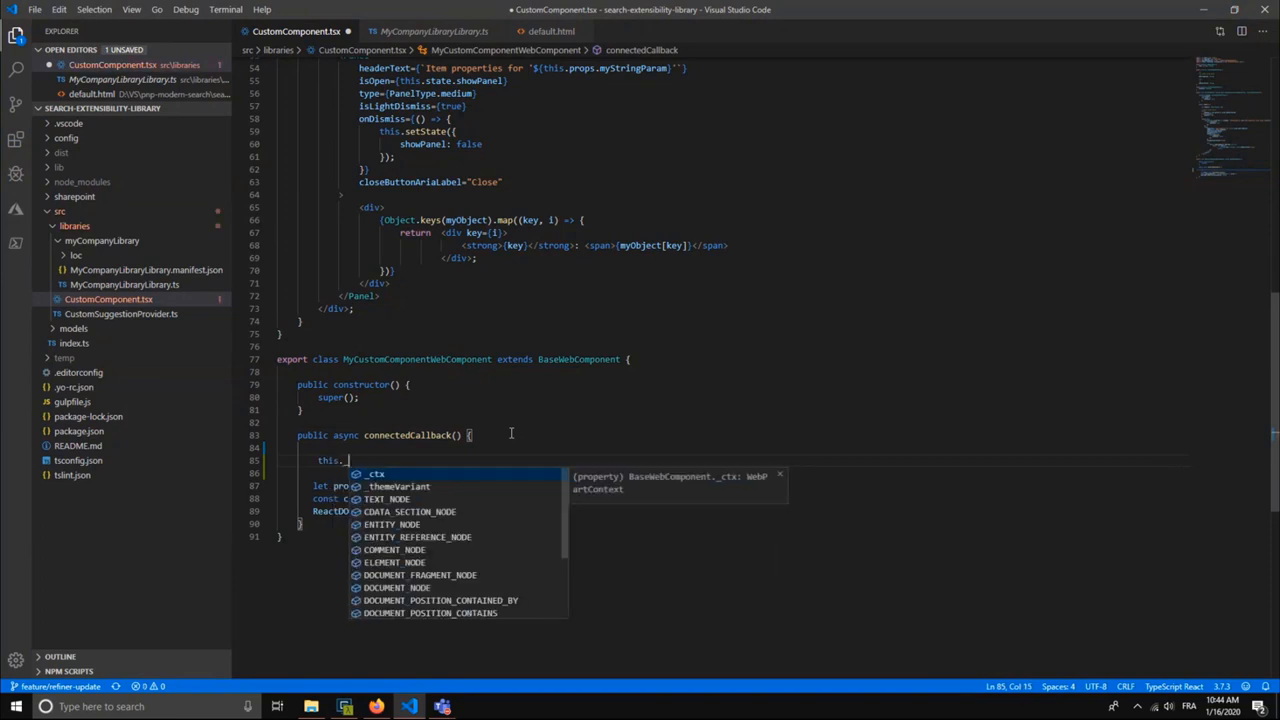
{"action": "type", "text": "_ctx"}
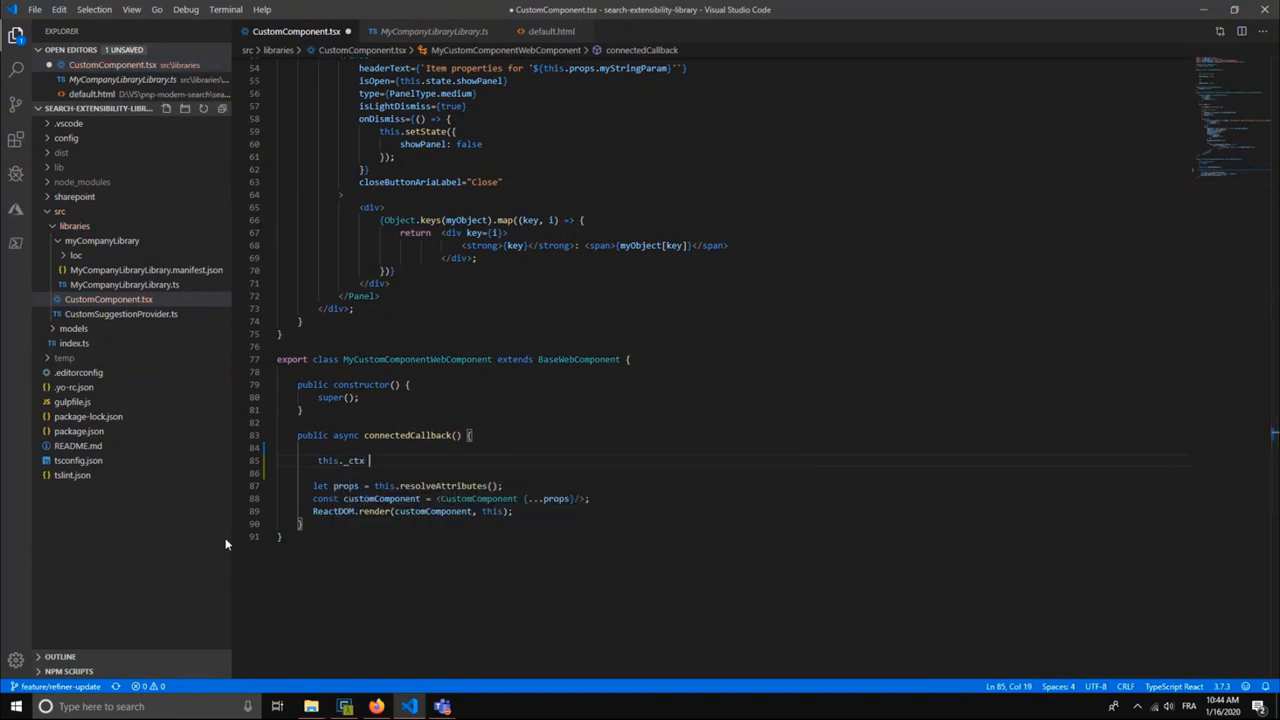
{"action": "type", "text": "."}
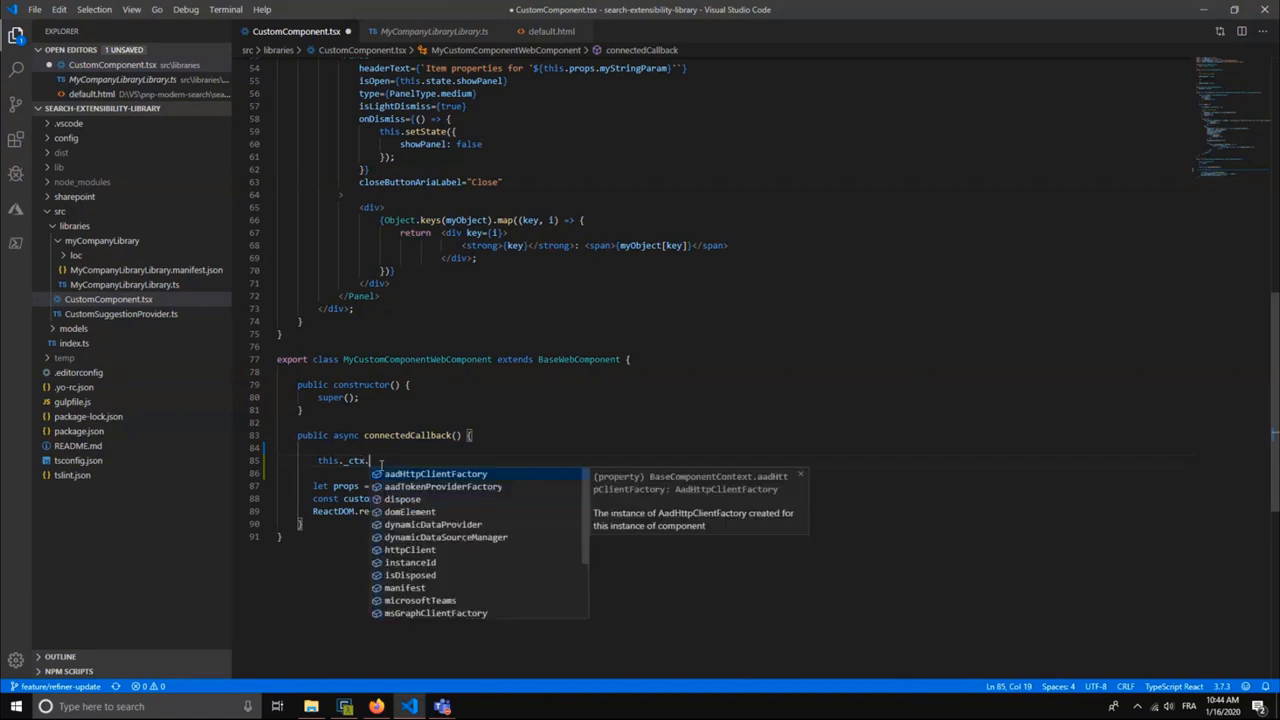
{"action": "type", "text": "spHttpClient"}
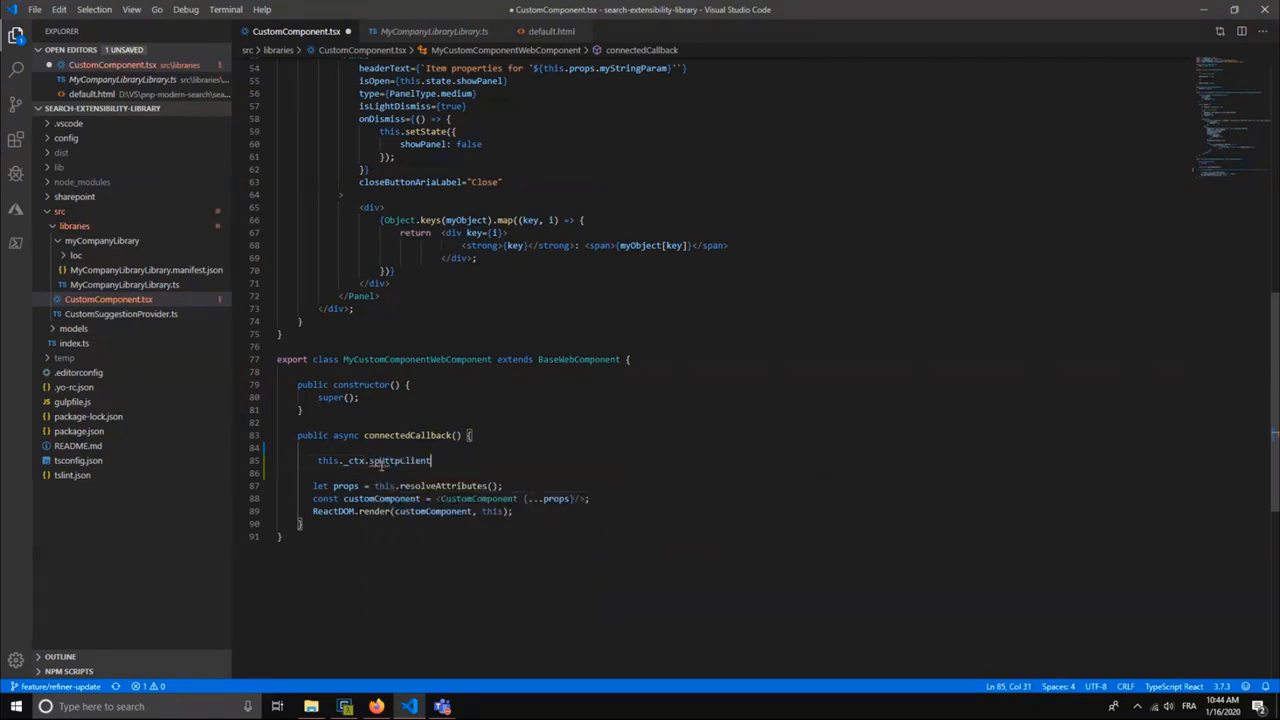
{"action": "type", "text": ".fetch.apply."}
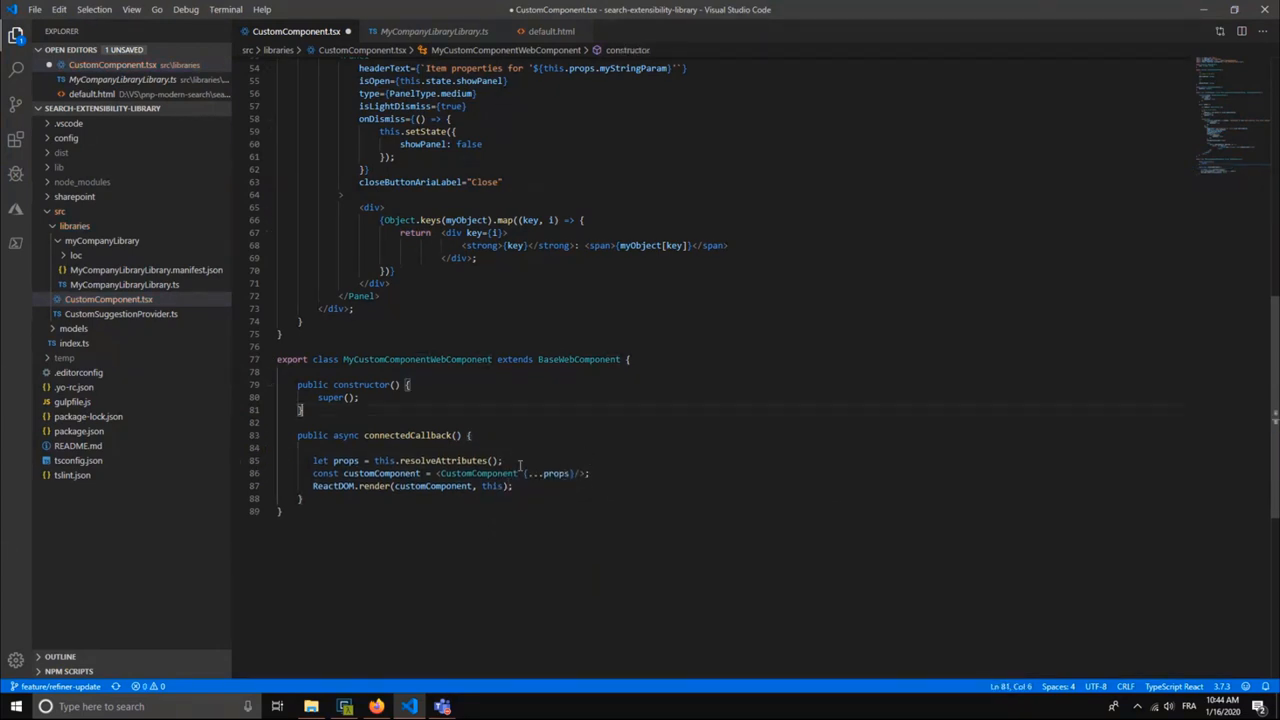
{"action": "left_click", "coordinate": [391, 460]}
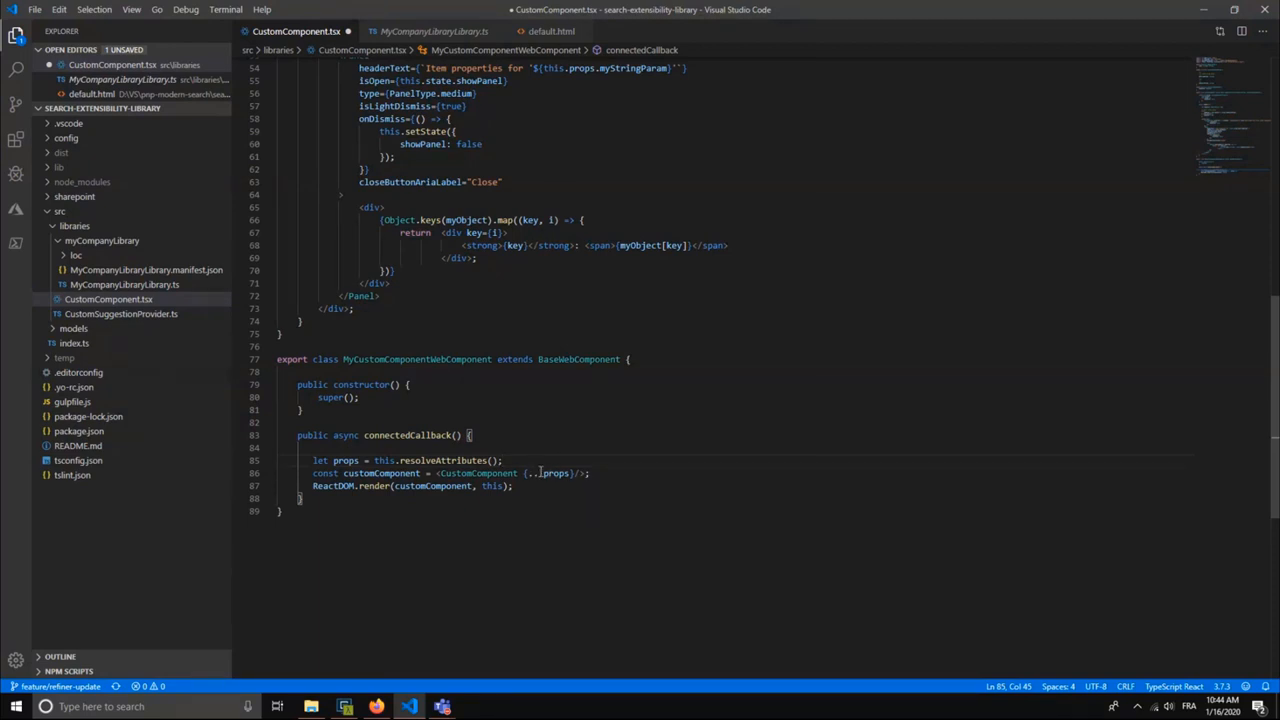
{"action": "scroll", "scroll_direction": "down", "scroll_amount": 3}
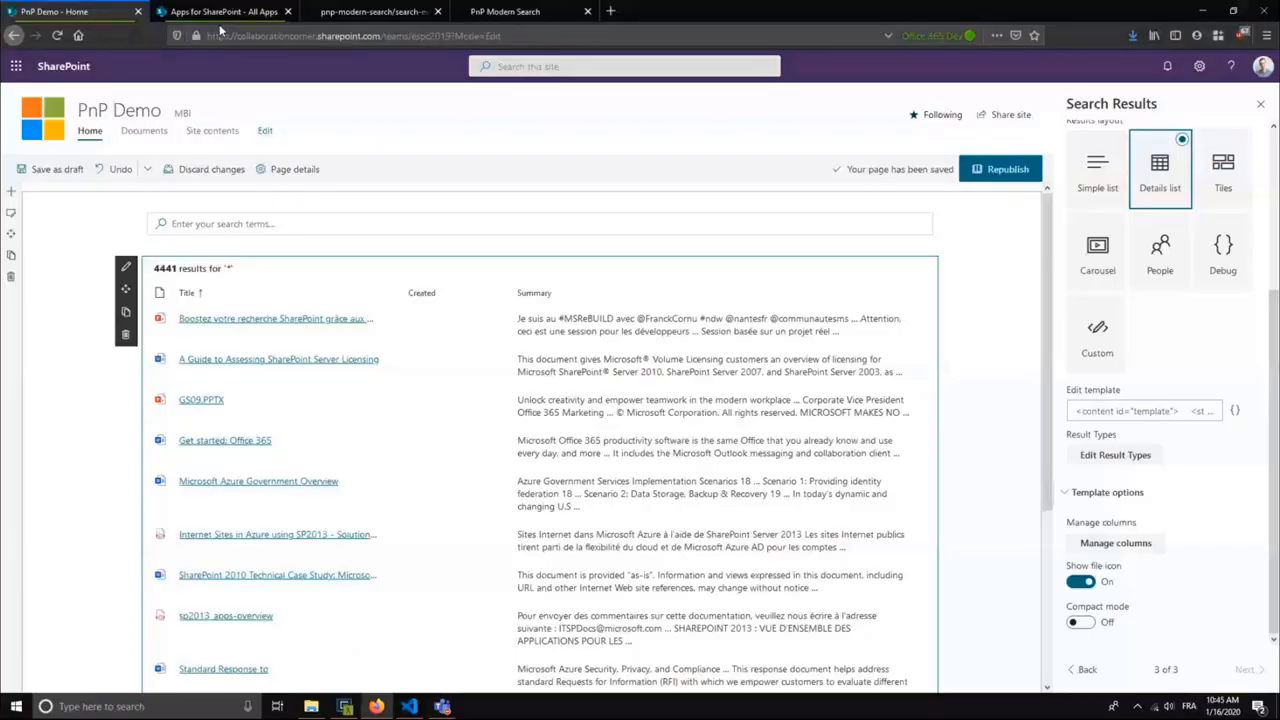
- Select the Custom results layout and scroll to see 'Show properties (from custom component)' on results
{"action": "left_click", "coordinate": [1097, 340]}
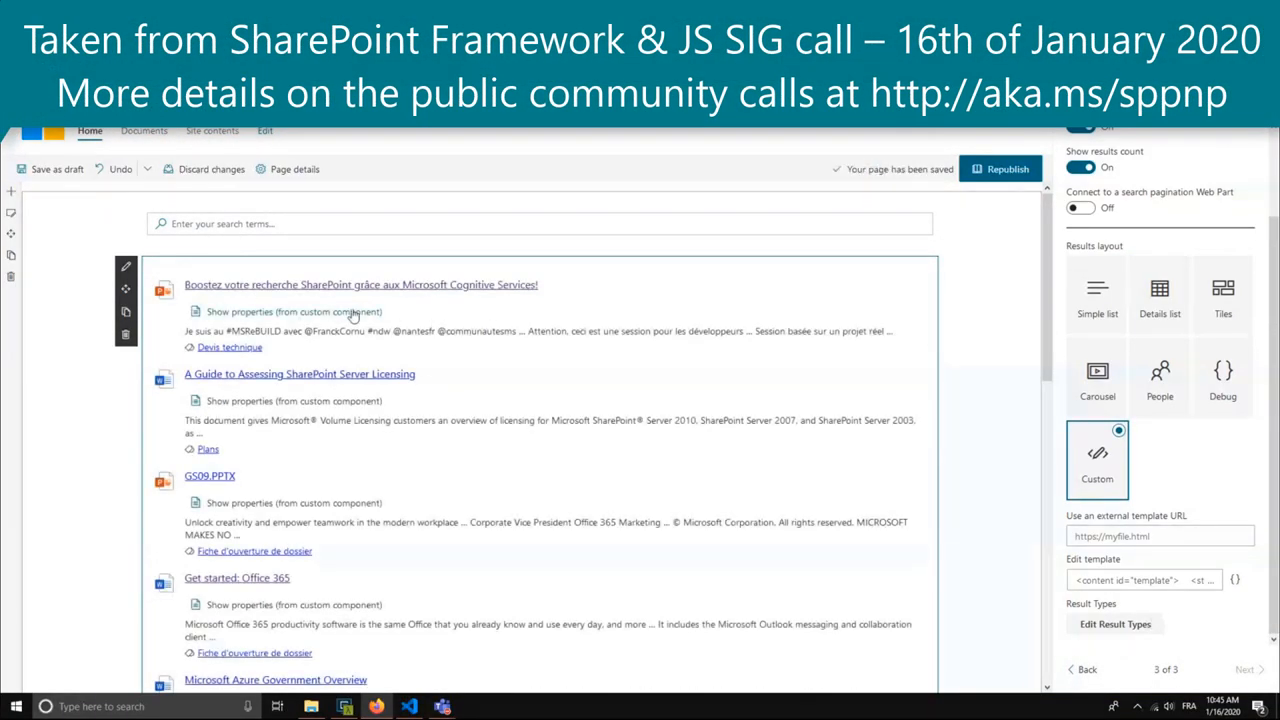
{"action": "mouse_move", "coordinate": [1154, 488]}
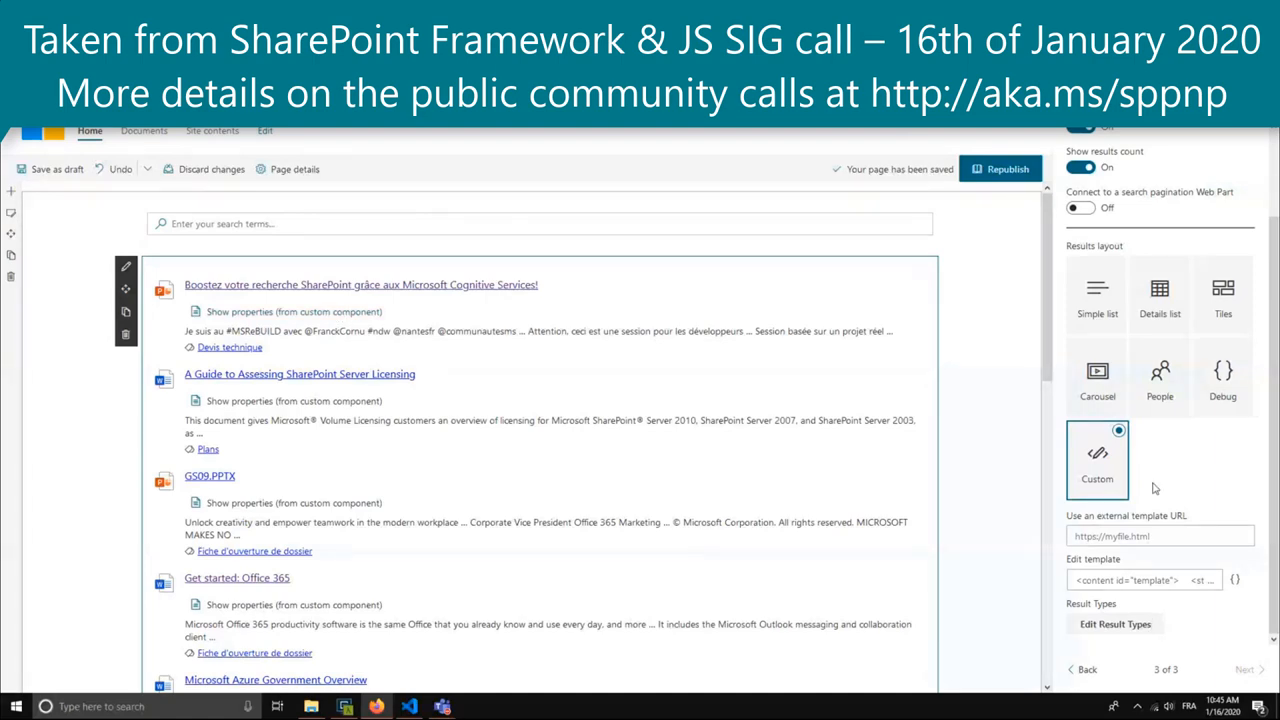
{"action": "scroll", "scroll_direction": "down", "scroll_amount": 3}
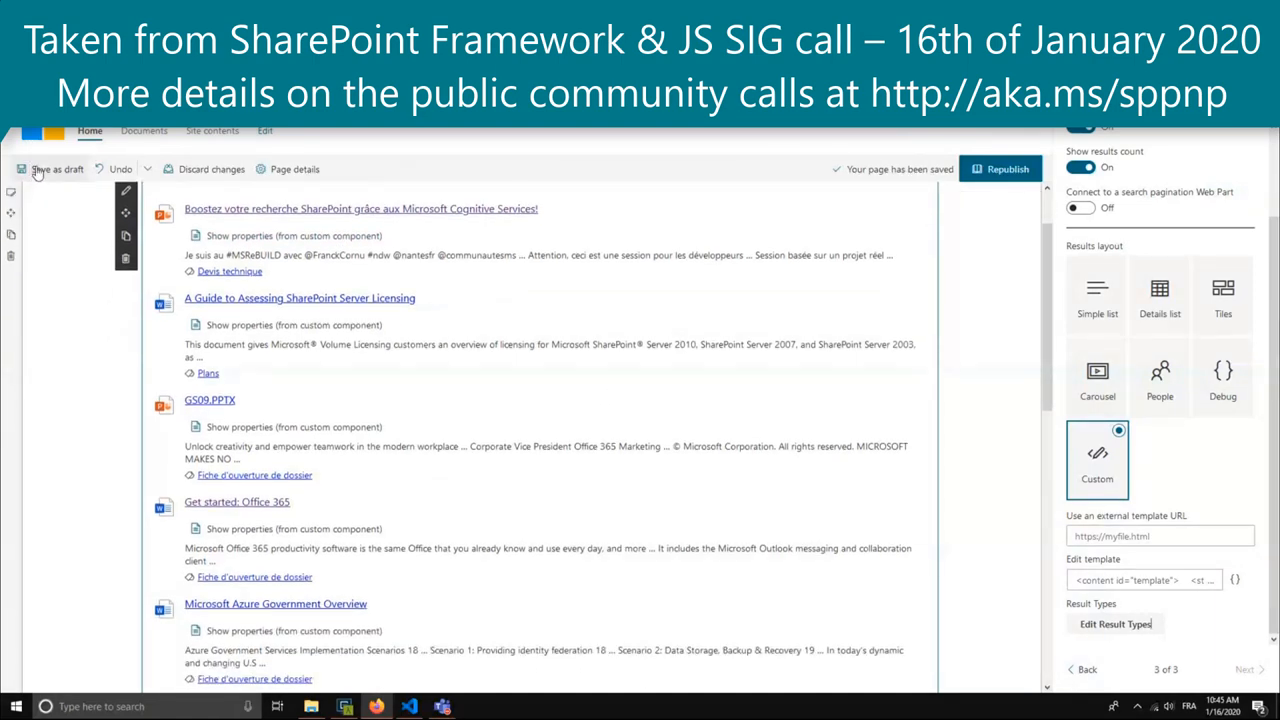